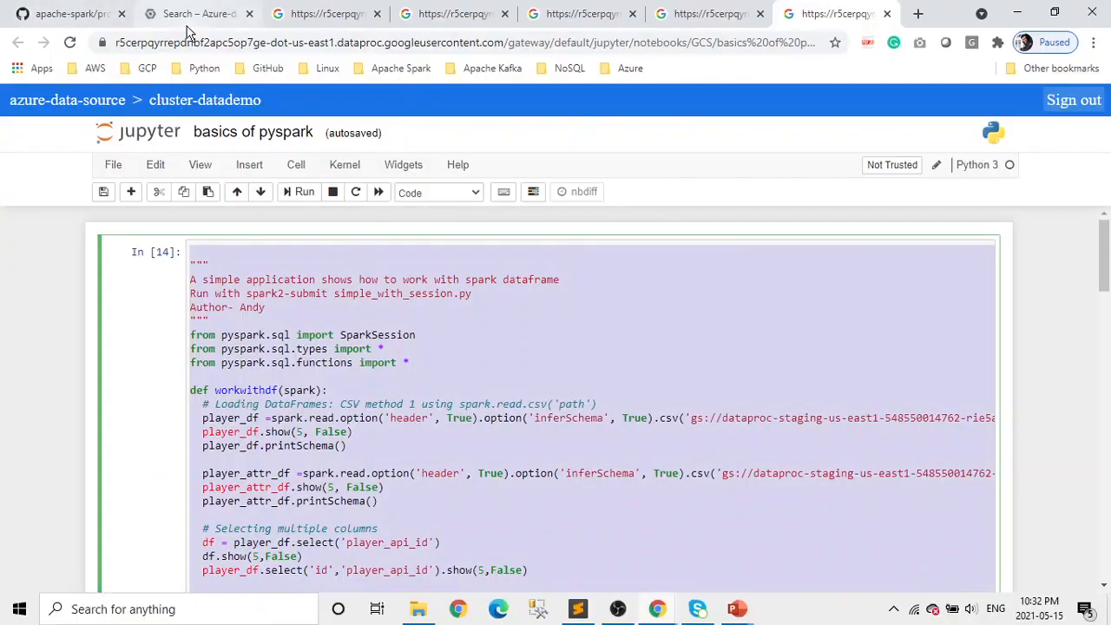
- Open the Dataproc Clusters page from the 'dataproc' search results
{"action": "left_click", "coordinate": [195, 14]}
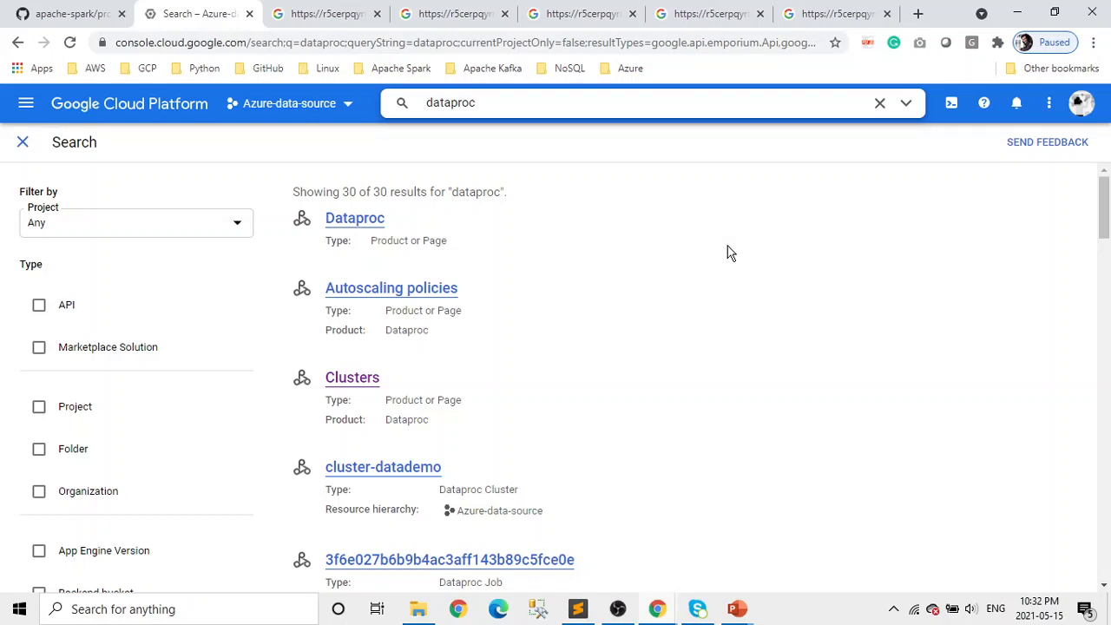
{"action": "left_click", "coordinate": [482, 103]}
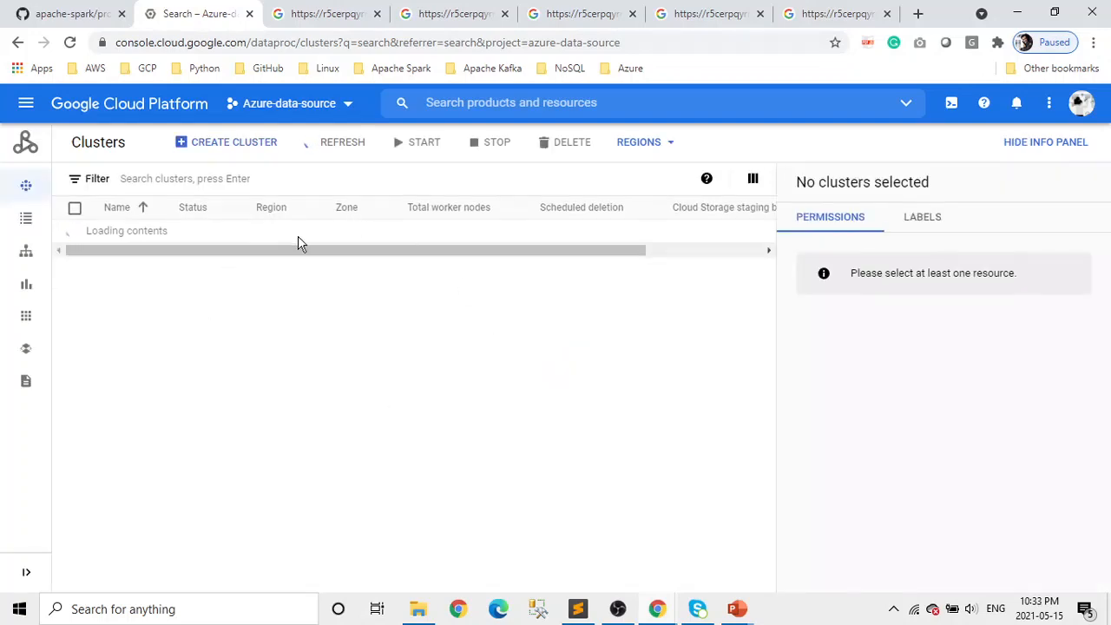
{"action": "mouse_move", "coordinate": [367, 307]}
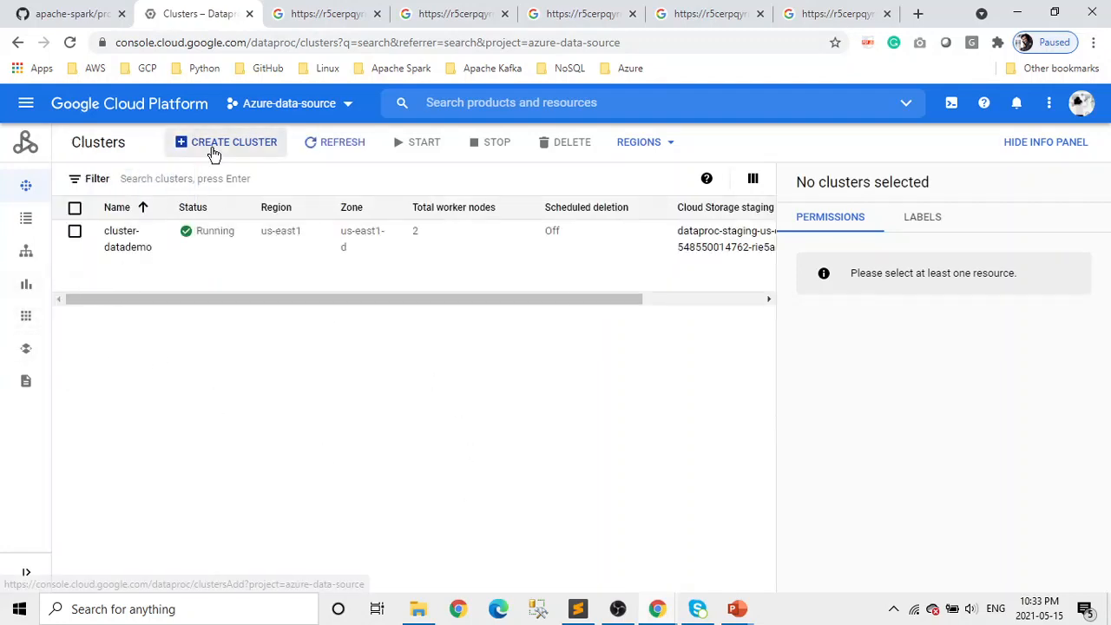
- Start a new cluster named cluster-datademo2 and place it in region us-east1
{"action": "left_click", "coordinate": [226, 142]}
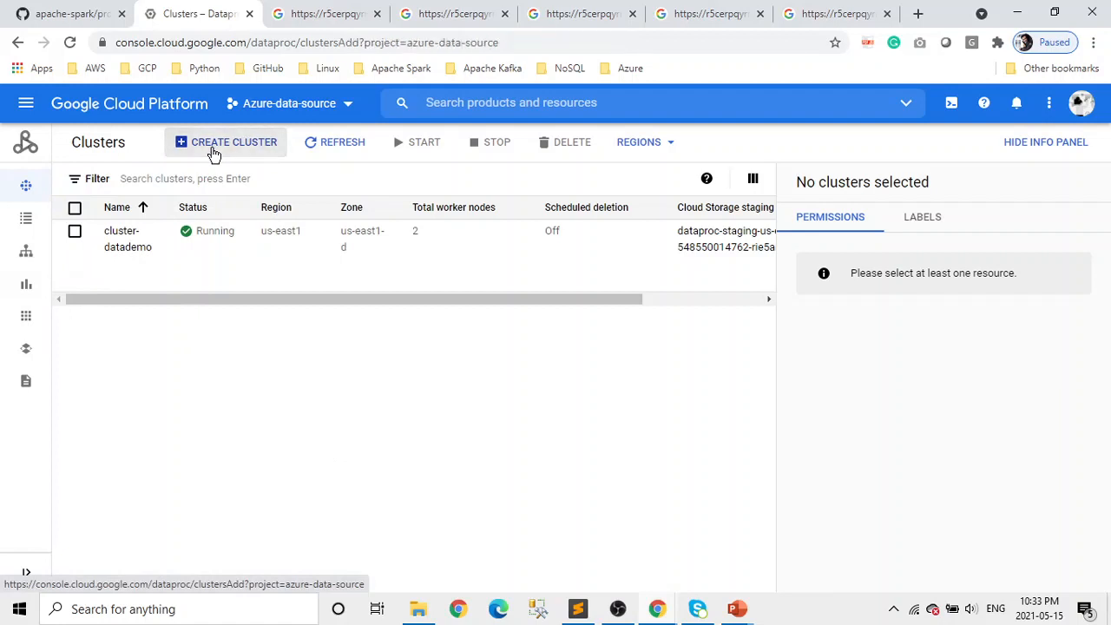
{"action": "left_click", "coordinate": [225, 142]}
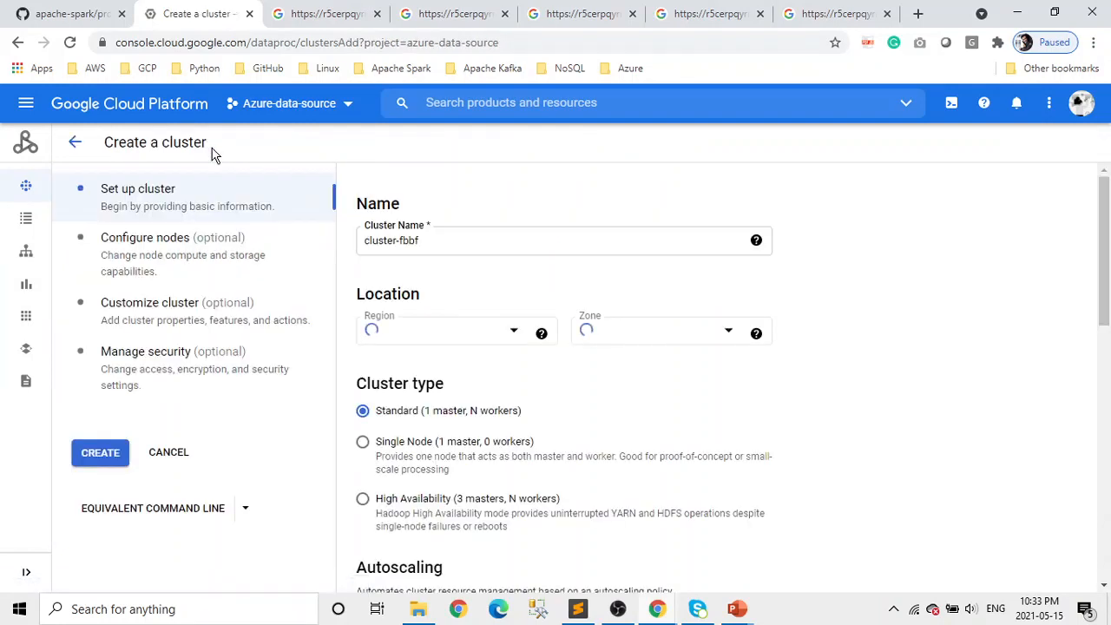
{"action": "left_click", "coordinate": [564, 241]}
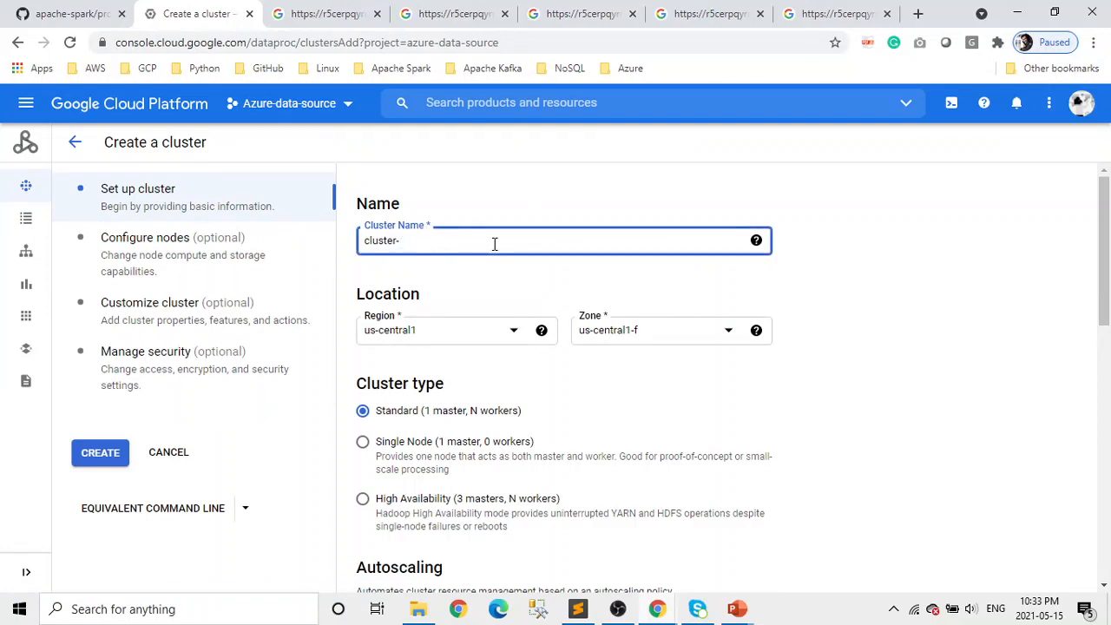
{"action": "type", "text": "datademo2"}
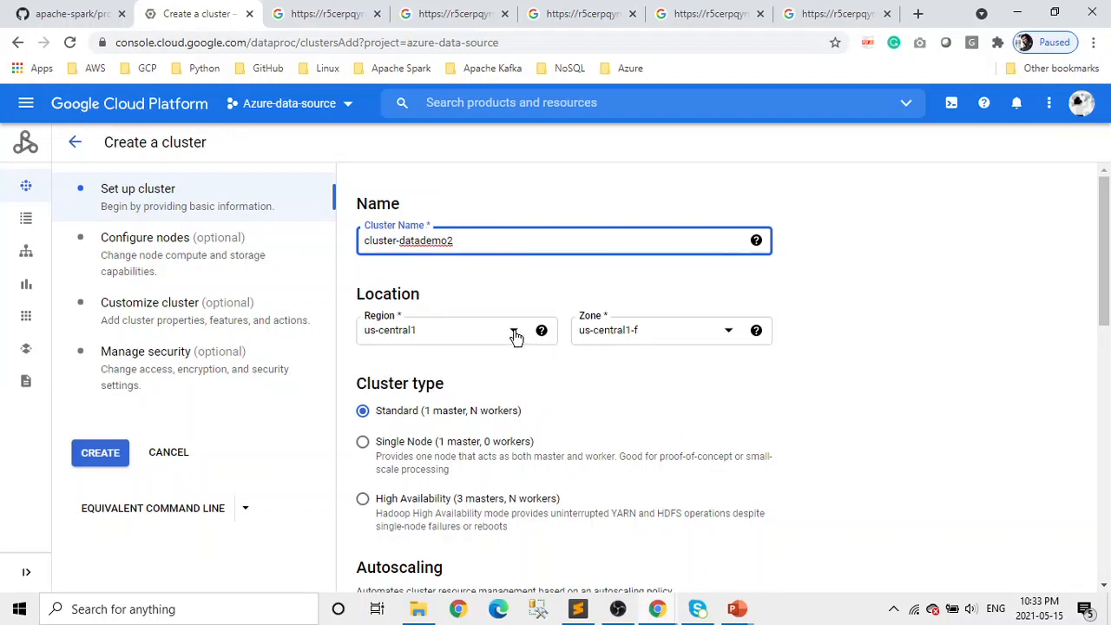
{"action": "left_click", "coordinate": [456, 330]}
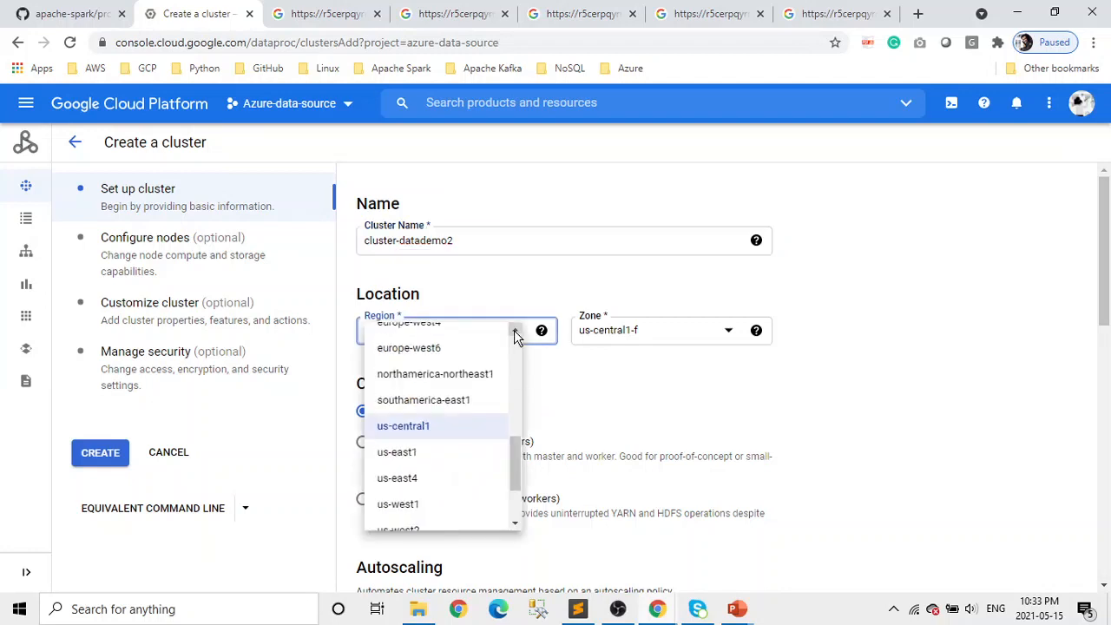
{"action": "mouse_move", "coordinate": [424, 454]}
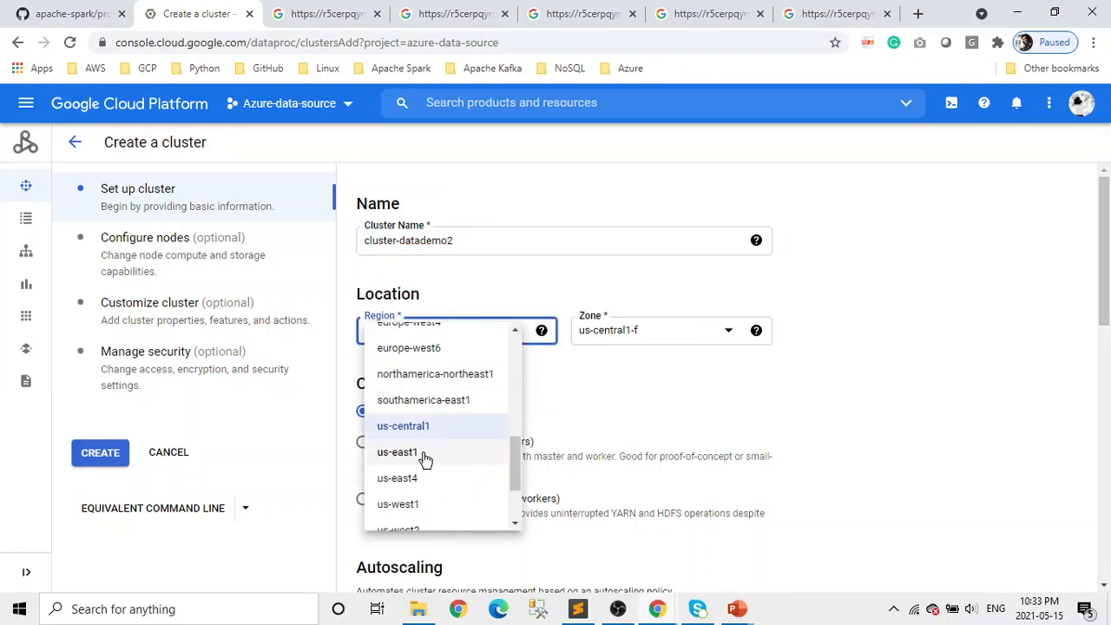
{"action": "left_click", "coordinate": [397, 451]}
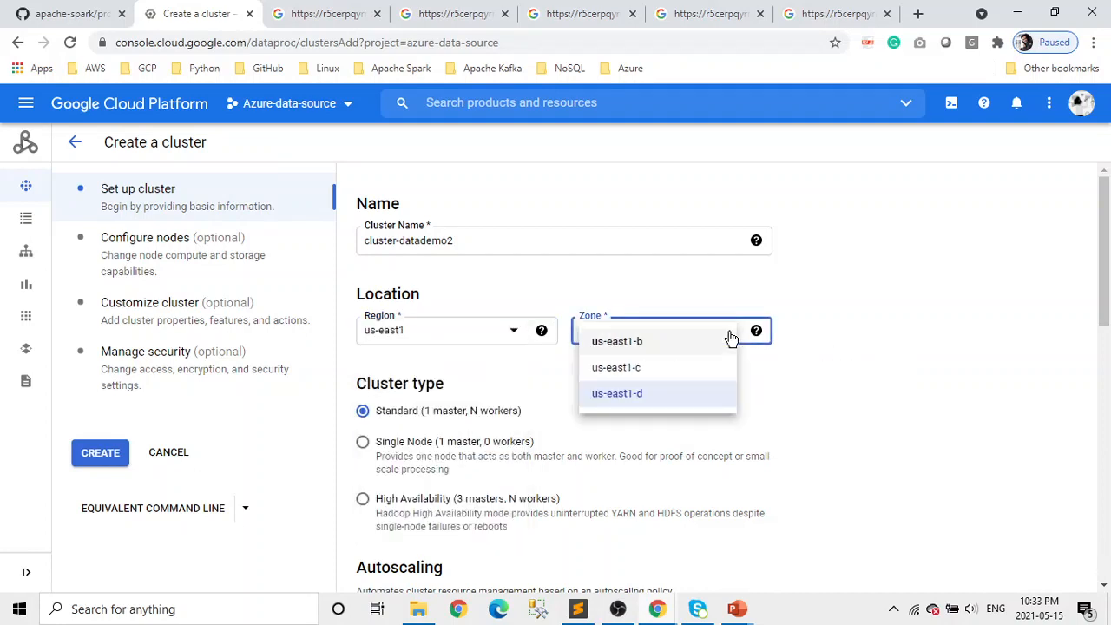
{"action": "left_click", "coordinate": [616, 367]}
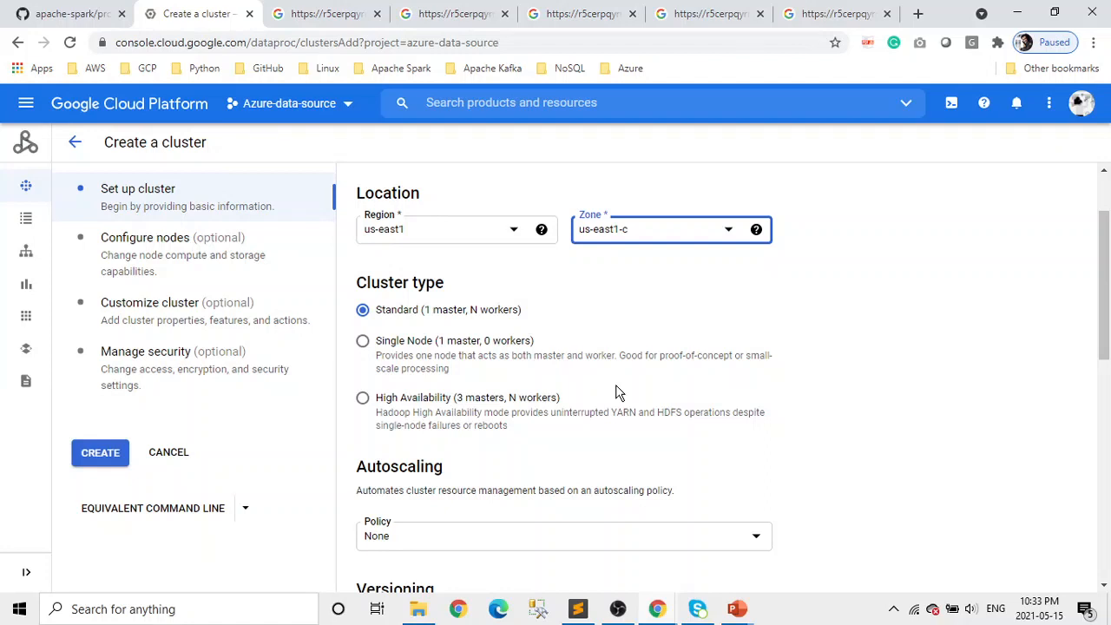
{"action": "mouse_move", "coordinate": [411, 327]}
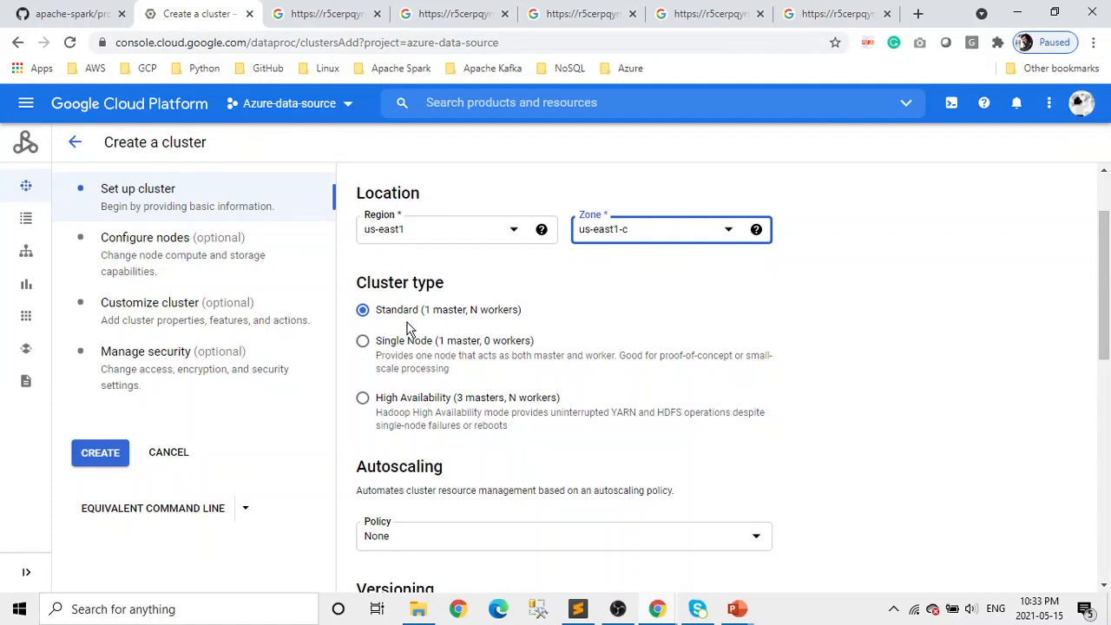
{"action": "mouse_move", "coordinate": [434, 318]}
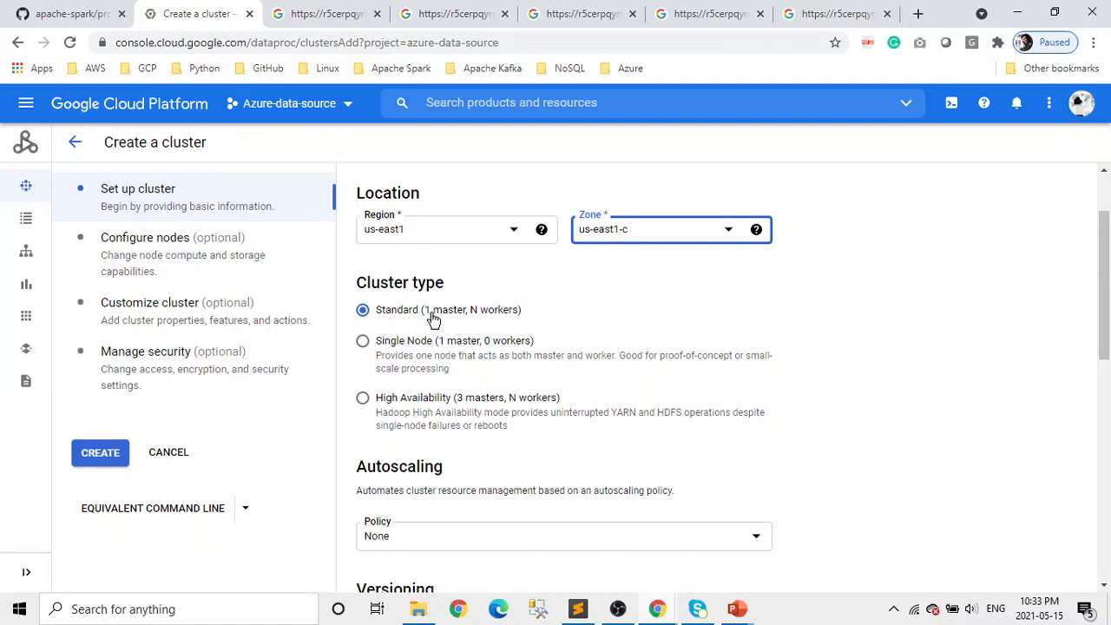
{"action": "mouse_move", "coordinate": [477, 363]}
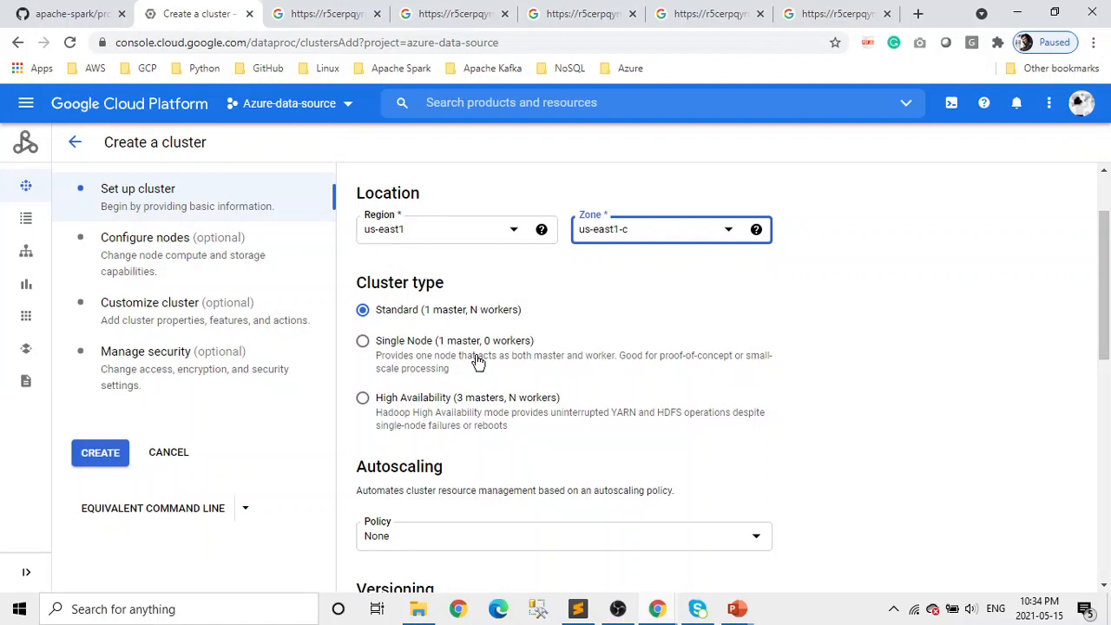
{"action": "mouse_move", "coordinate": [469, 310]}
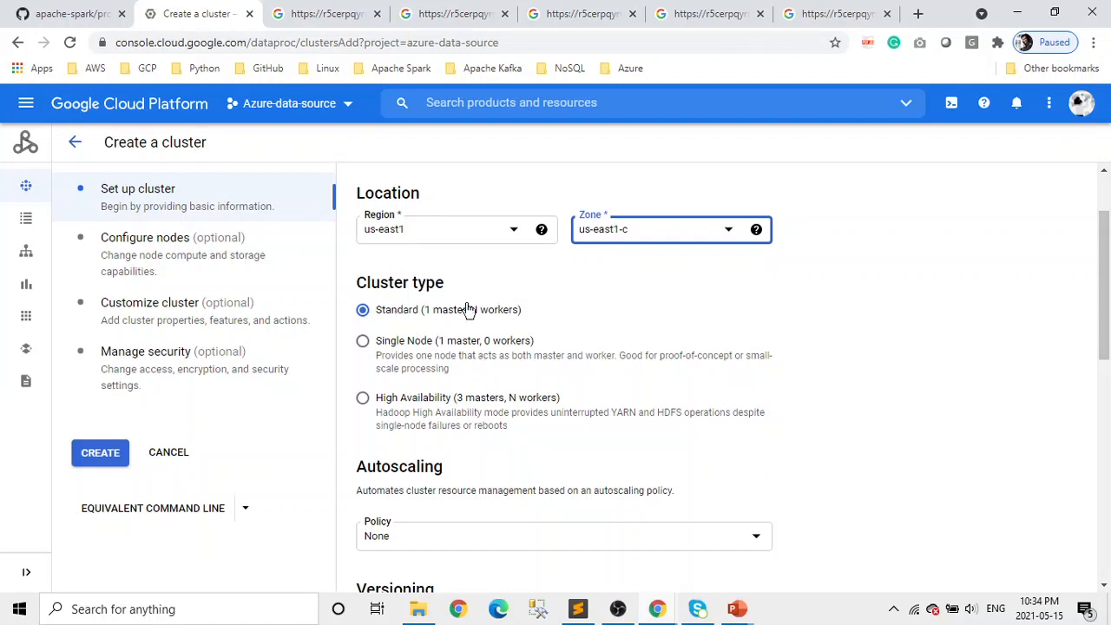
{"action": "mouse_move", "coordinate": [538, 314]}
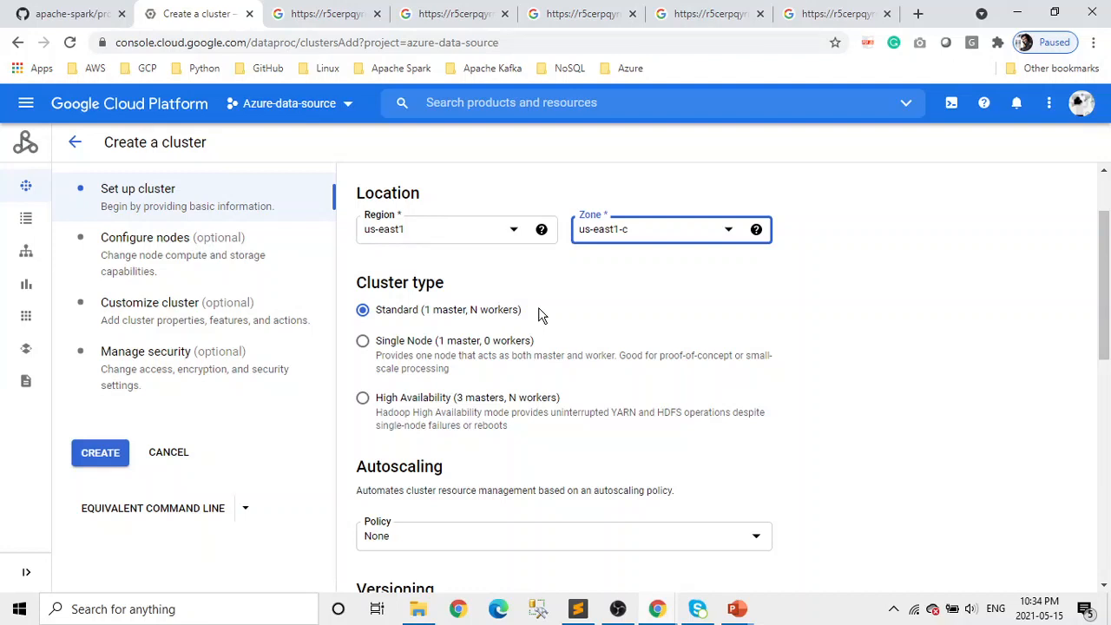
{"action": "mouse_move", "coordinate": [701, 364]}
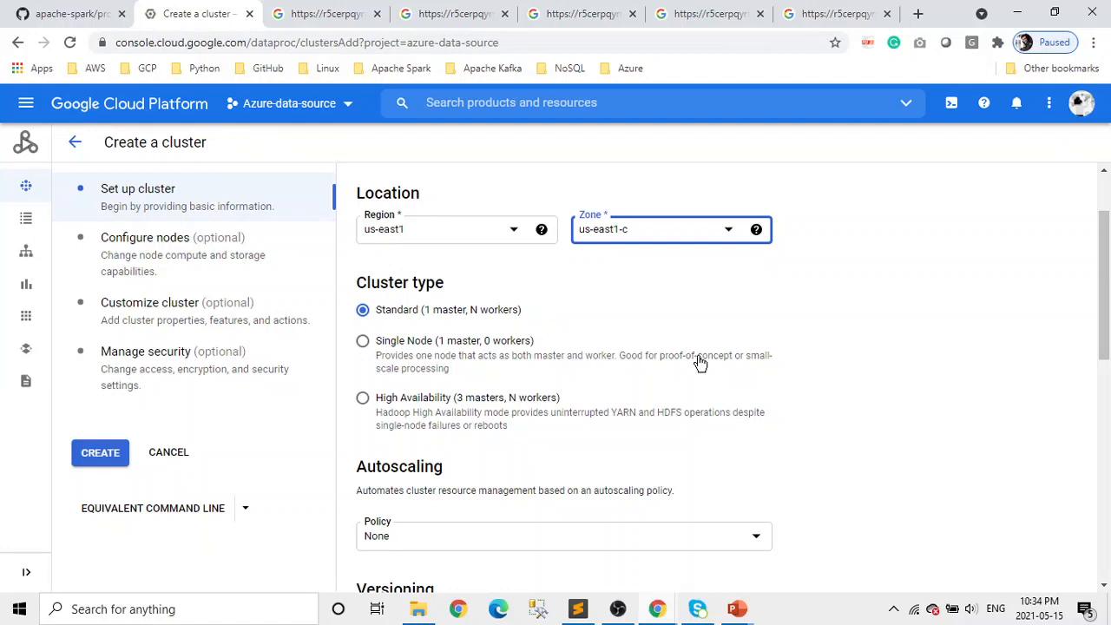
- Keep the Standard cluster type and scroll down to the Versioning section
{"action": "scroll", "scroll_direction": "down", "scroll_amount": 3}
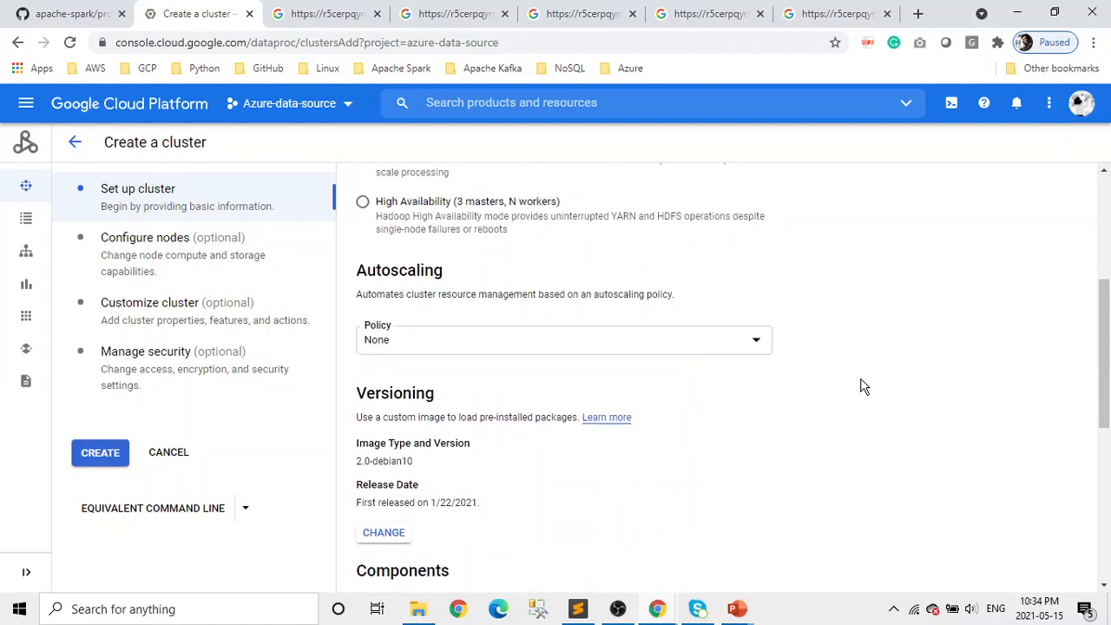
{"action": "mouse_move", "coordinate": [719, 391]}
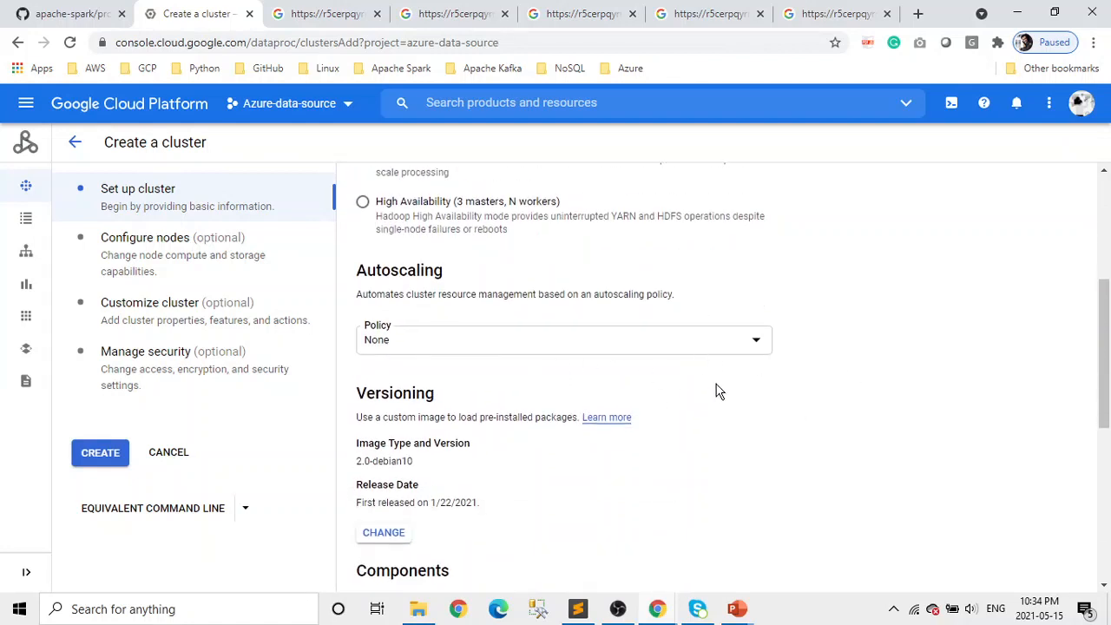
{"action": "scroll", "scroll_direction": "down", "scroll_amount": 3}
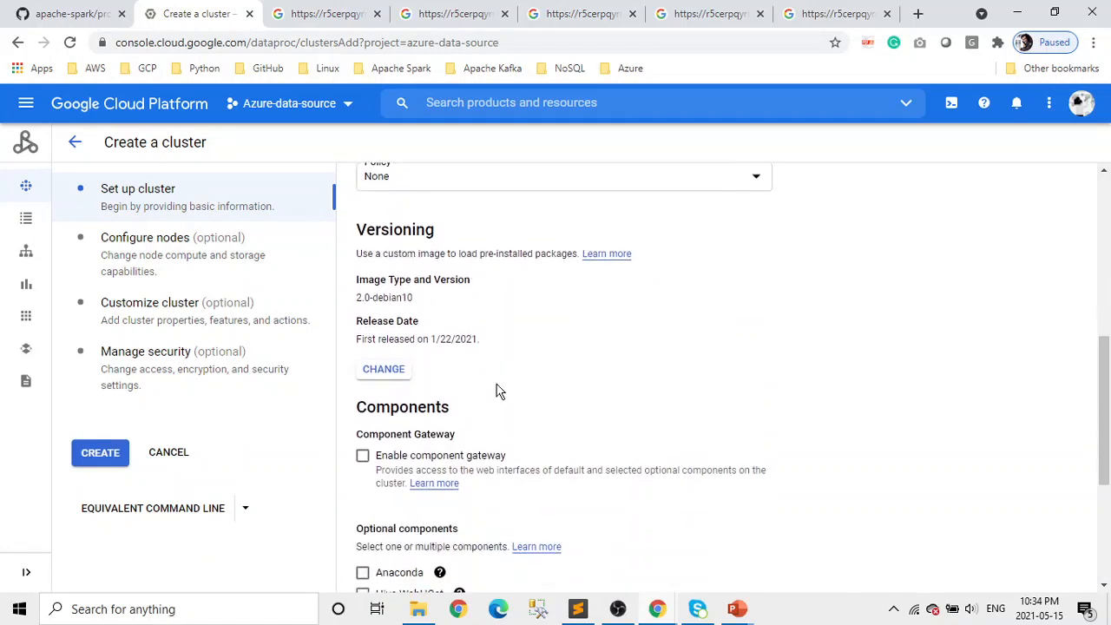
{"action": "mouse_move", "coordinate": [384, 369]}
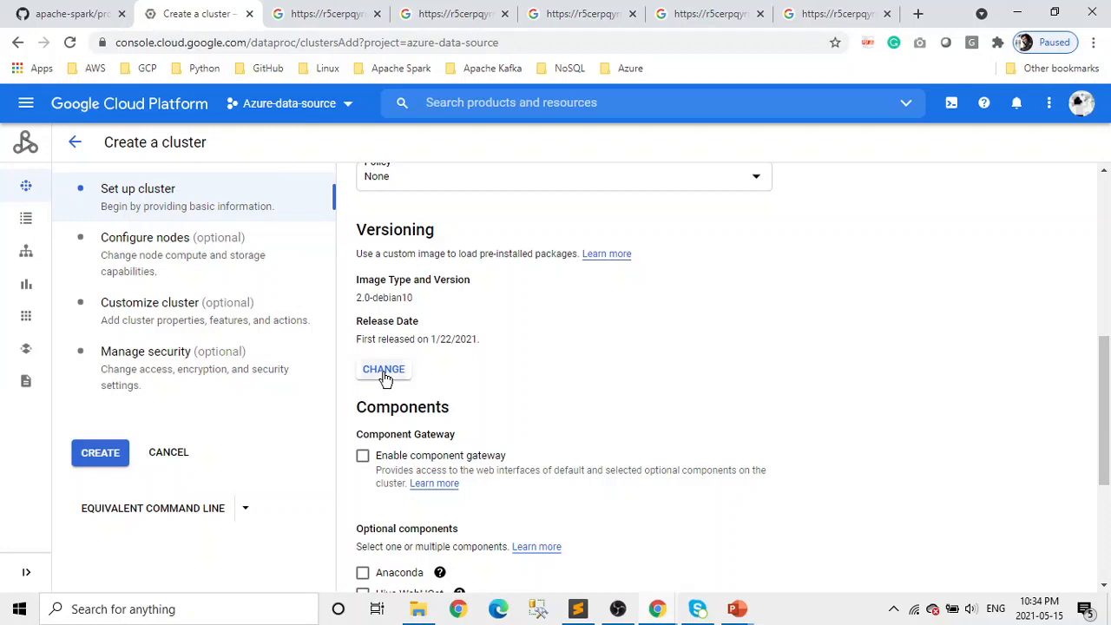
- Select image version 1.5 with CentOS 8, Hadoop 2.10 and Spark 2.4
{"action": "left_click", "coordinate": [383, 369]}
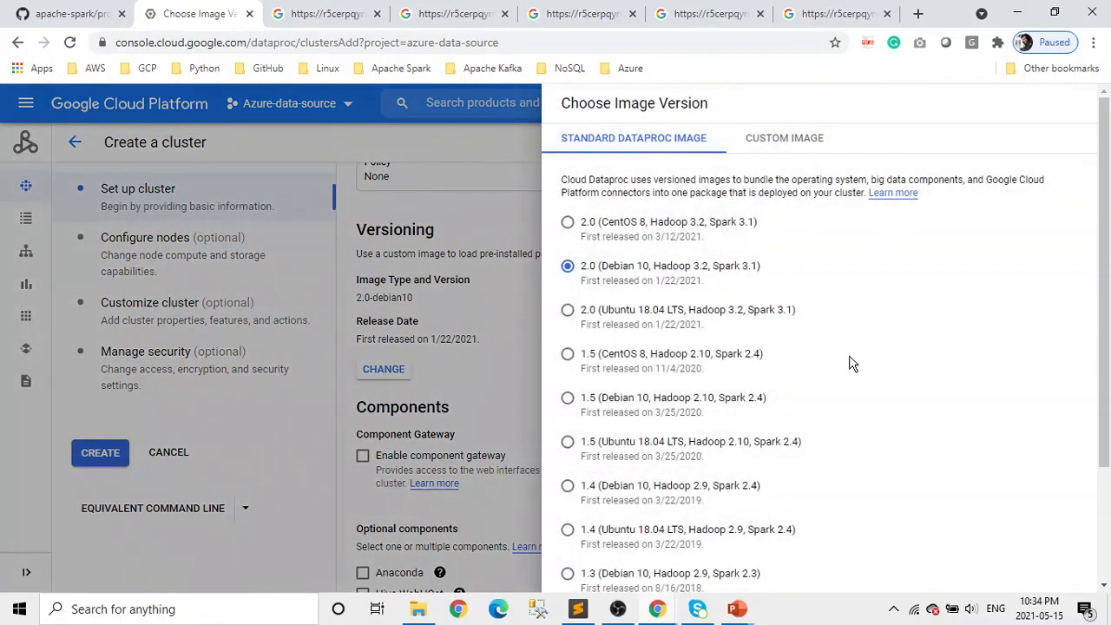
{"action": "scroll", "scroll_direction": "down", "scroll_amount": 3}
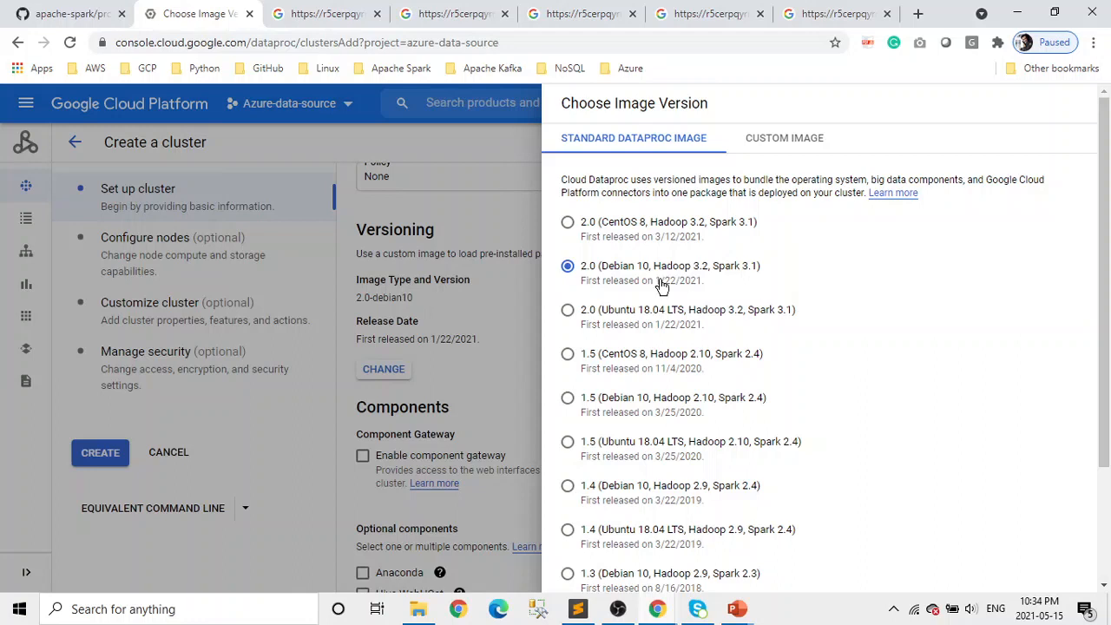
{"action": "mouse_move", "coordinate": [704, 260]}
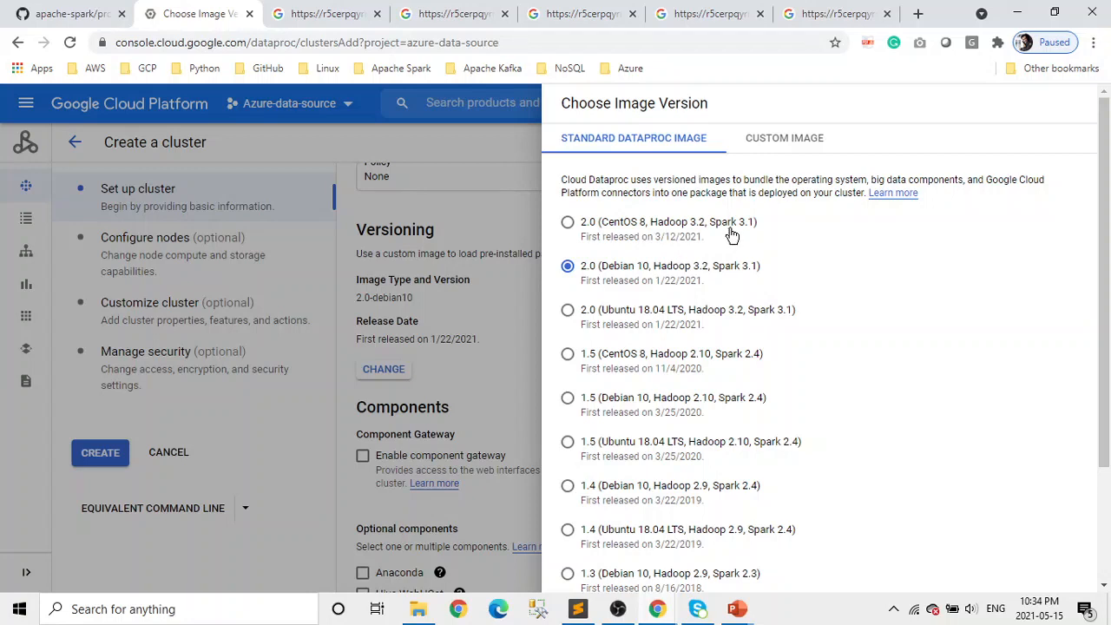
{"action": "mouse_move", "coordinate": [702, 242]}
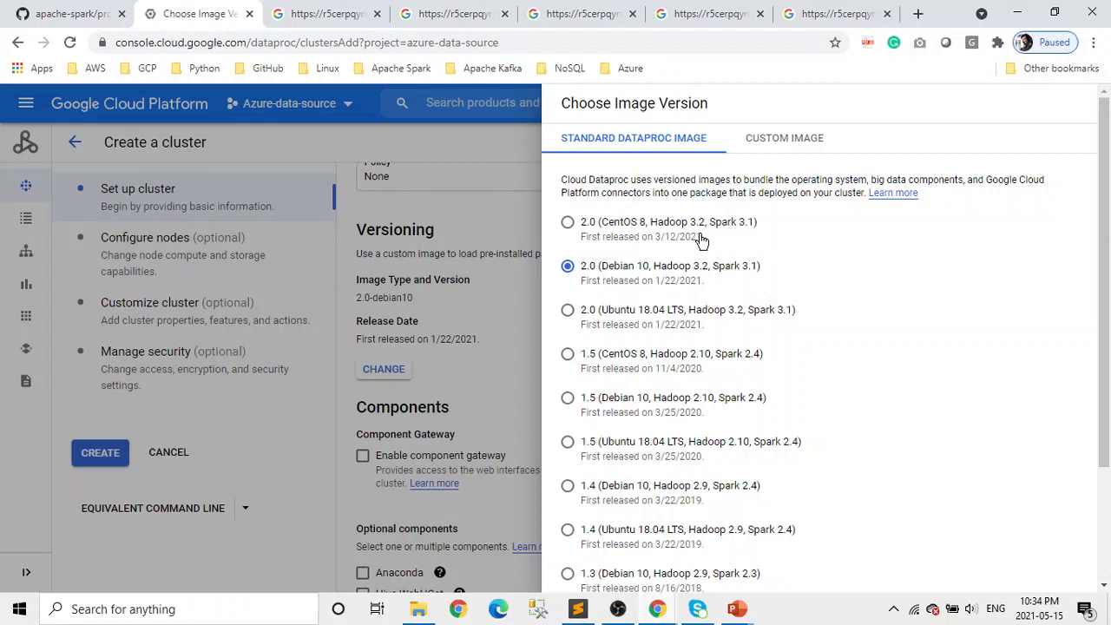
{"action": "mouse_move", "coordinate": [703, 252]}
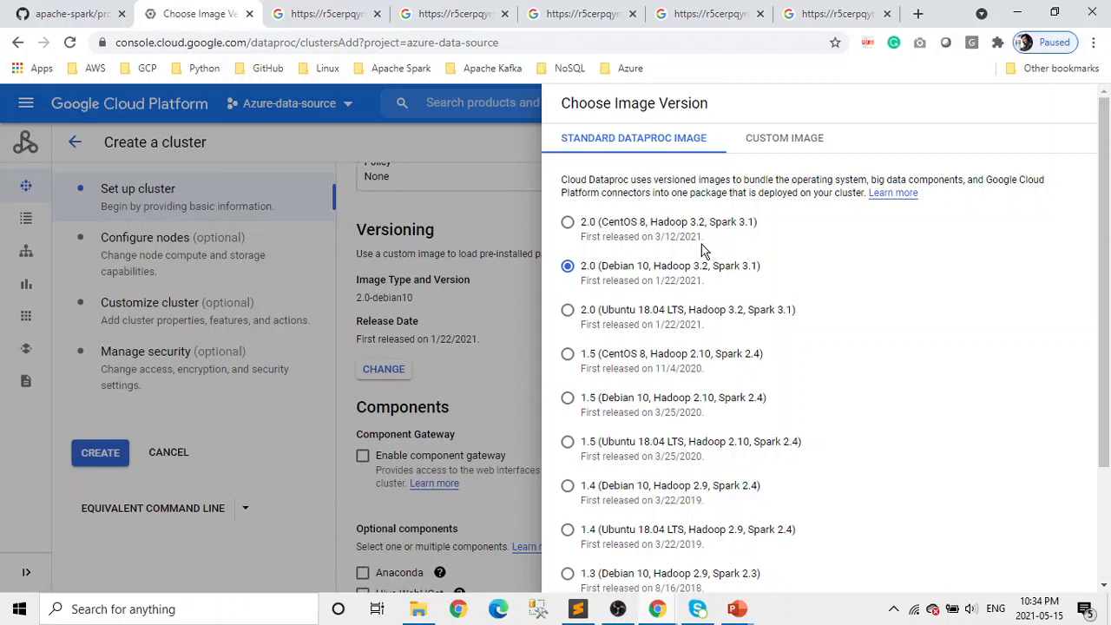
{"action": "mouse_move", "coordinate": [551, 361]}
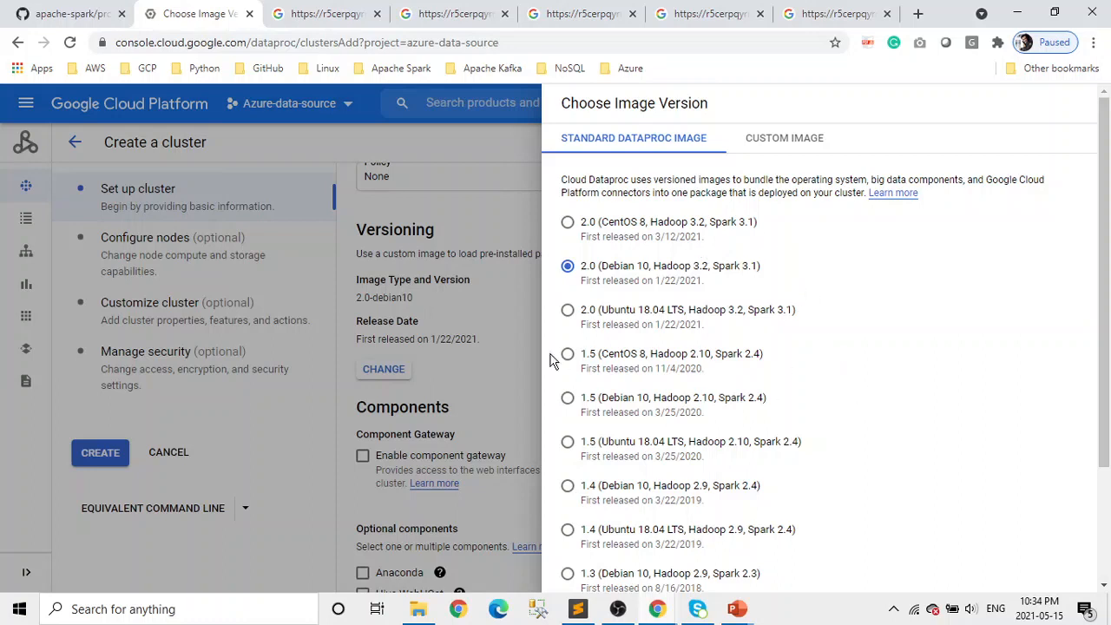
{"action": "left_click", "coordinate": [568, 353]}
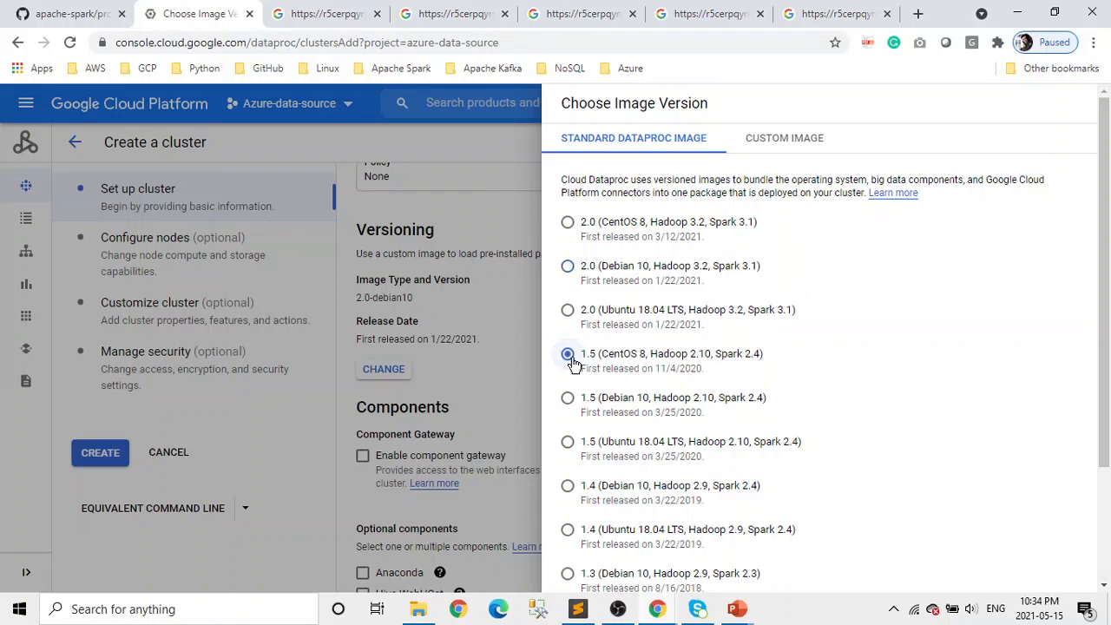
{"action": "left_click", "coordinate": [568, 354]}
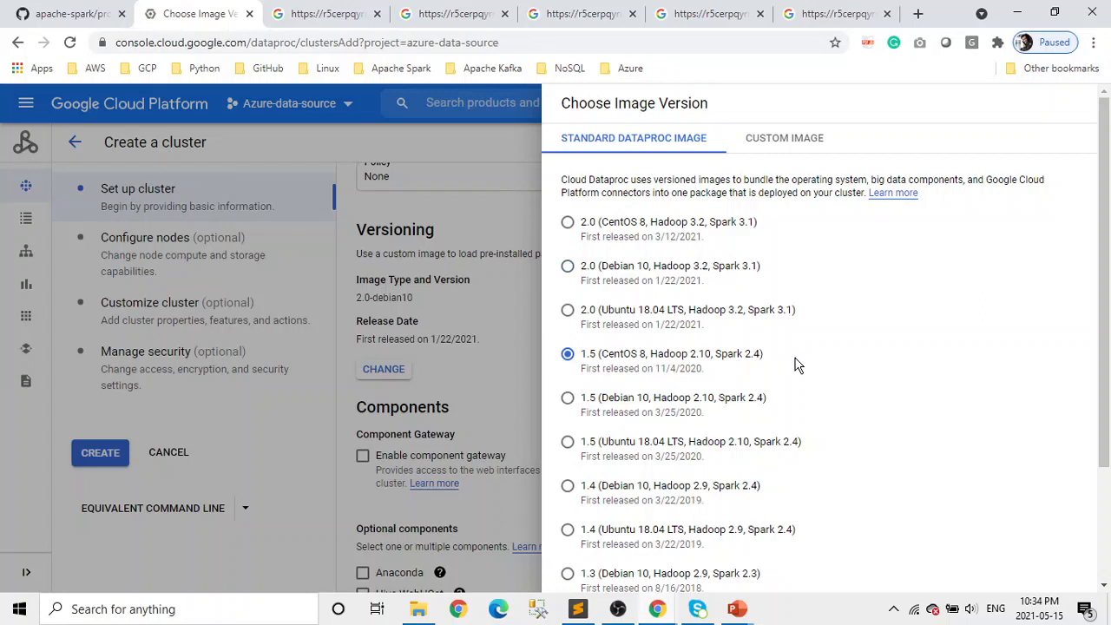
{"action": "mouse_move", "coordinate": [632, 371]}
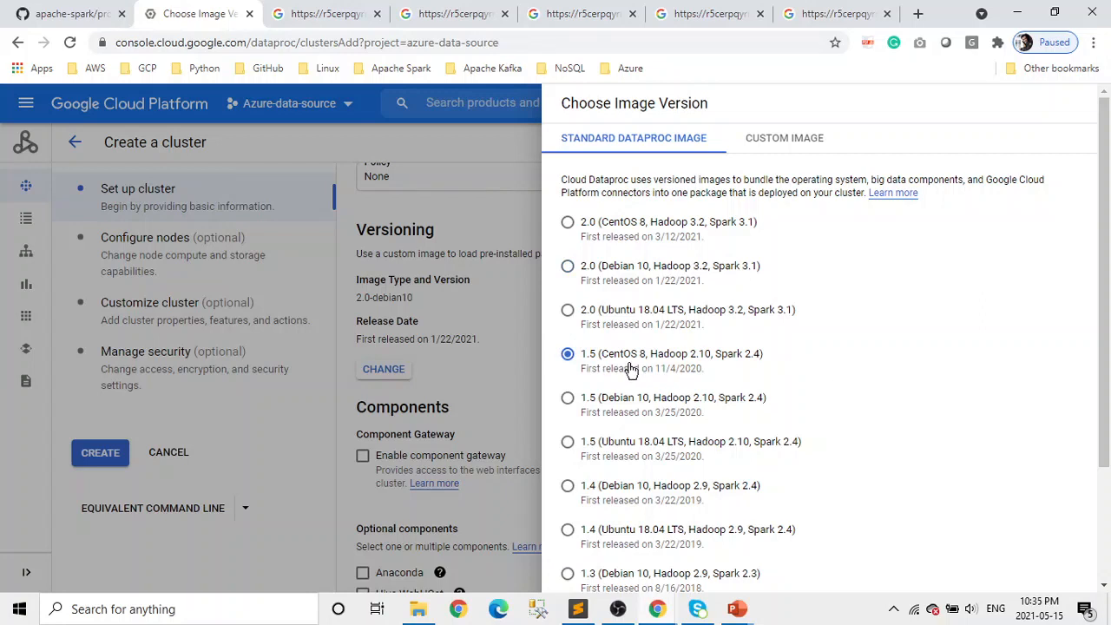
{"action": "mouse_move", "coordinate": [779, 371]}
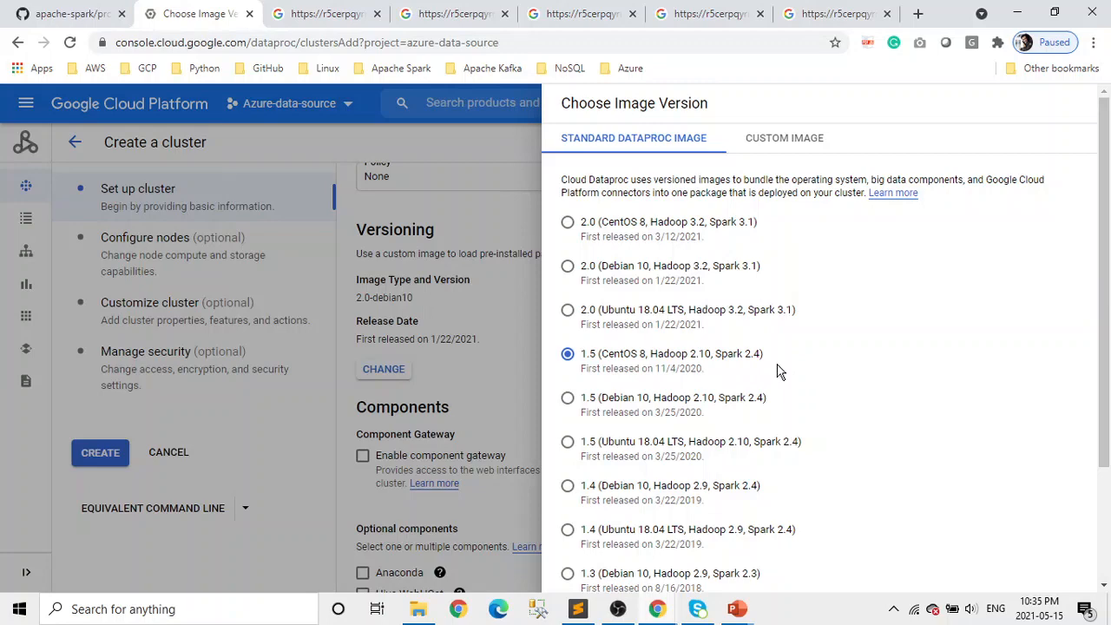
{"action": "scroll", "scroll_direction": "down", "scroll_amount": 3}
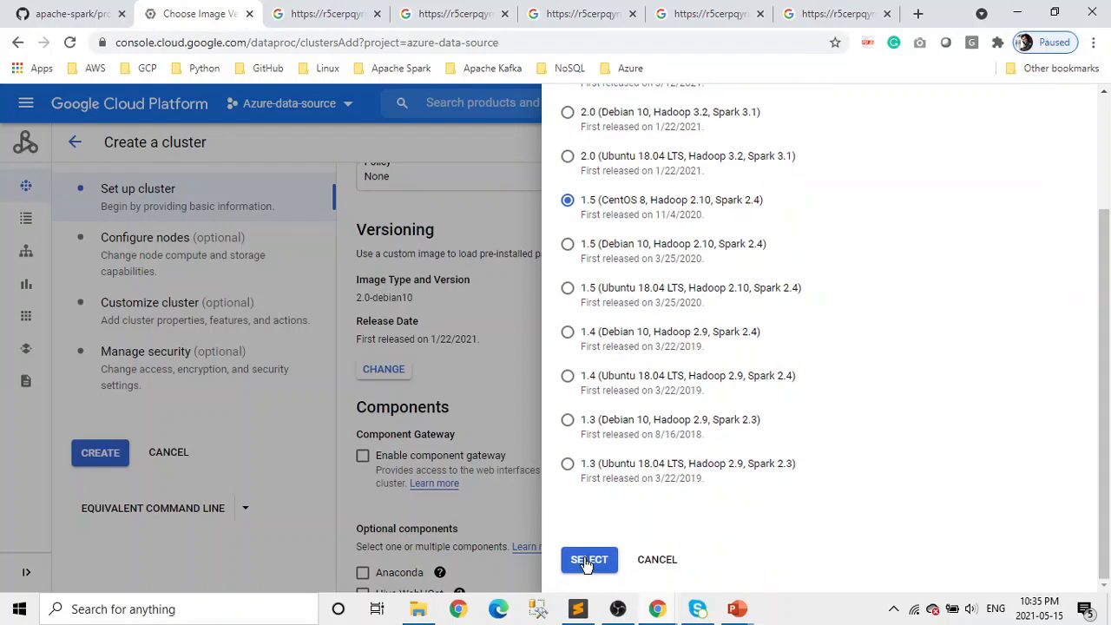
- Apply image 1.5, enable component gateway, add Jupyter and Anaconda, and create the cluster
{"action": "left_click", "coordinate": [588, 559]}
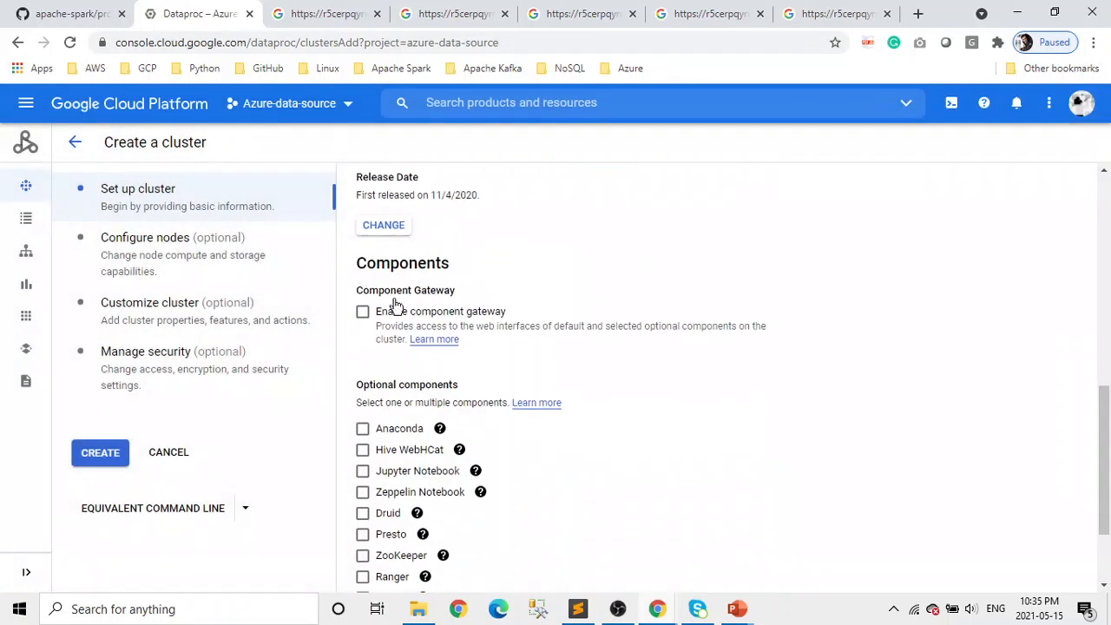
{"action": "mouse_move", "coordinate": [400, 271]}
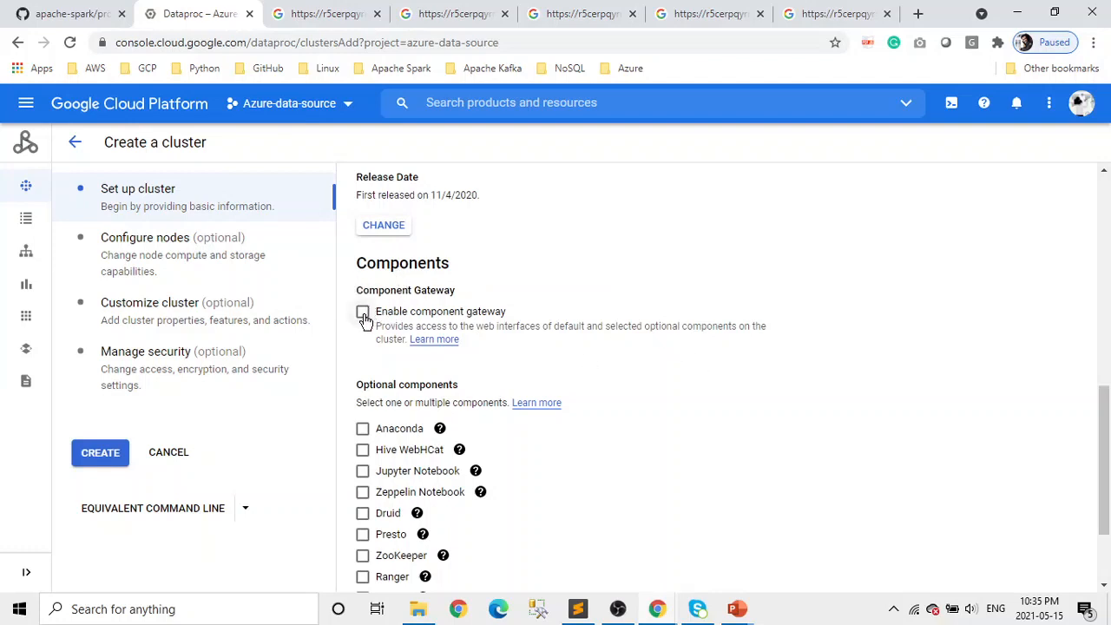
{"action": "left_click", "coordinate": [363, 312]}
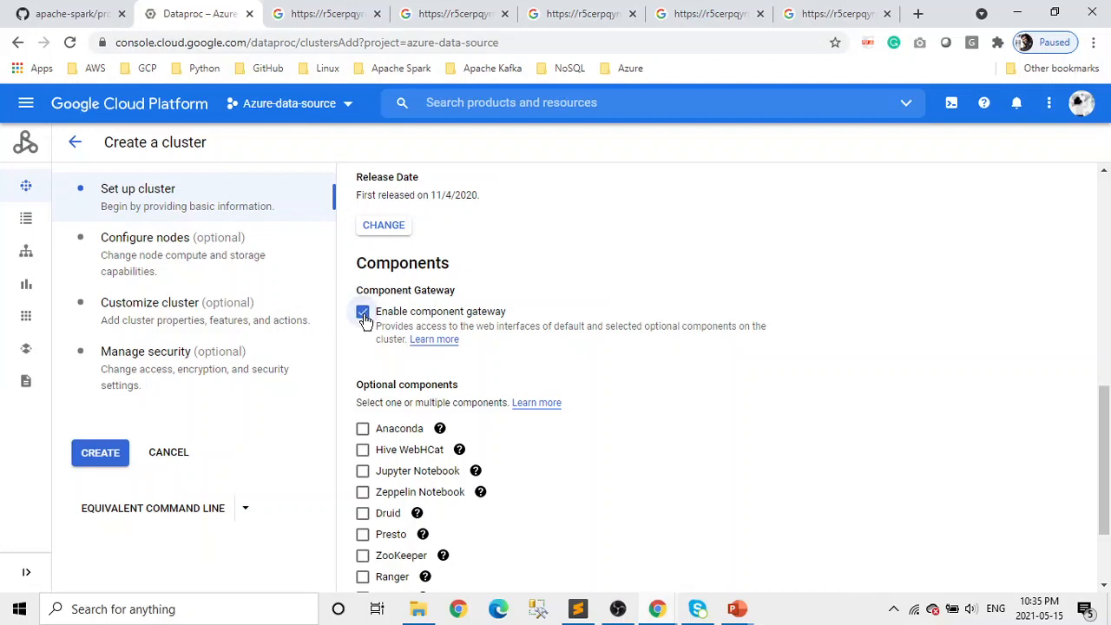
{"action": "mouse_move", "coordinate": [627, 275]}
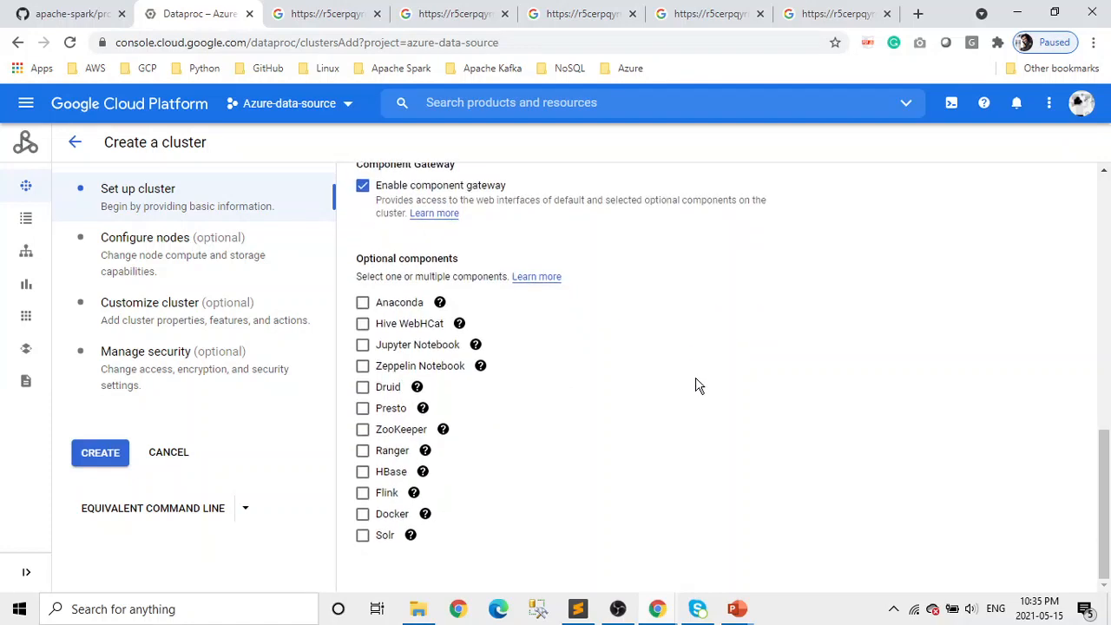
{"action": "mouse_move", "coordinate": [555, 501]}
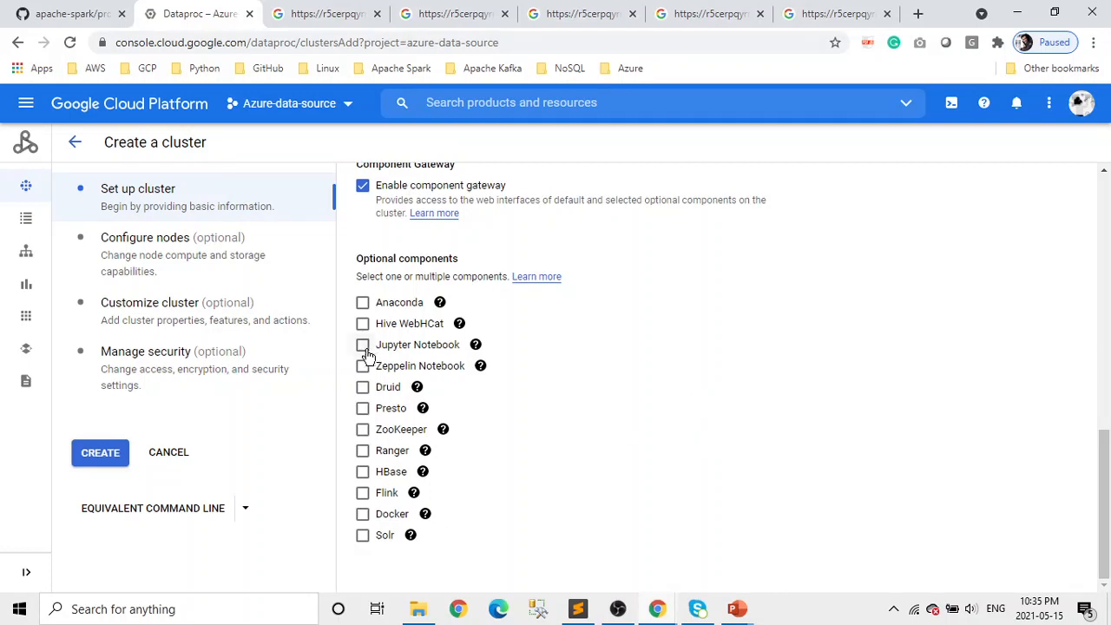
{"action": "left_click", "coordinate": [362, 345]}
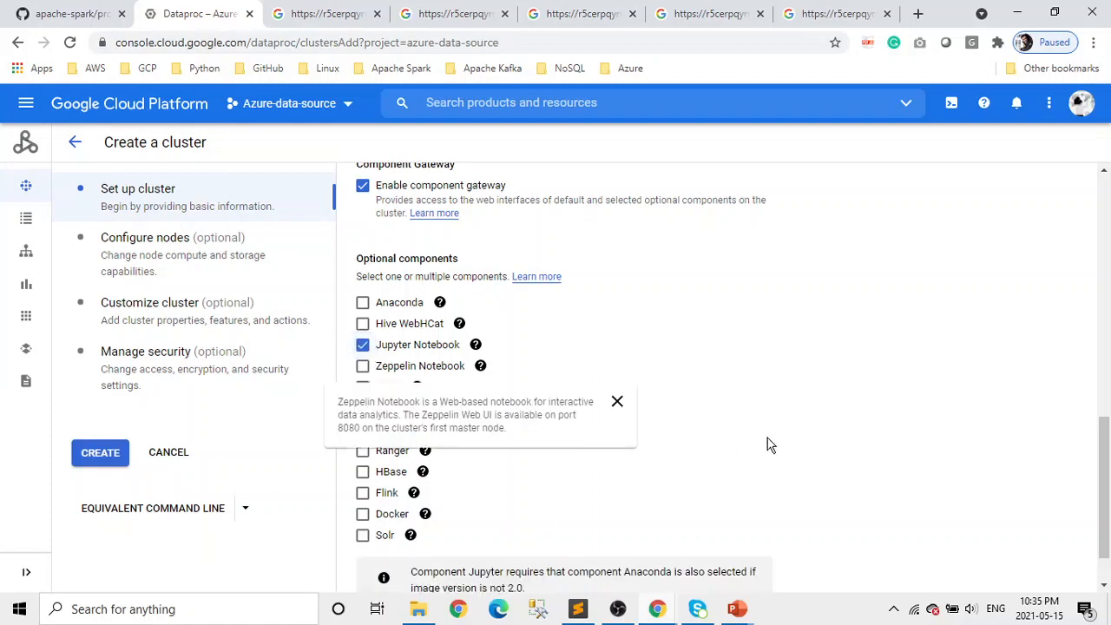
{"action": "left_click", "coordinate": [617, 401]}
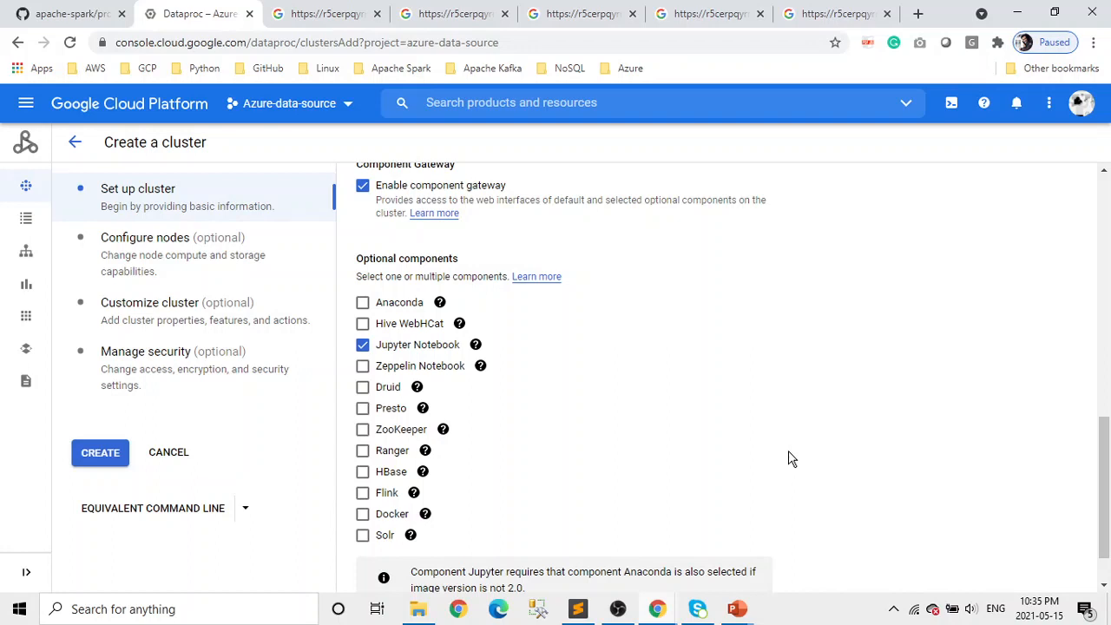
{"action": "scroll", "scroll_direction": "down", "scroll_amount": 3}
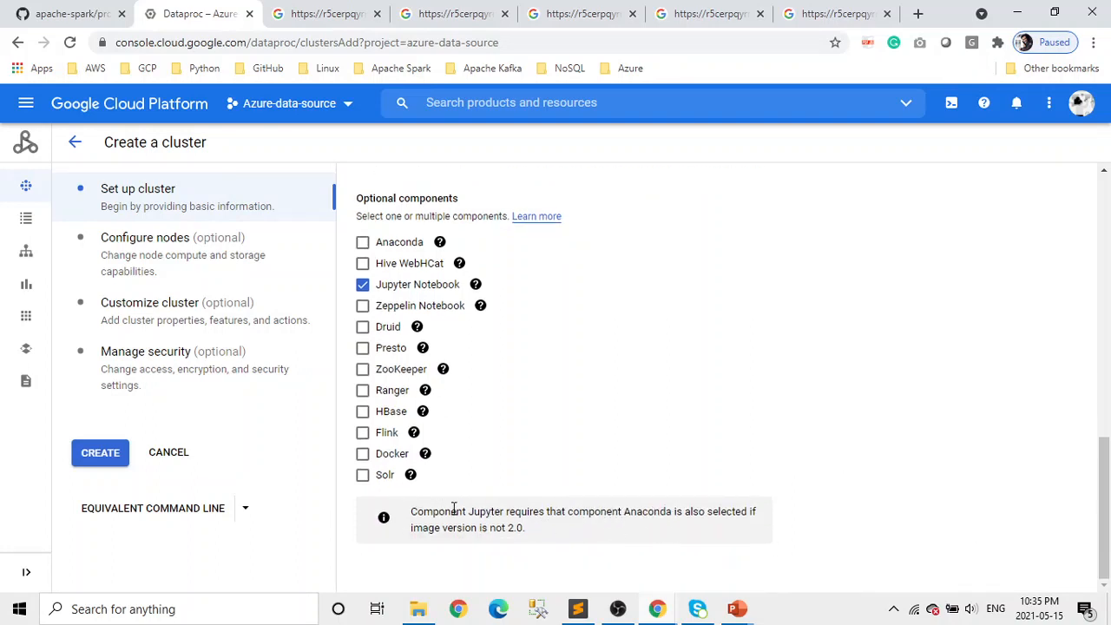
{"action": "mouse_move", "coordinate": [771, 538]}
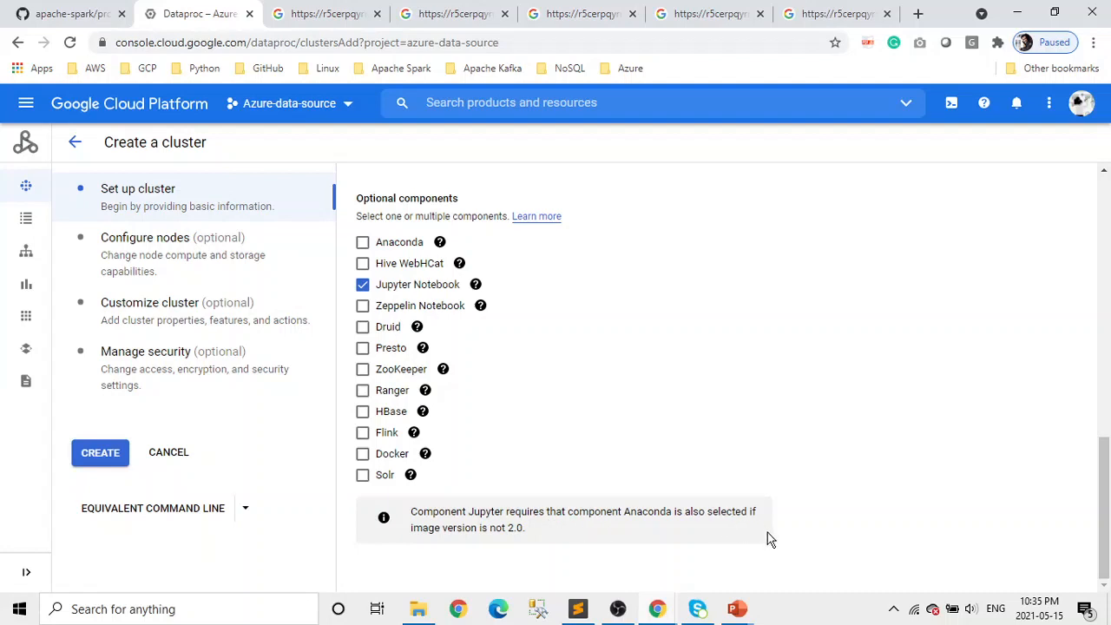
{"action": "mouse_move", "coordinate": [701, 497]}
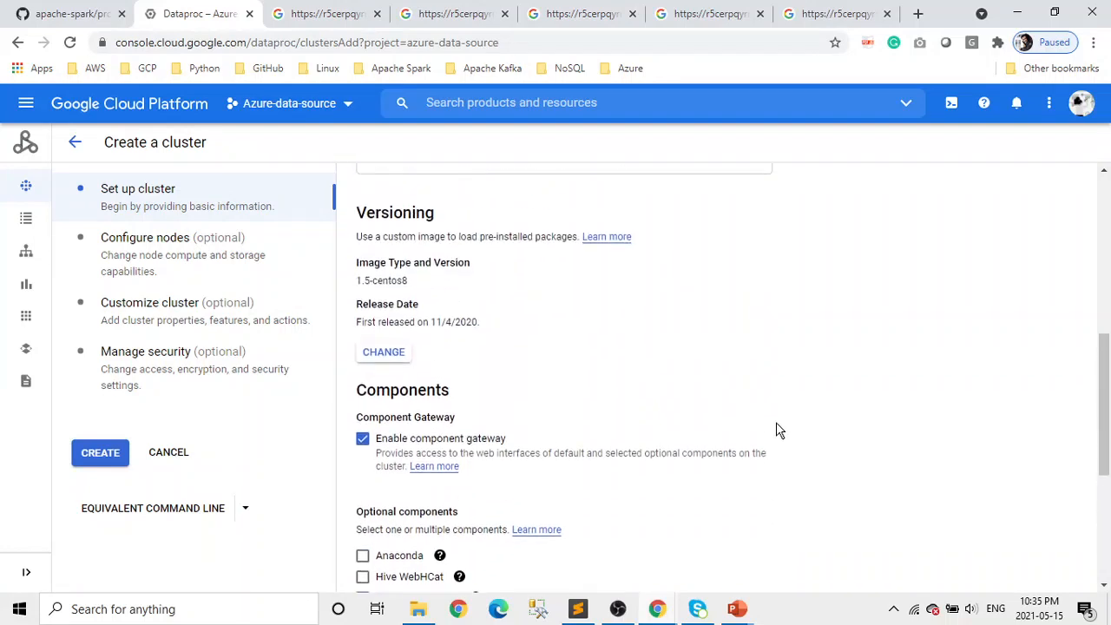
{"action": "mouse_move", "coordinate": [678, 356]}
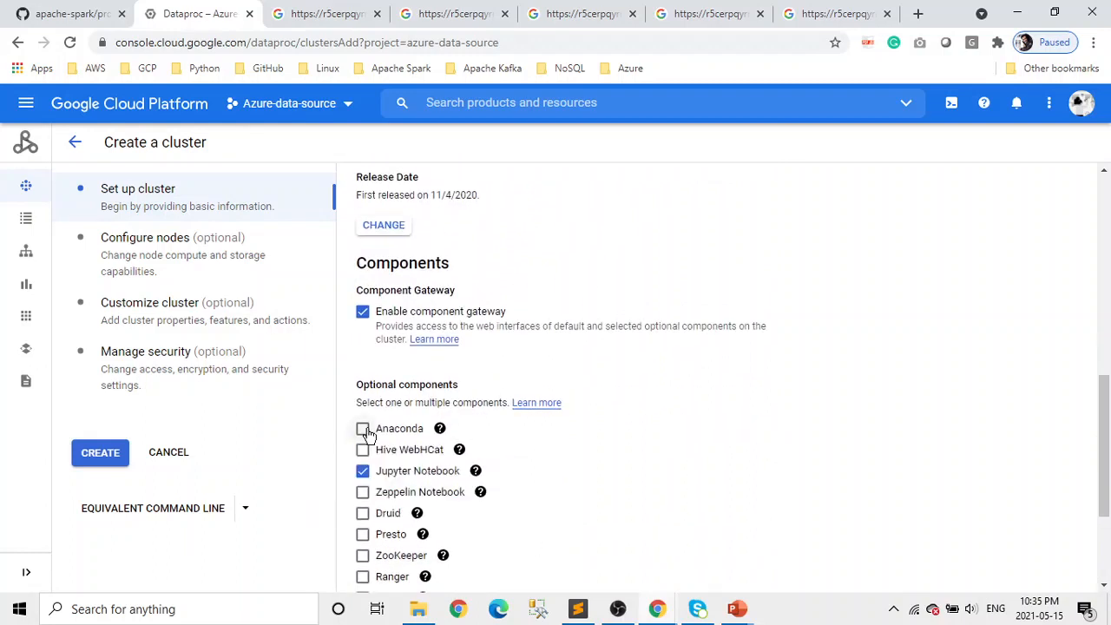
{"action": "left_click", "coordinate": [362, 428]}
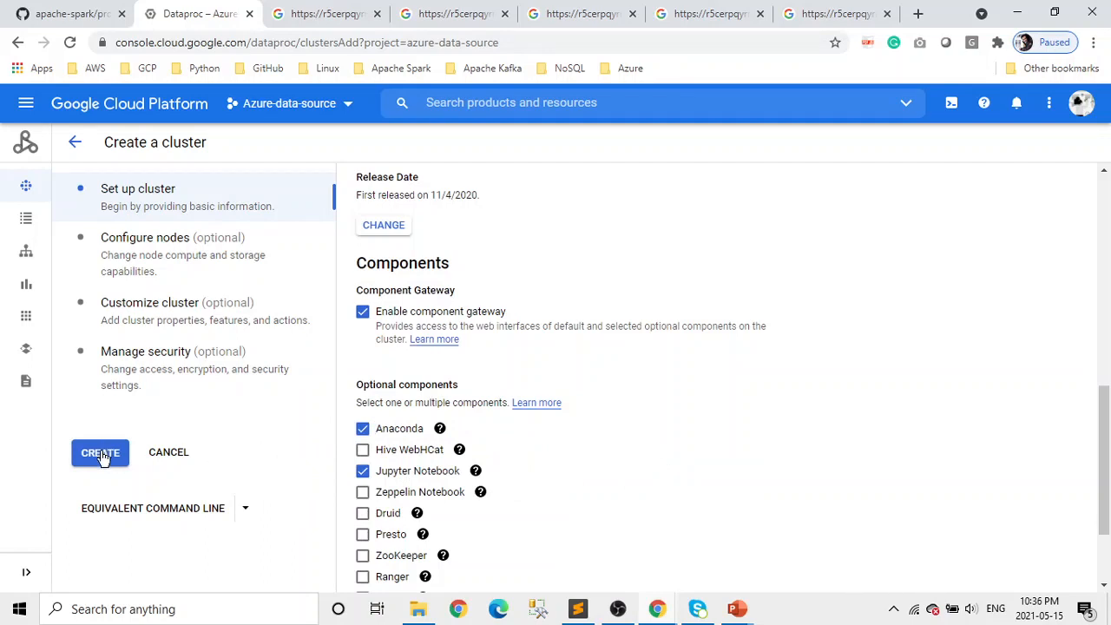
{"action": "left_click", "coordinate": [100, 453]}
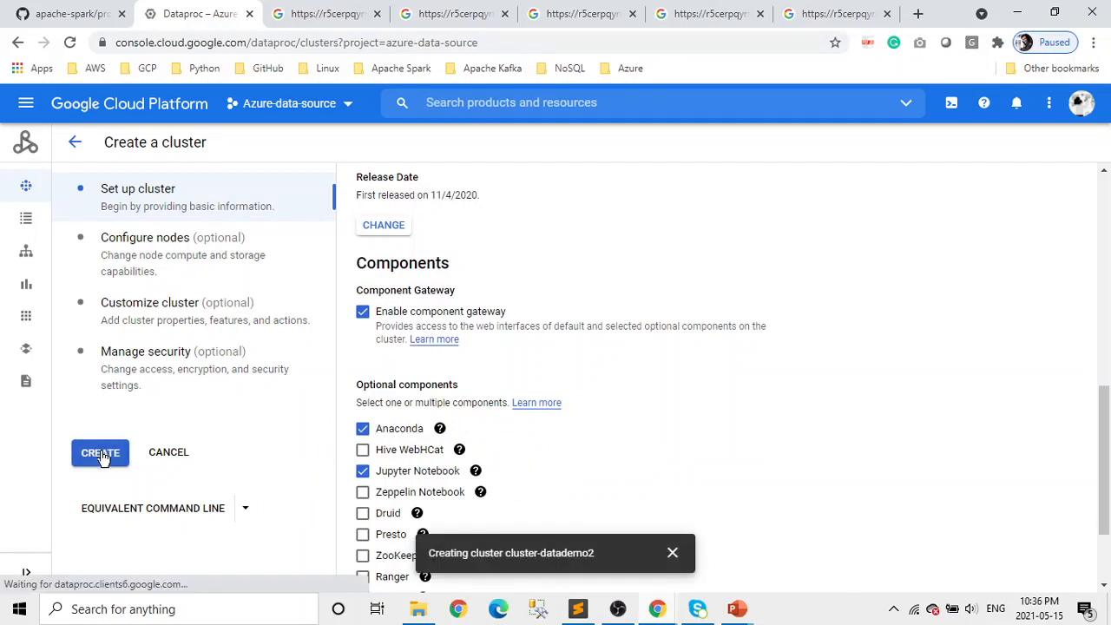
- Refresh the clusters list until cluster-datademo2 shows Provisioning in us-east1-c with 2 workers
{"action": "left_click", "coordinate": [100, 452]}
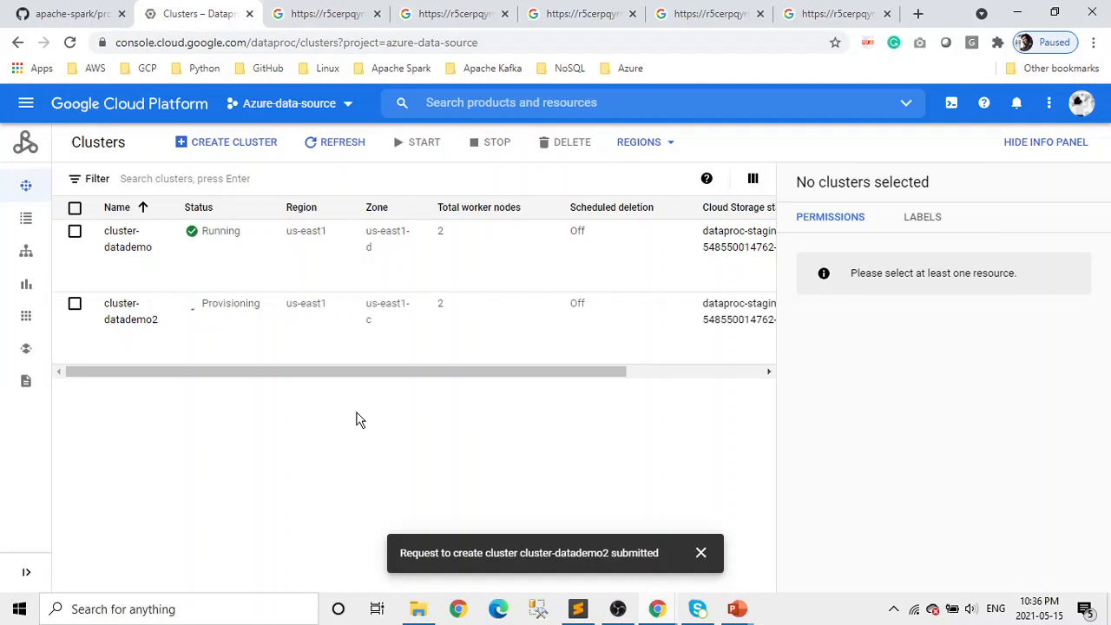
{"action": "mouse_move", "coordinate": [128, 238]}
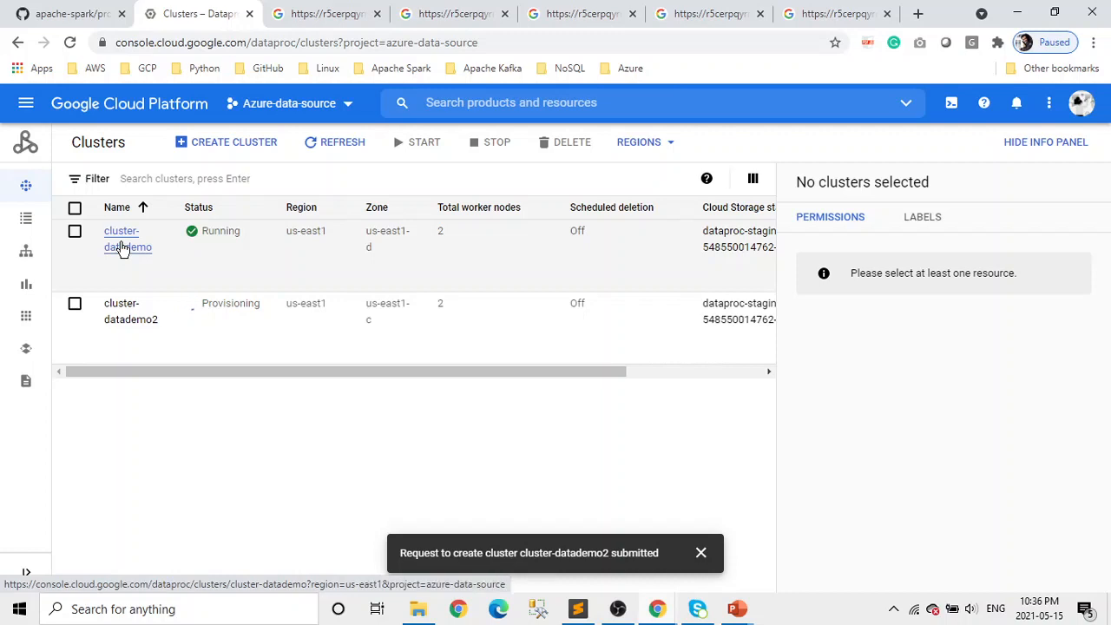
{"action": "left_click", "coordinate": [334, 141]}
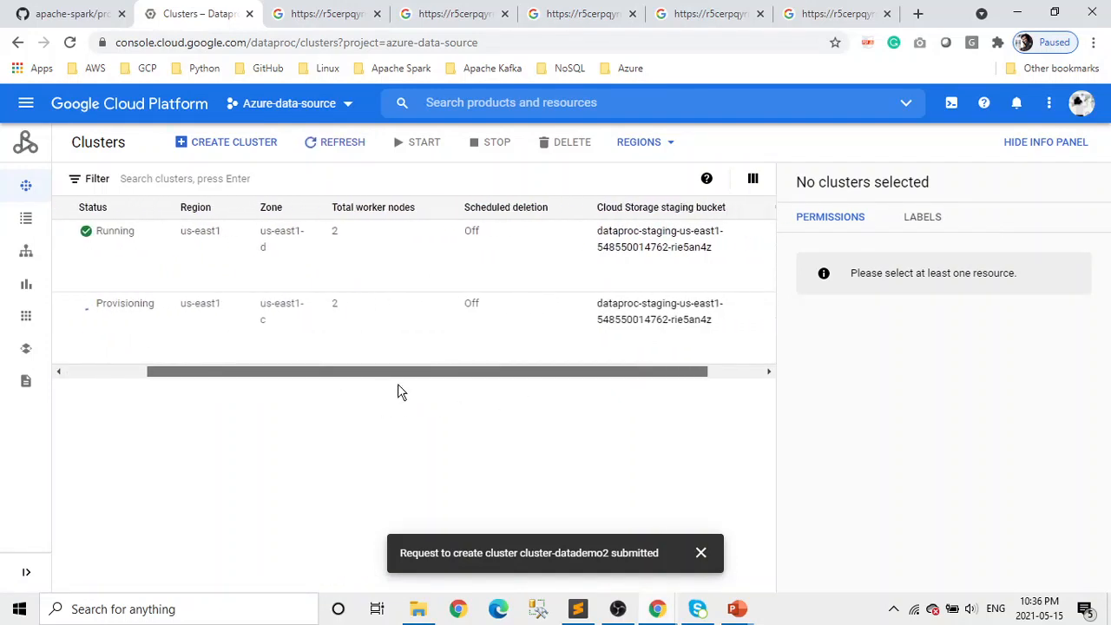
{"action": "scroll", "scroll_direction": "right", "scroll_amount": 3}
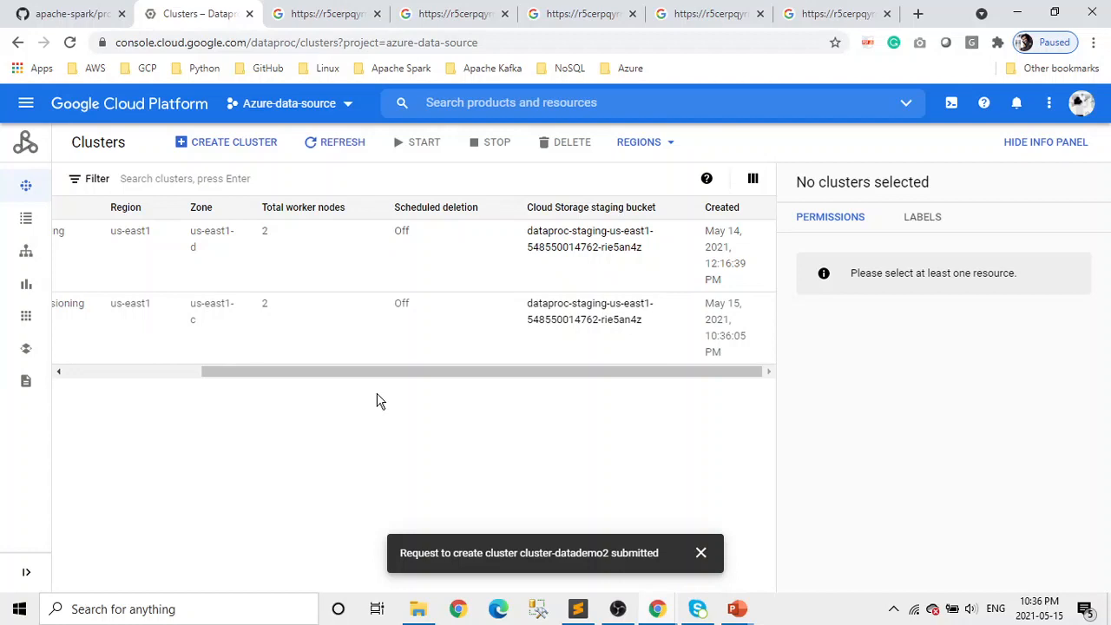
{"action": "mouse_move", "coordinate": [178, 375]}
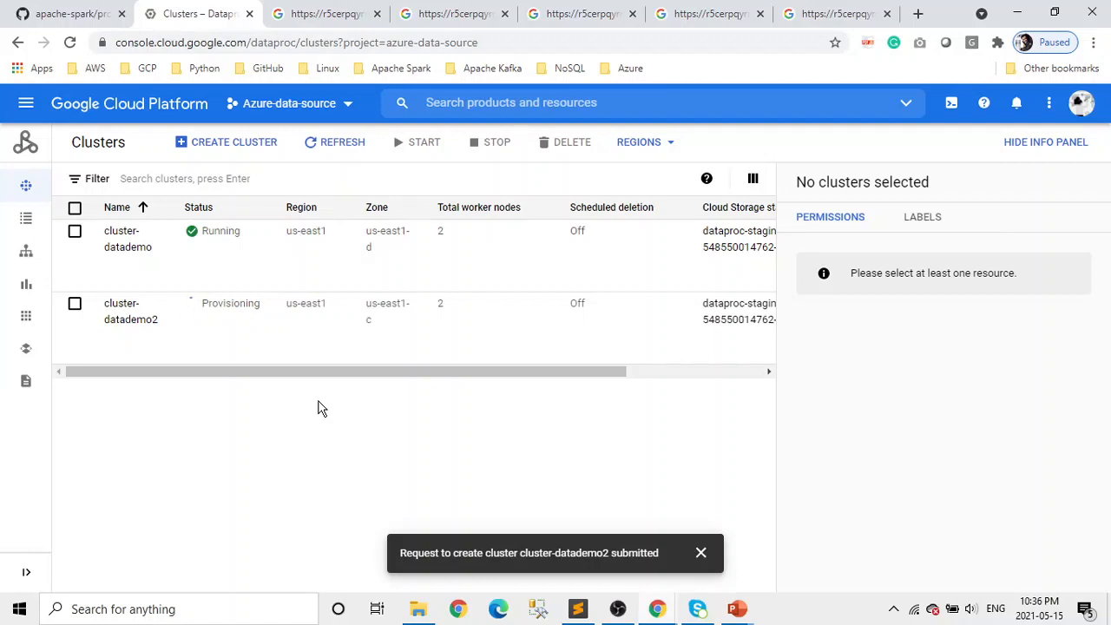
{"action": "left_click", "coordinate": [334, 141]}
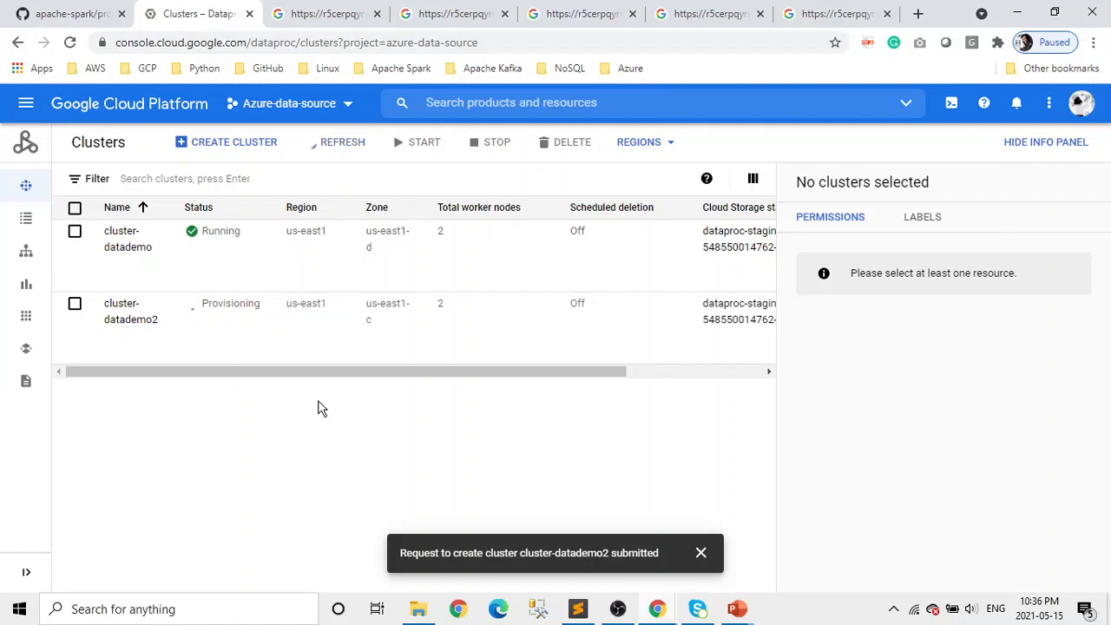
{"action": "left_click", "coordinate": [310, 141]}
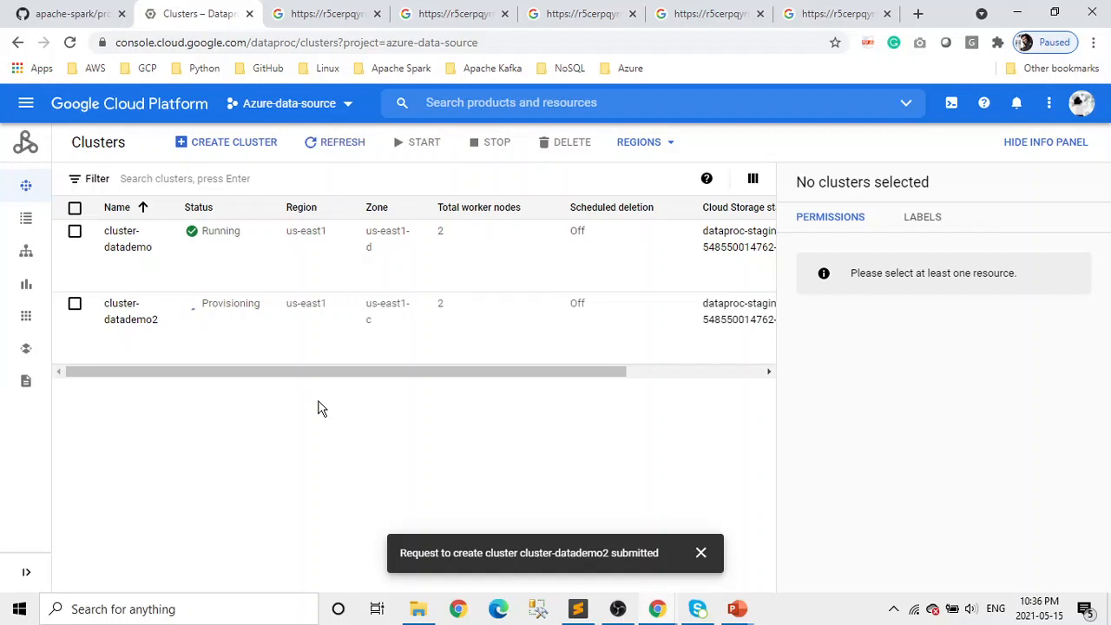
{"action": "left_click", "coordinate": [335, 141]}
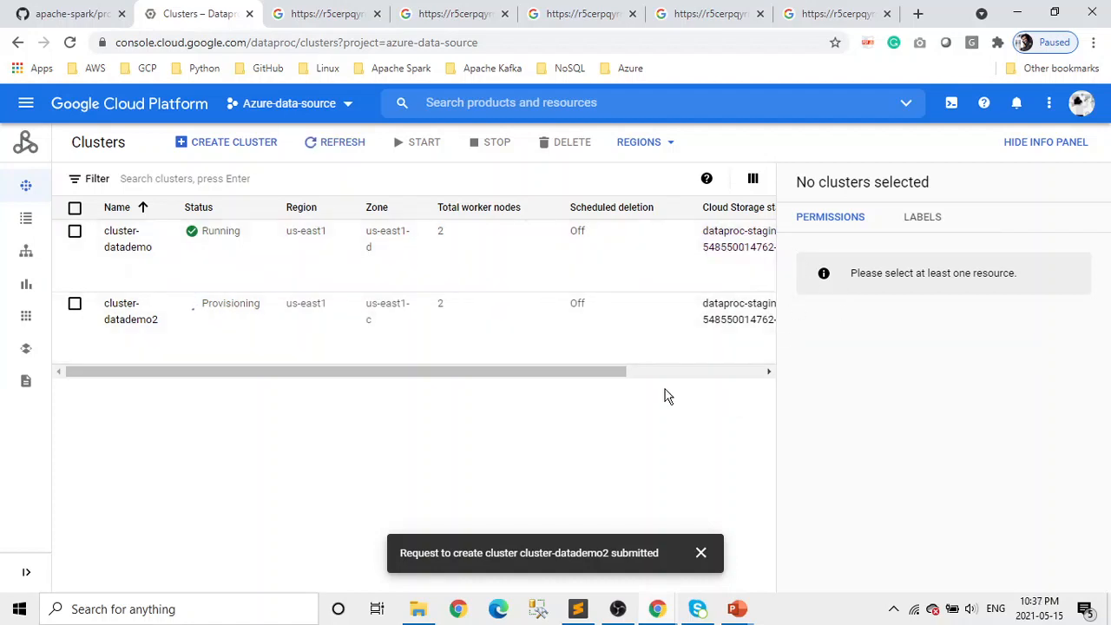
{"action": "mouse_move", "coordinate": [127, 247]}
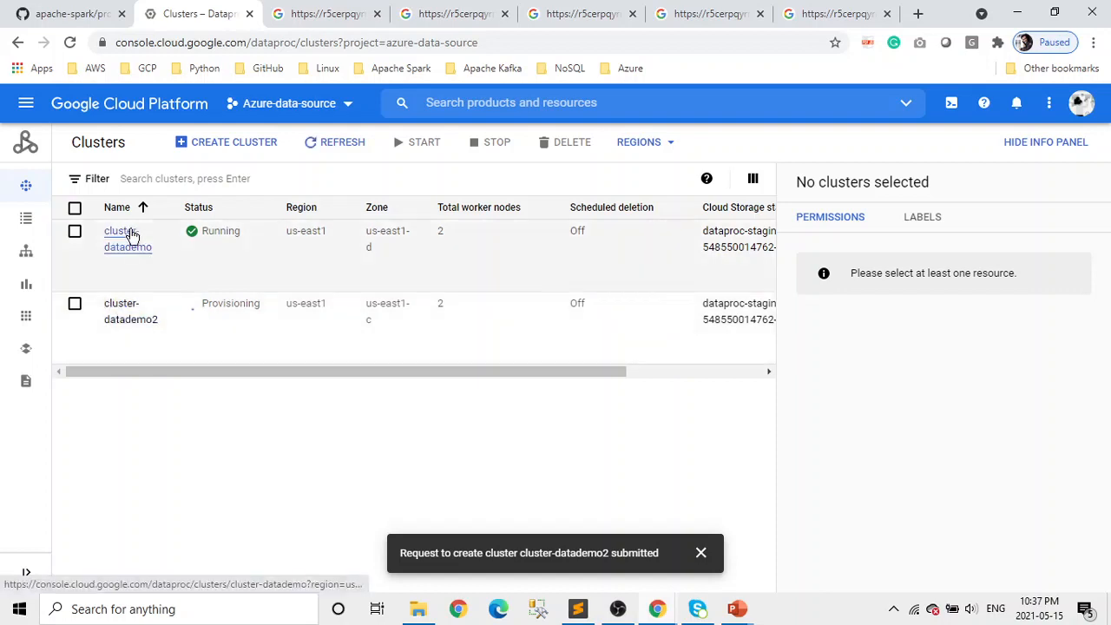
- List cluster-datademo's VMs: master cluster-datademo-m and workers w-0 and w-1
{"action": "left_click", "coordinate": [121, 238]}
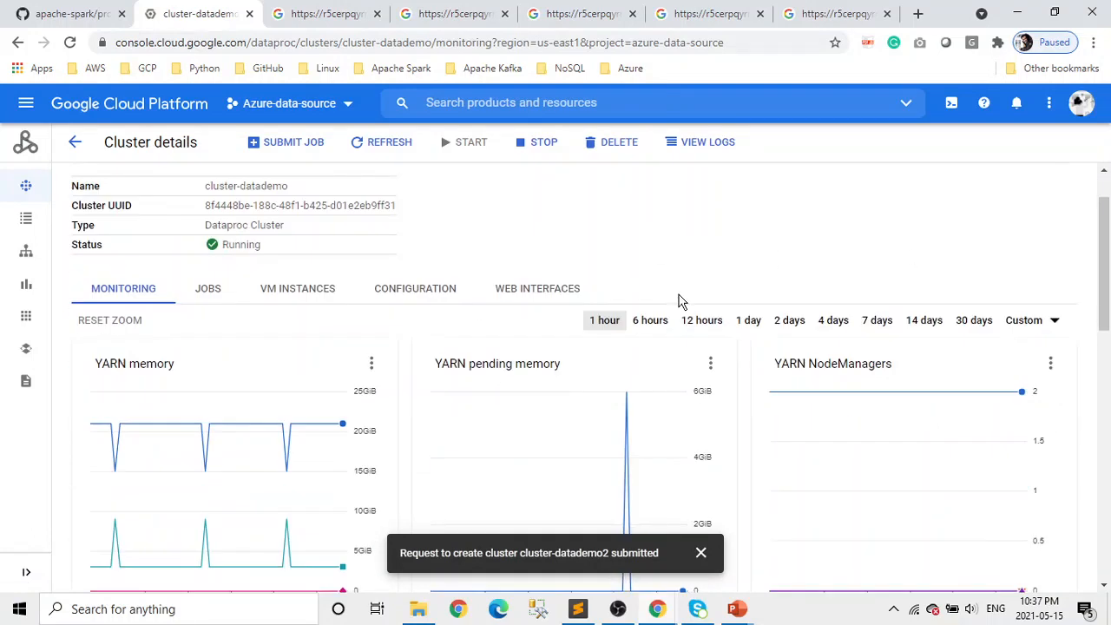
{"action": "mouse_move", "coordinate": [744, 355]}
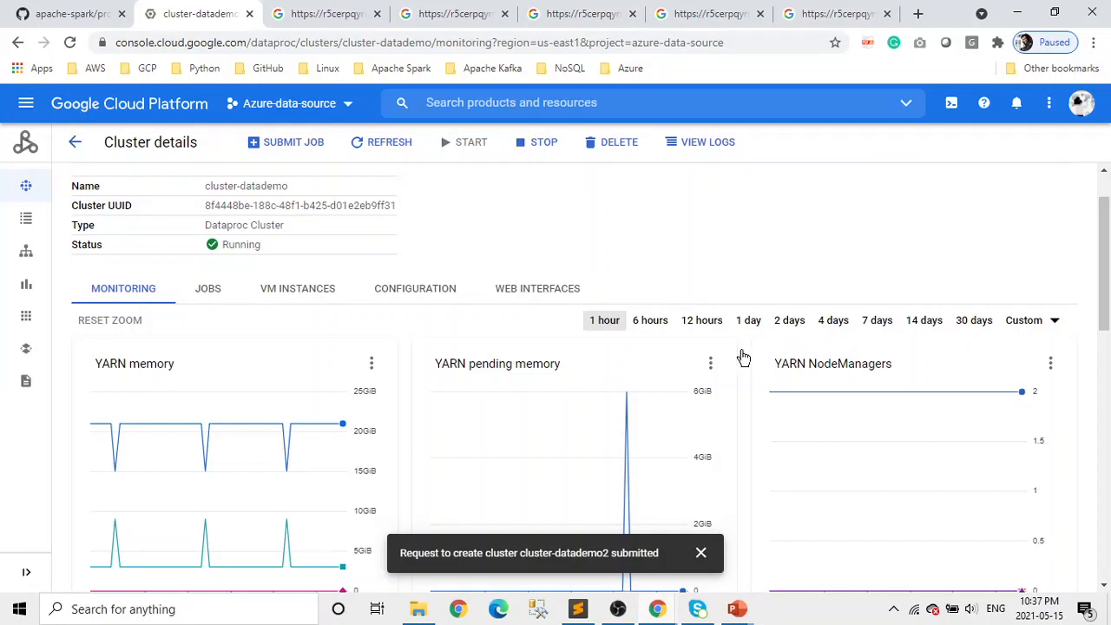
{"action": "mouse_move", "coordinate": [207, 288]}
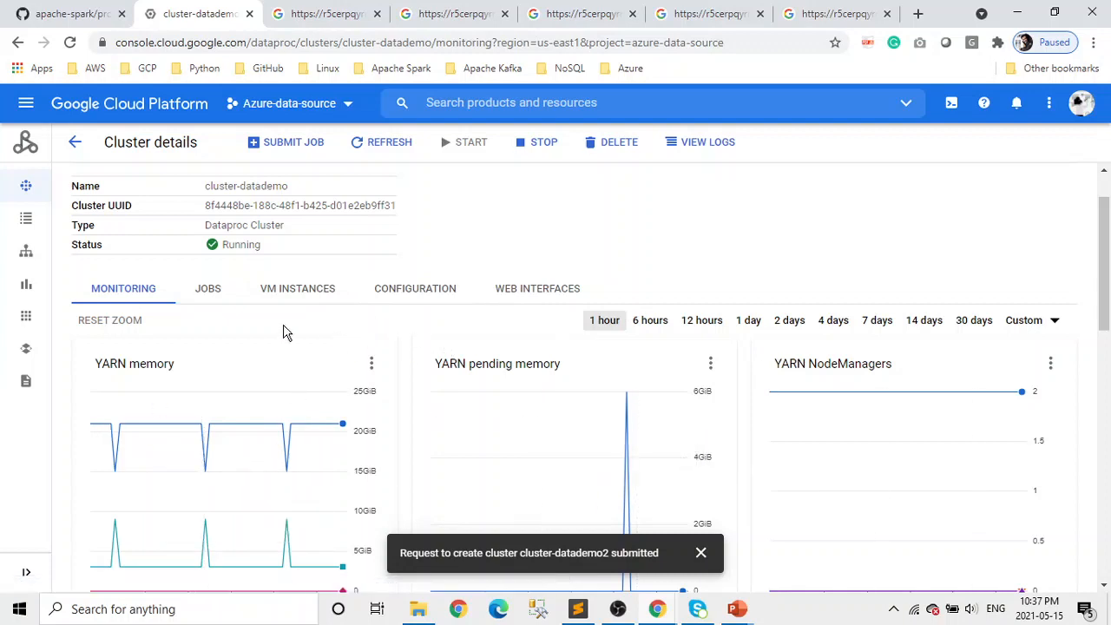
{"action": "mouse_move", "coordinate": [296, 288]}
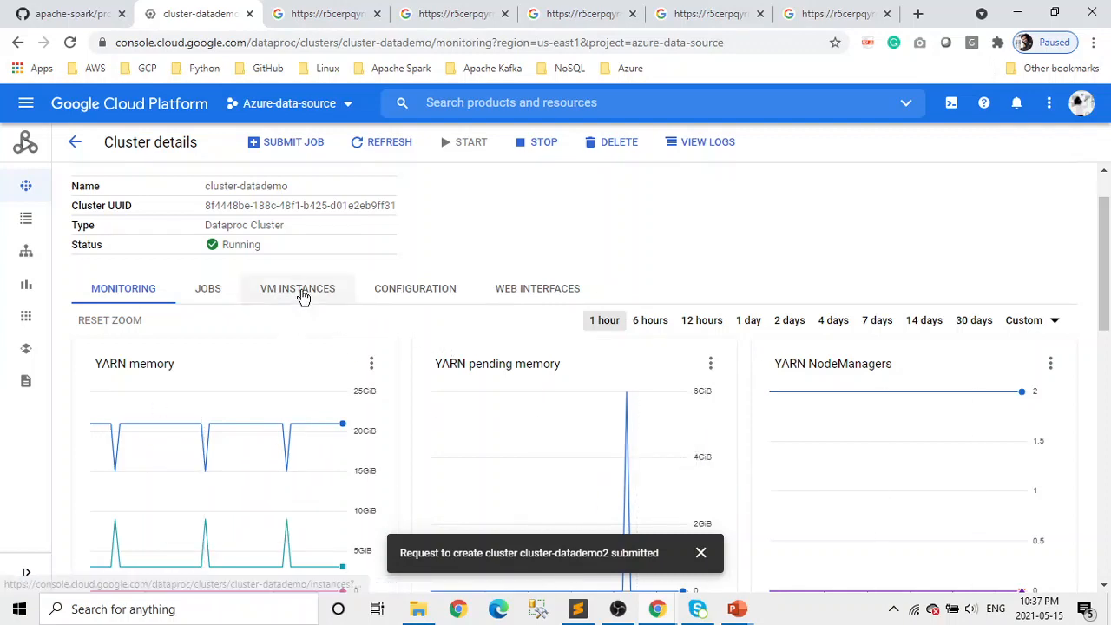
{"action": "left_click", "coordinate": [297, 288]}
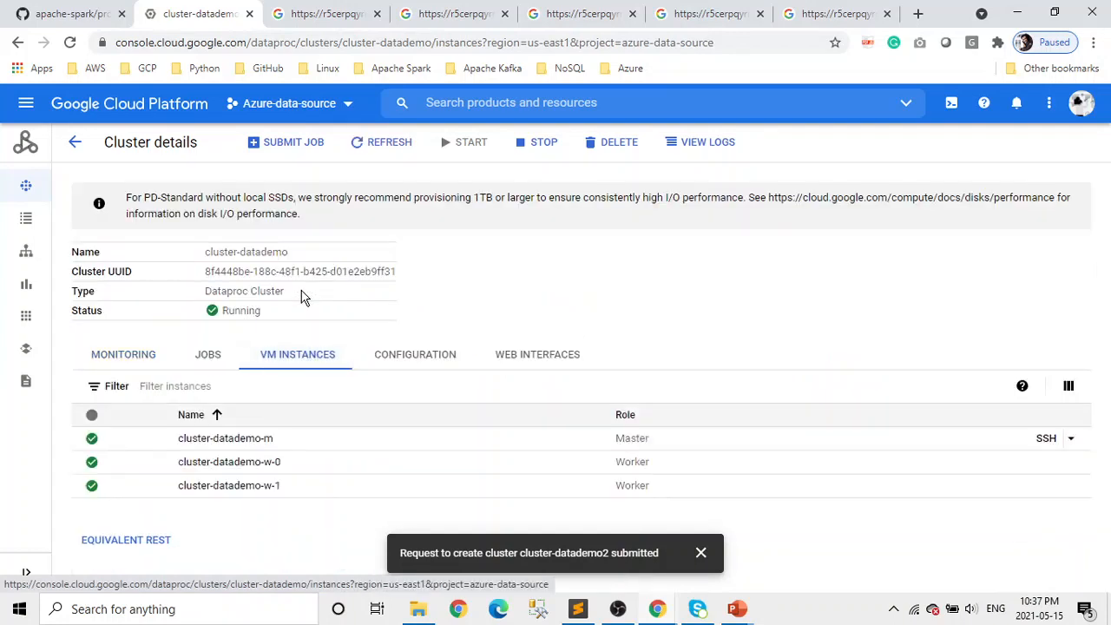
{"action": "mouse_move", "coordinate": [708, 327]}
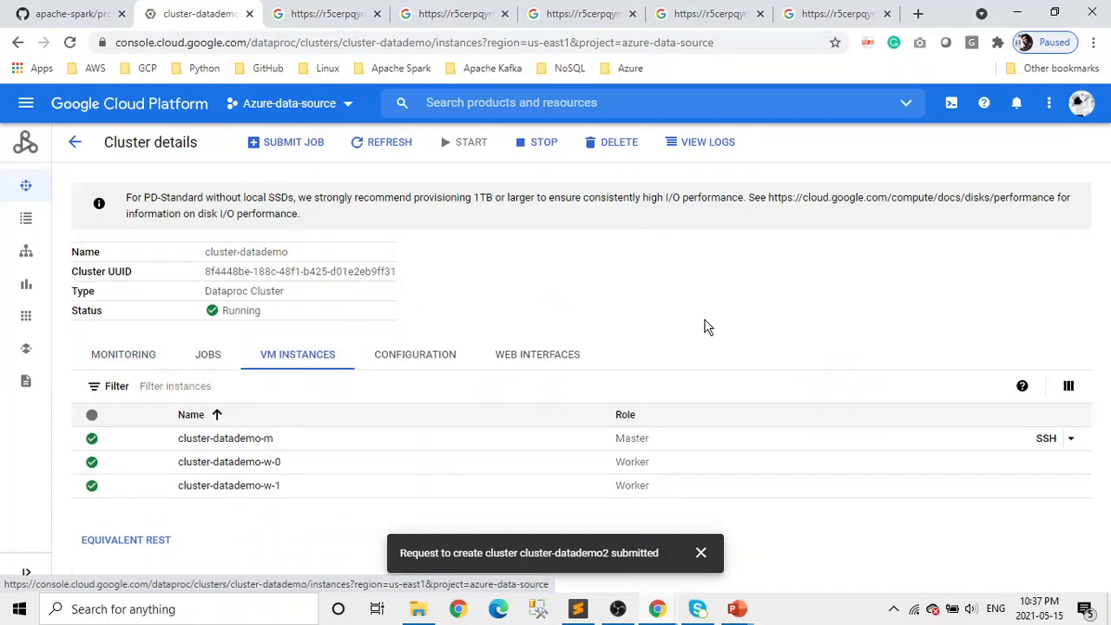
{"action": "mouse_move", "coordinate": [651, 476]}
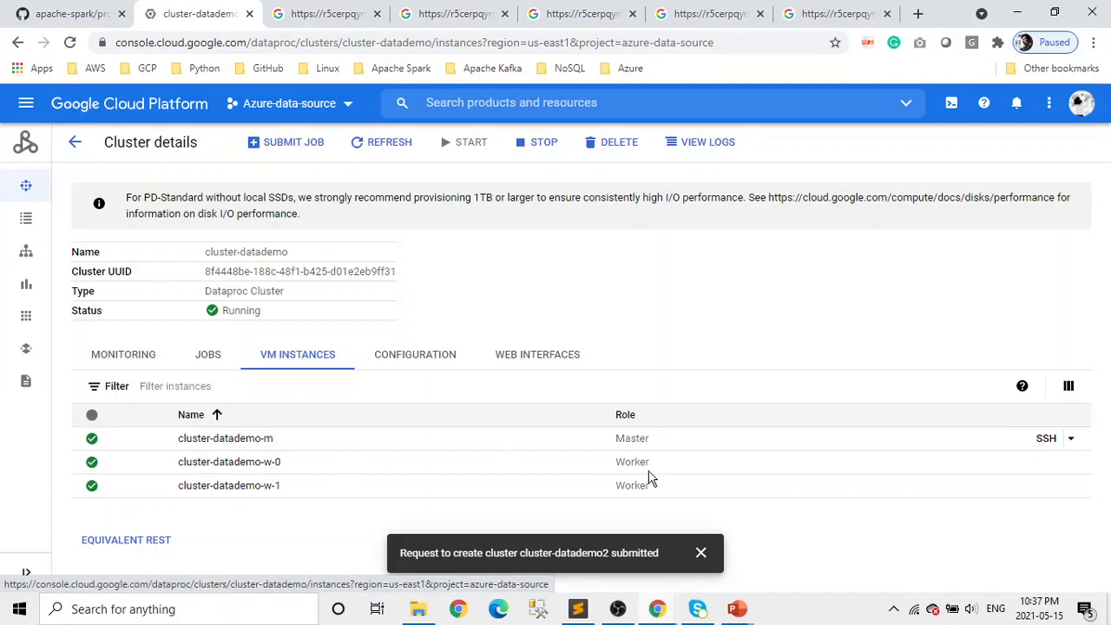
{"action": "mouse_move", "coordinate": [410, 480]}
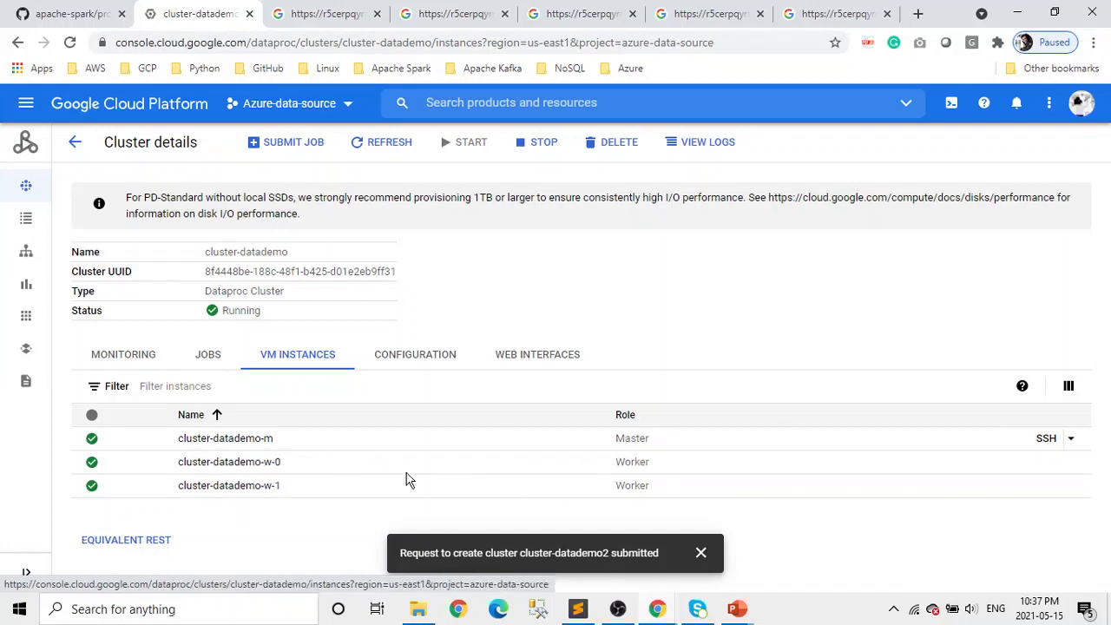
{"action": "mouse_move", "coordinate": [298, 508]}
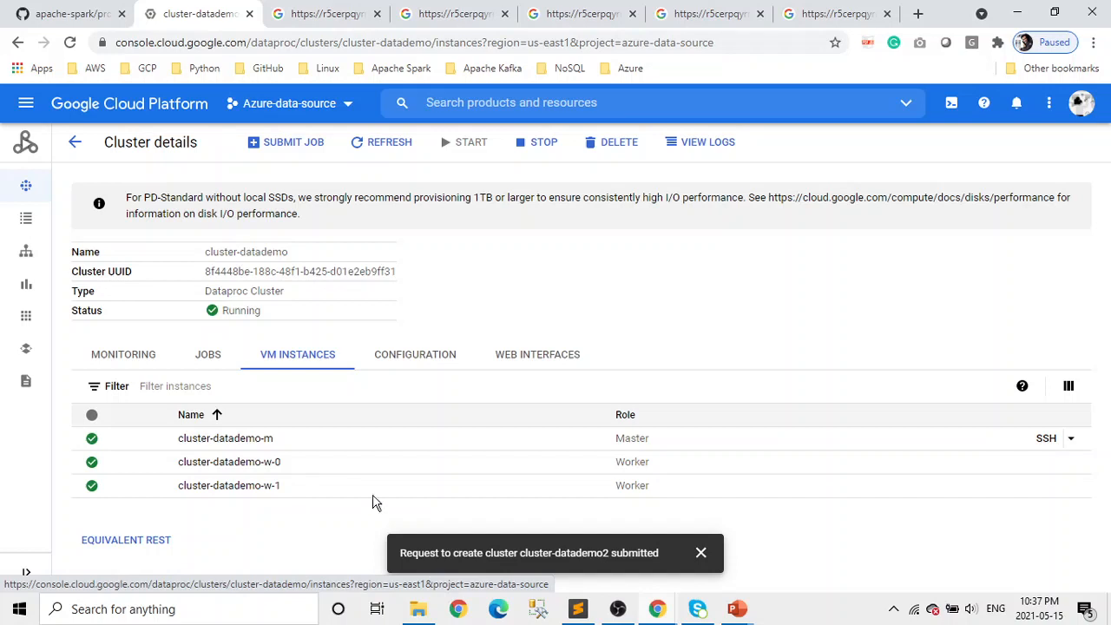
{"action": "left_click", "coordinate": [701, 553]}
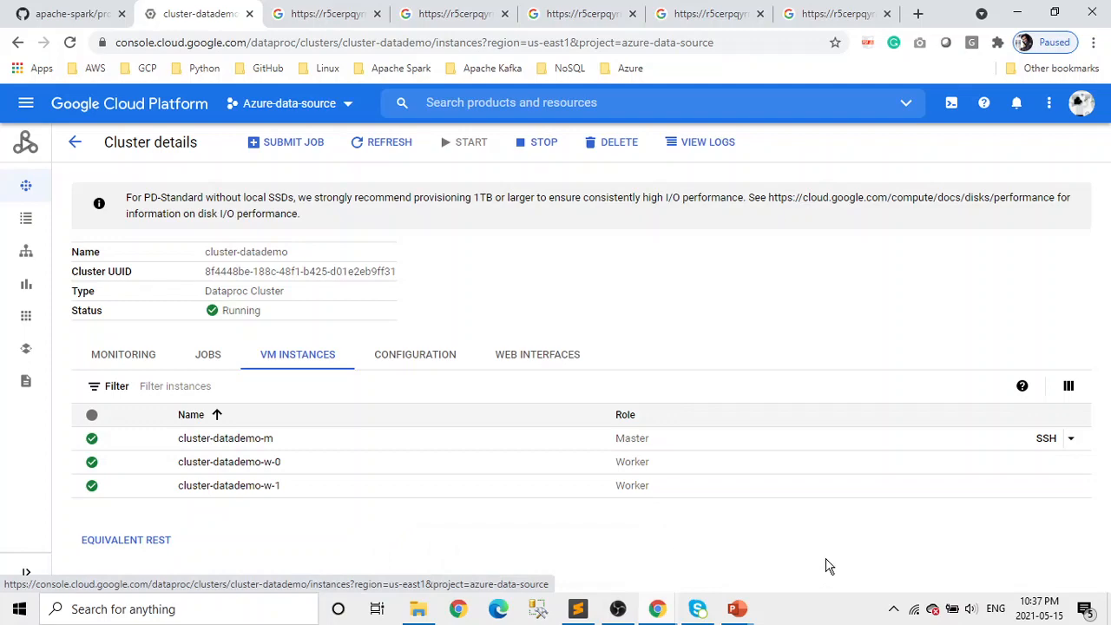
{"action": "mouse_move", "coordinate": [1046, 439]}
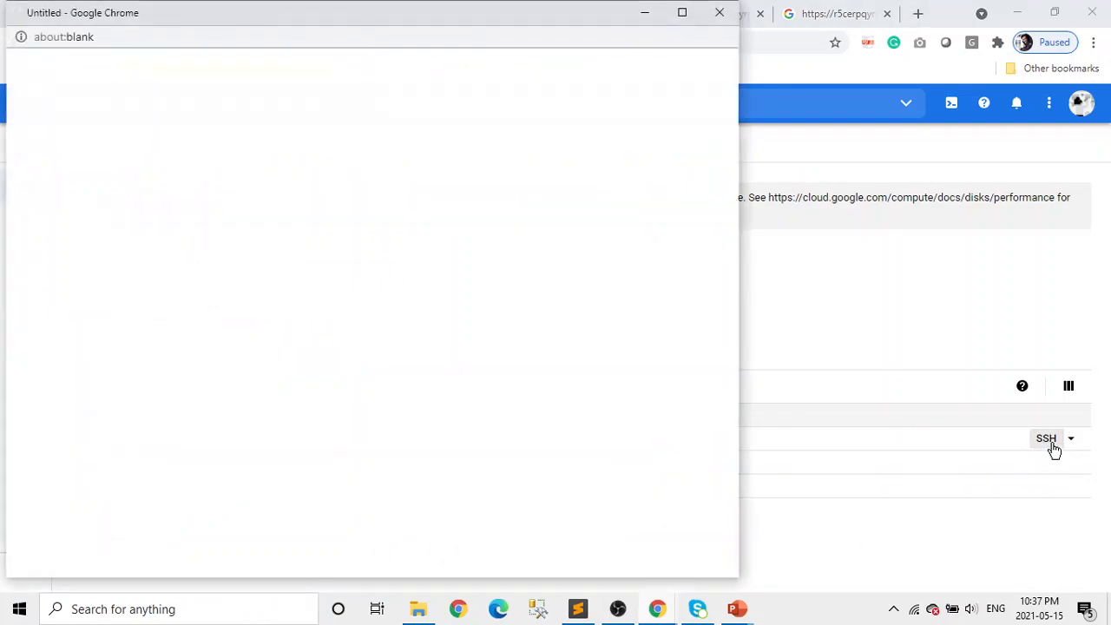
- SSH into cluster-datademo-m and launch the pyspark shell
{"action": "left_click", "coordinate": [1046, 438]}
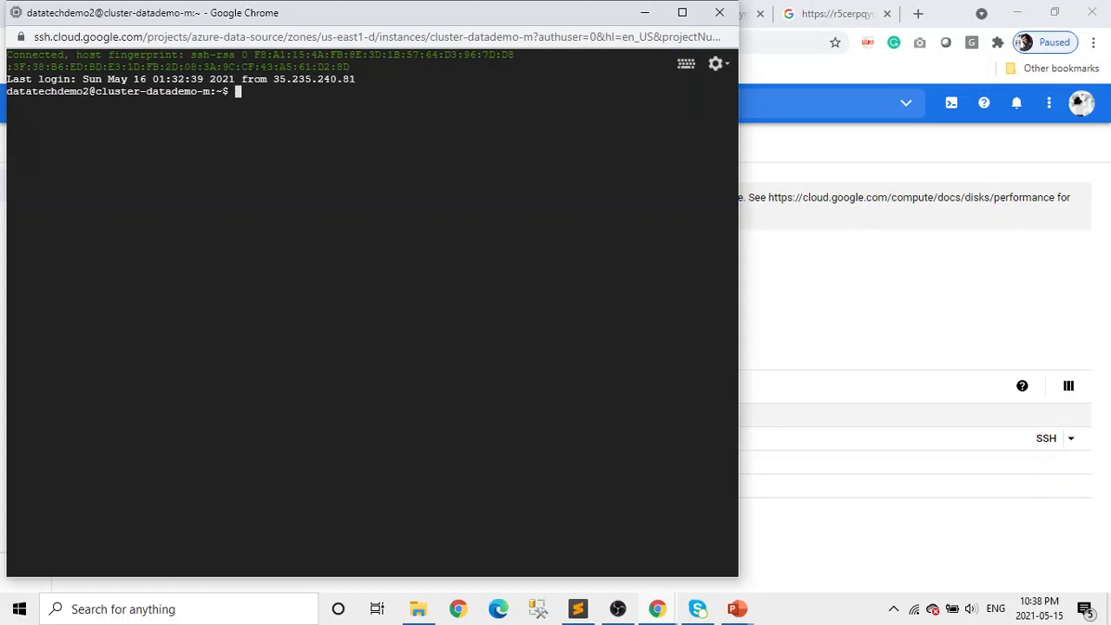
{"action": "type", "text": "pyspark"}
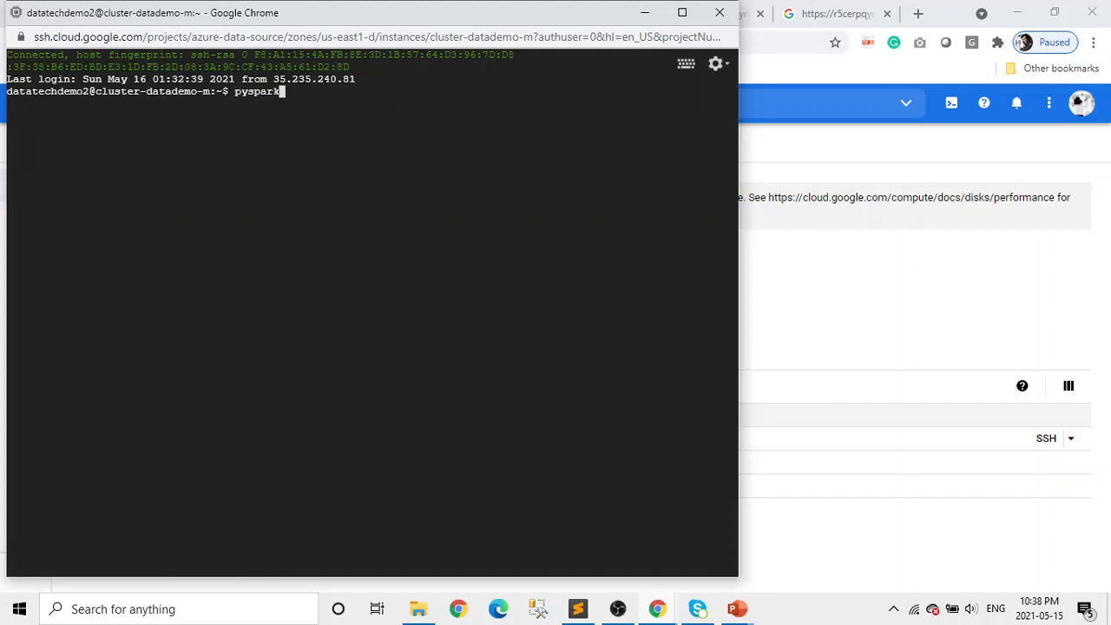
{"action": "key", "text": "Return"}
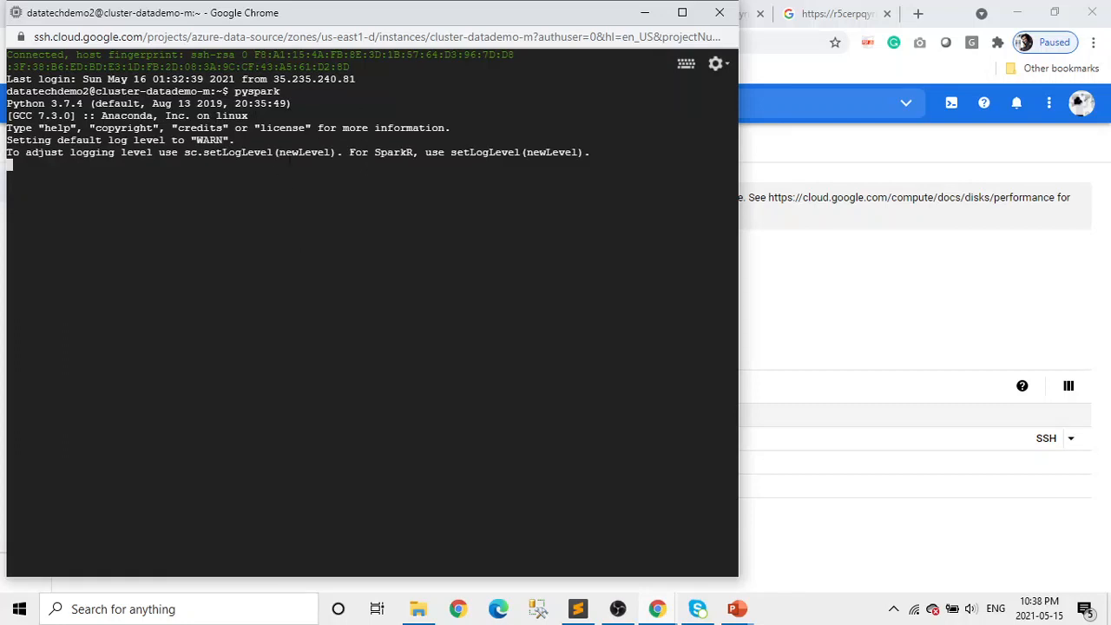
{"action": "mouse_move", "coordinate": [328, 187]}
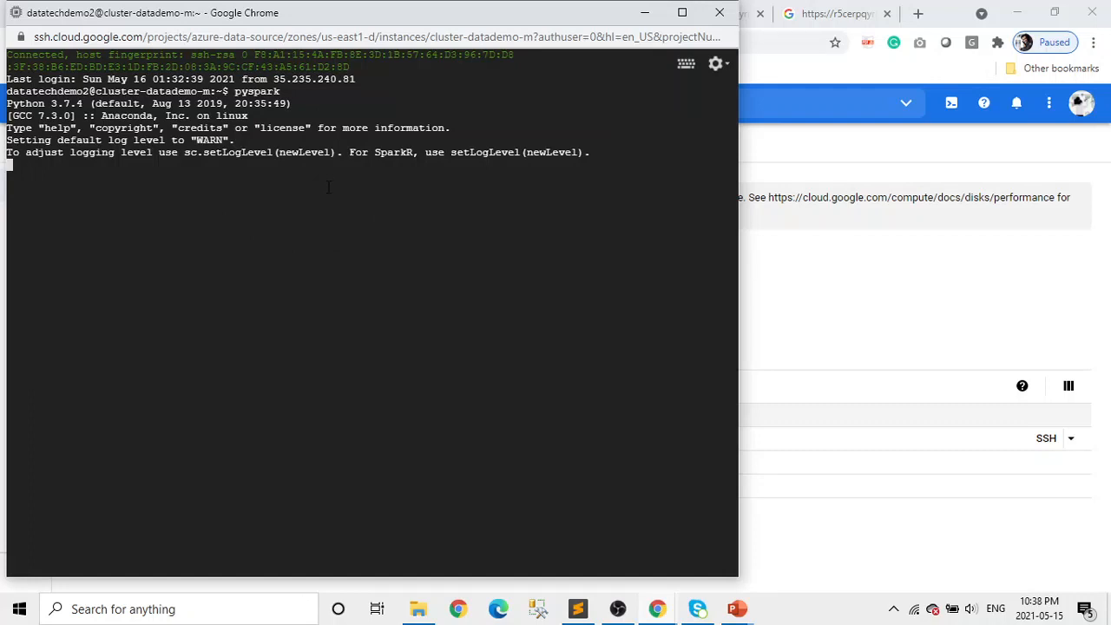
{"action": "mouse_move", "coordinate": [585, 388]}
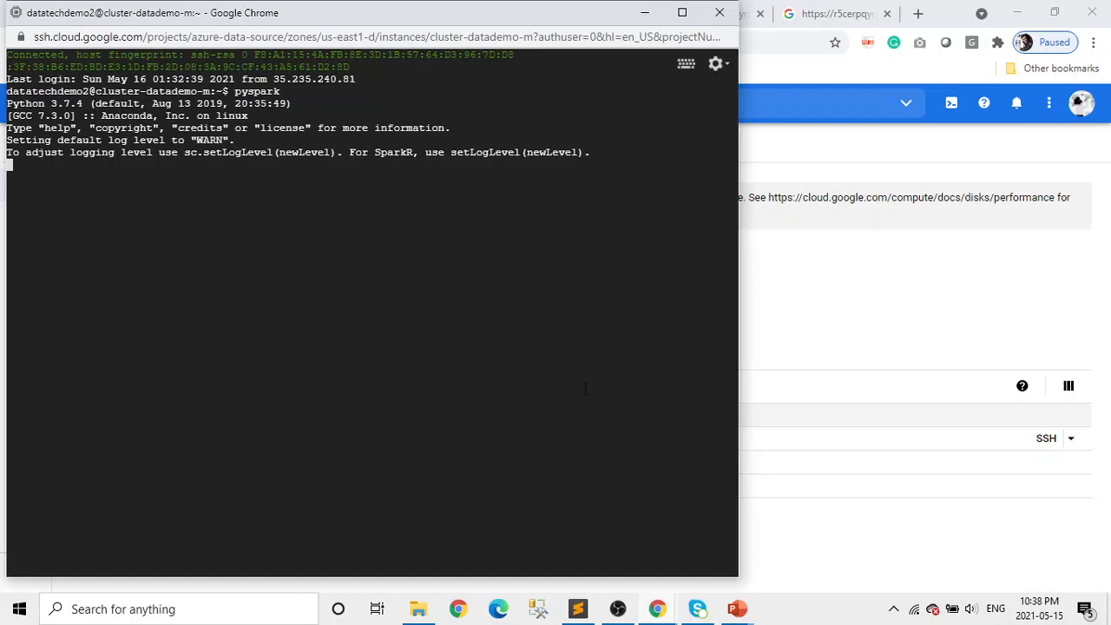
{"action": "mouse_move", "coordinate": [842, 437]}
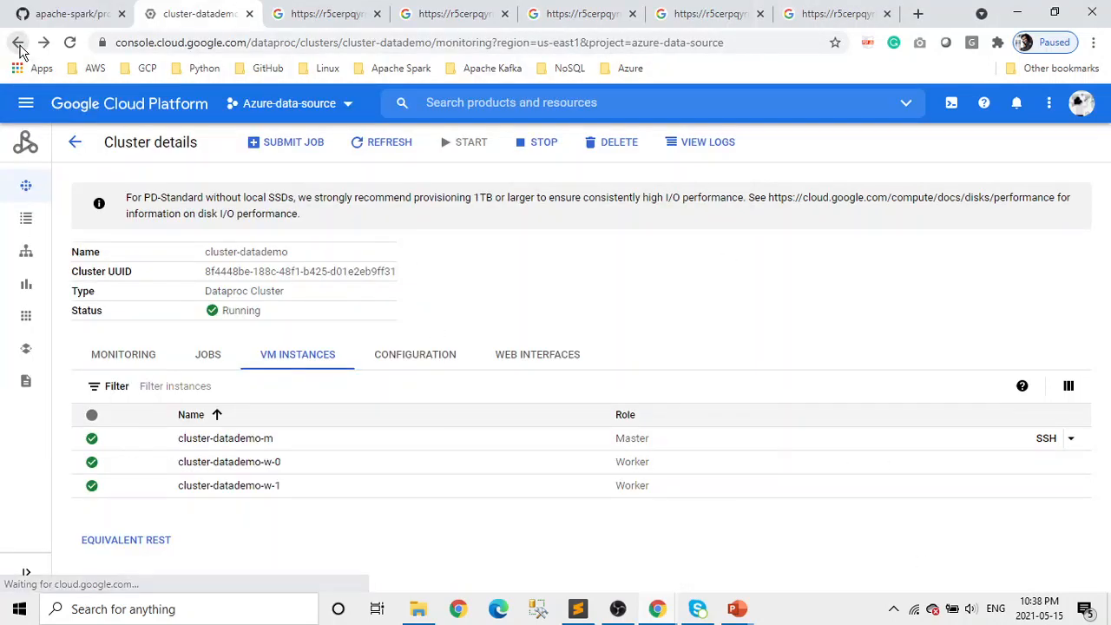
- Launch Jupyter from cluster-datademo's Component gateway web interface links
{"action": "left_click", "coordinate": [123, 354]}
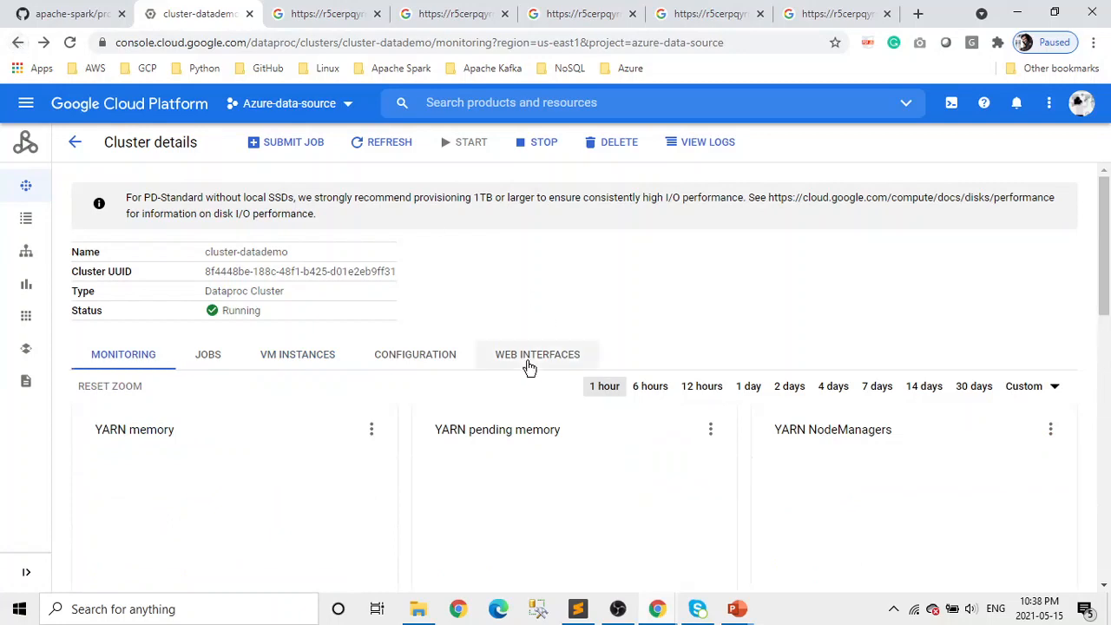
{"action": "left_click", "coordinate": [537, 354]}
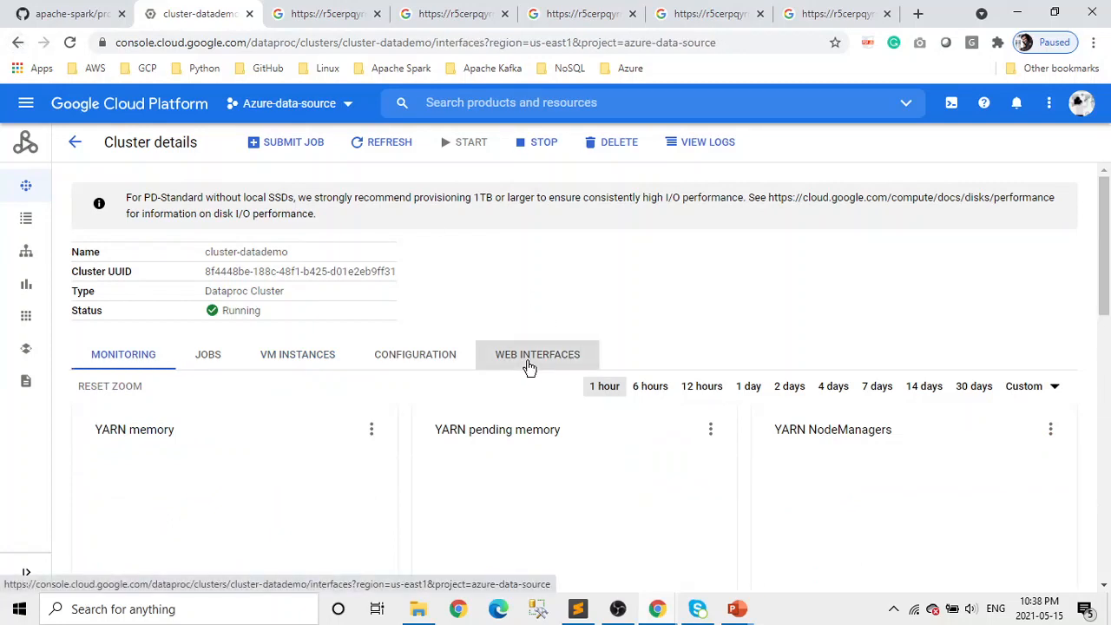
{"action": "left_click", "coordinate": [537, 354]}
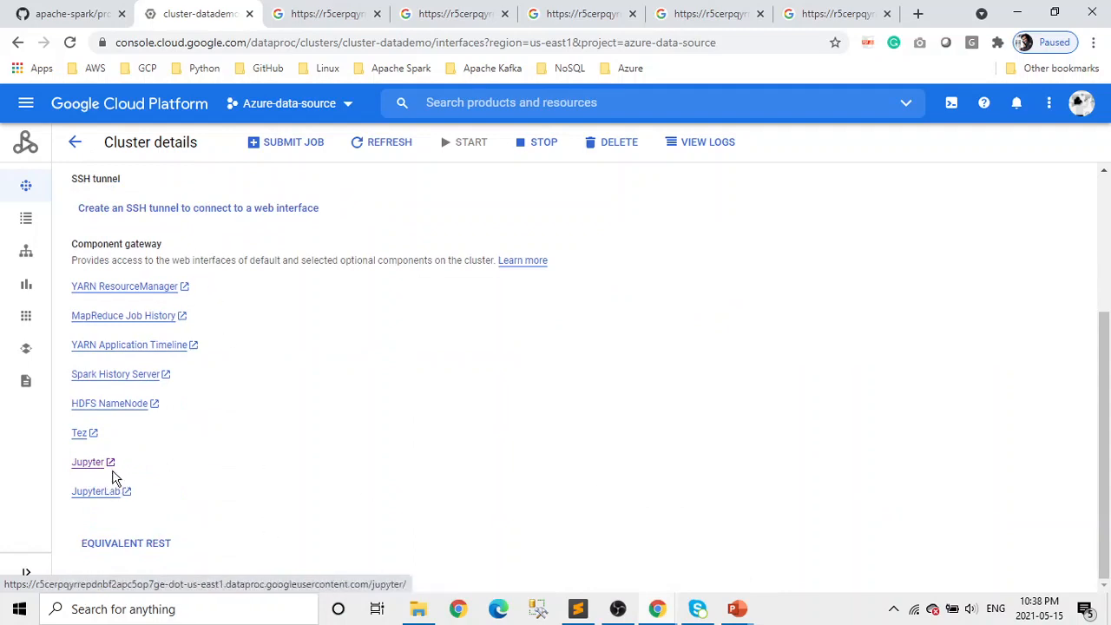
{"action": "left_click", "coordinate": [87, 461]}
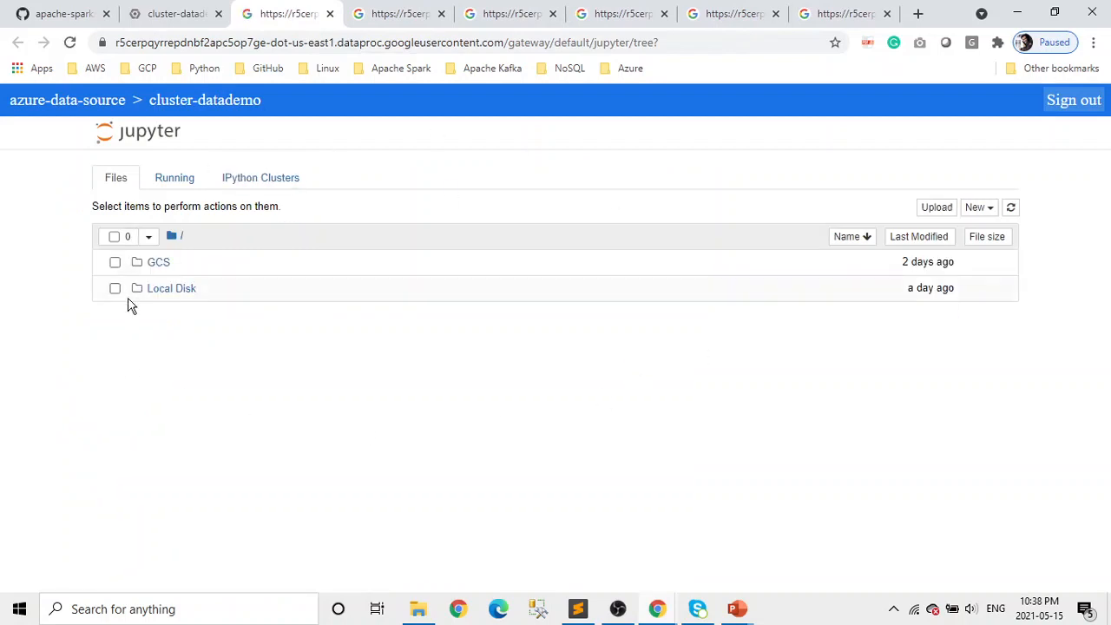
{"action": "mouse_move", "coordinate": [248, 317]}
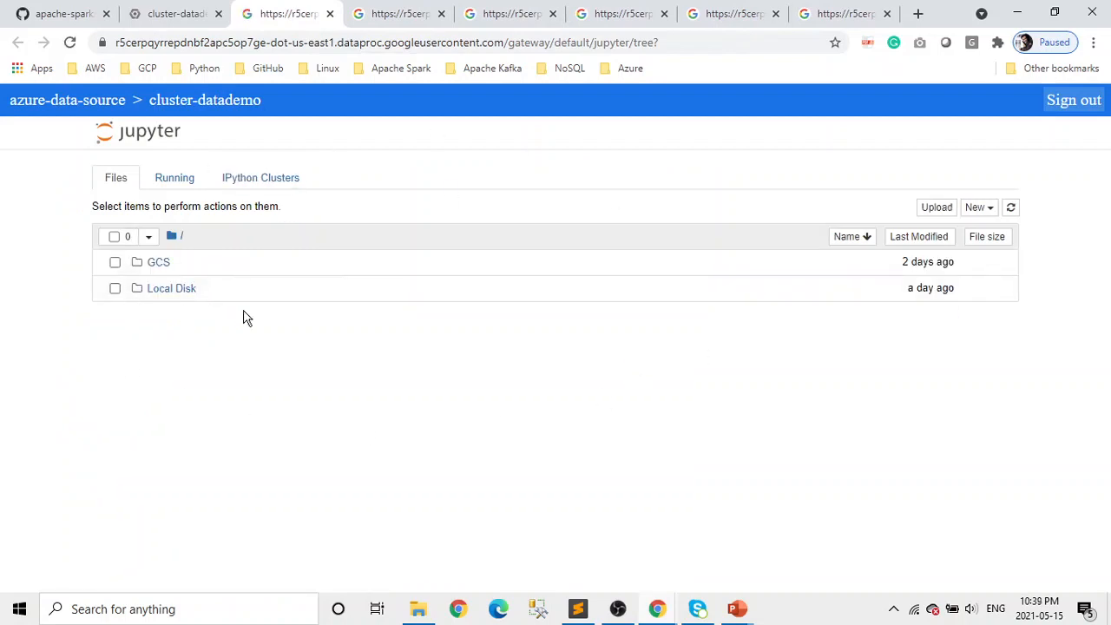
{"action": "mouse_move", "coordinate": [338, 288]}
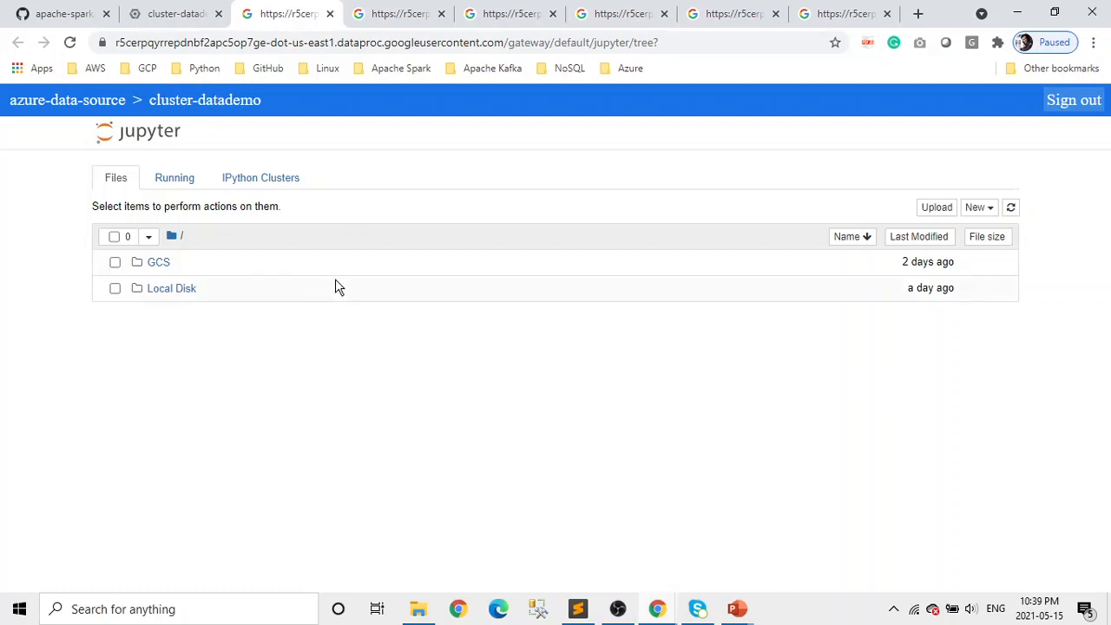
- Check the IPython Clusters tab shows 4 engines, then open the GCS folder
{"action": "left_click", "coordinate": [260, 178]}
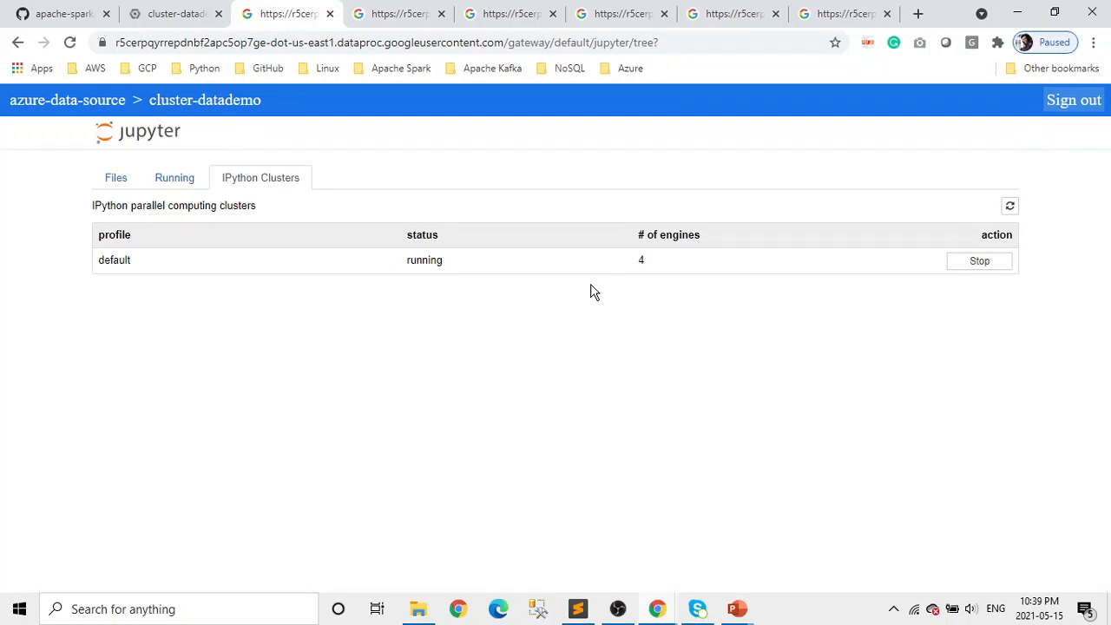
{"action": "mouse_move", "coordinate": [690, 293]}
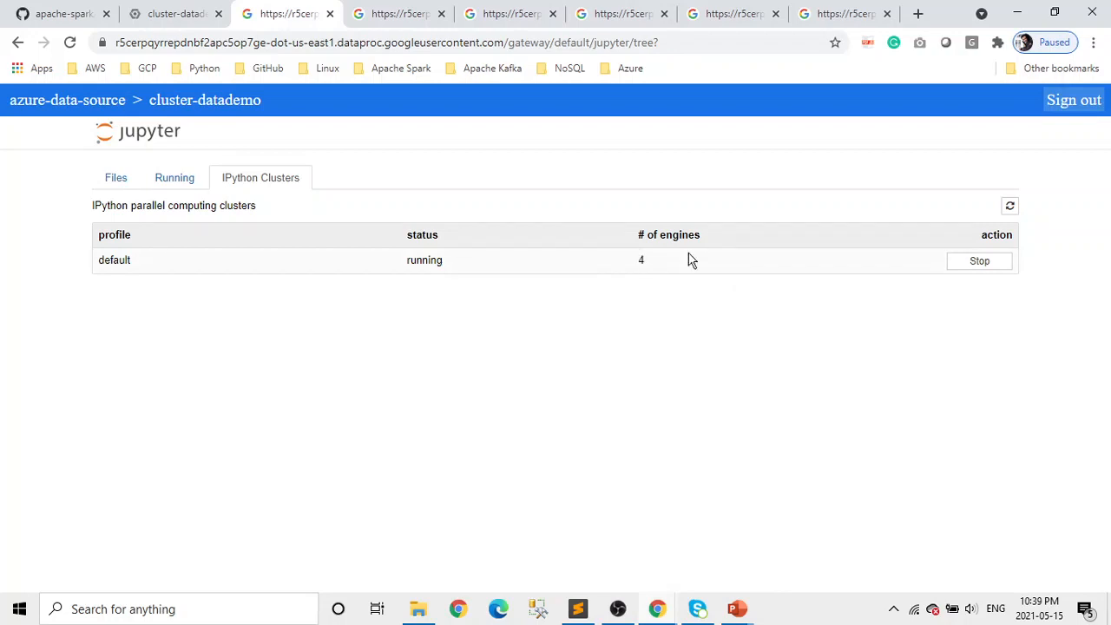
{"action": "mouse_move", "coordinate": [647, 263]}
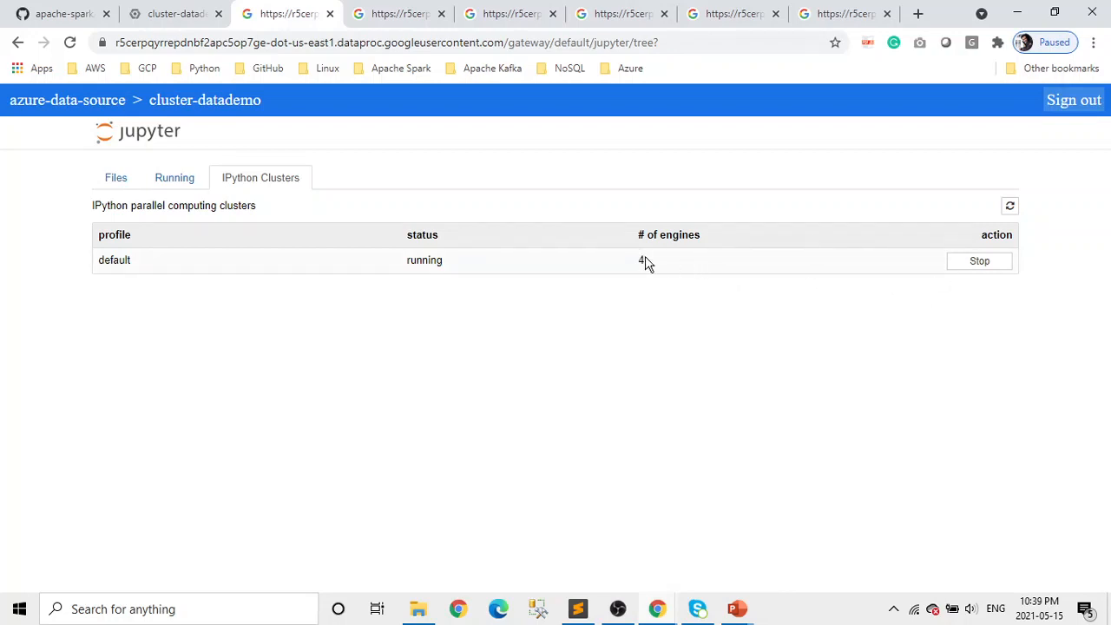
{"action": "mouse_move", "coordinate": [959, 287]}
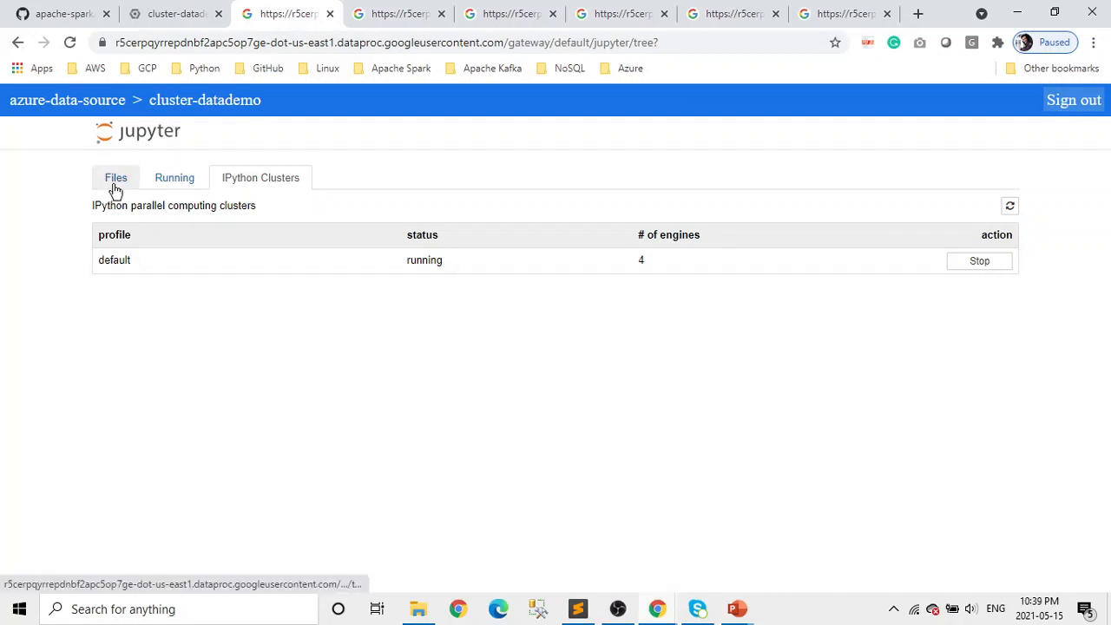
{"action": "left_click", "coordinate": [115, 177]}
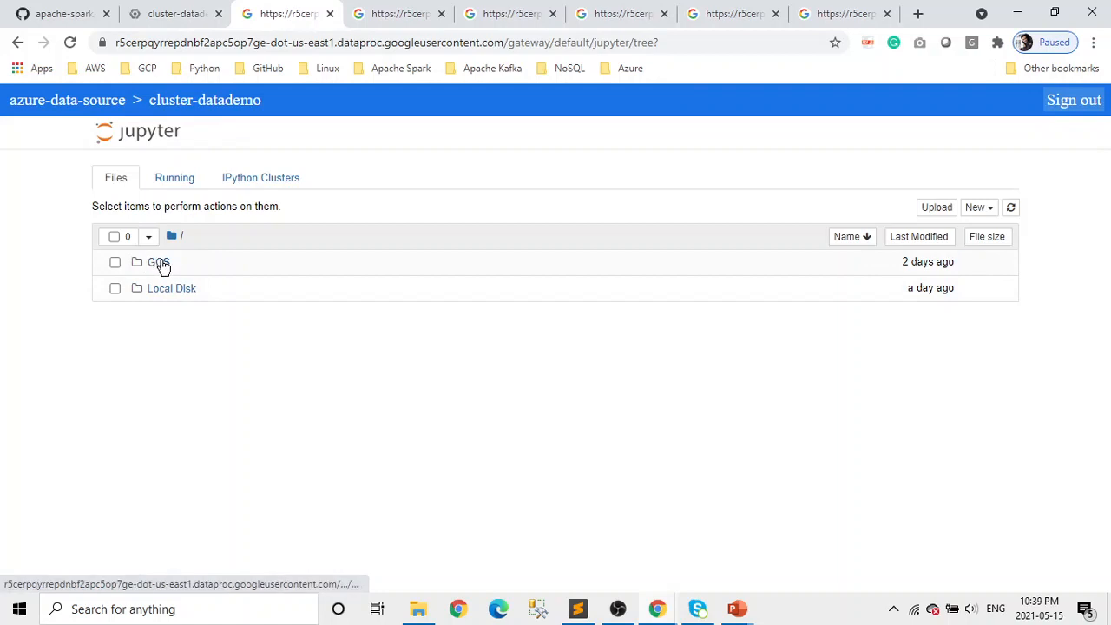
{"action": "left_click", "coordinate": [159, 261]}
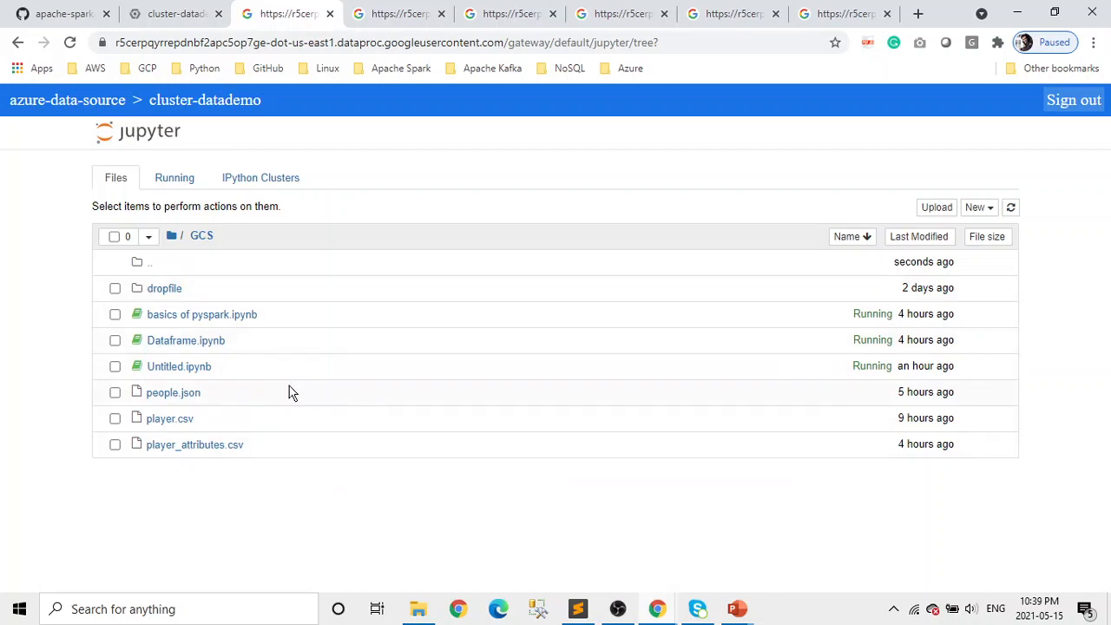
{"action": "mouse_move", "coordinate": [859, 341]}
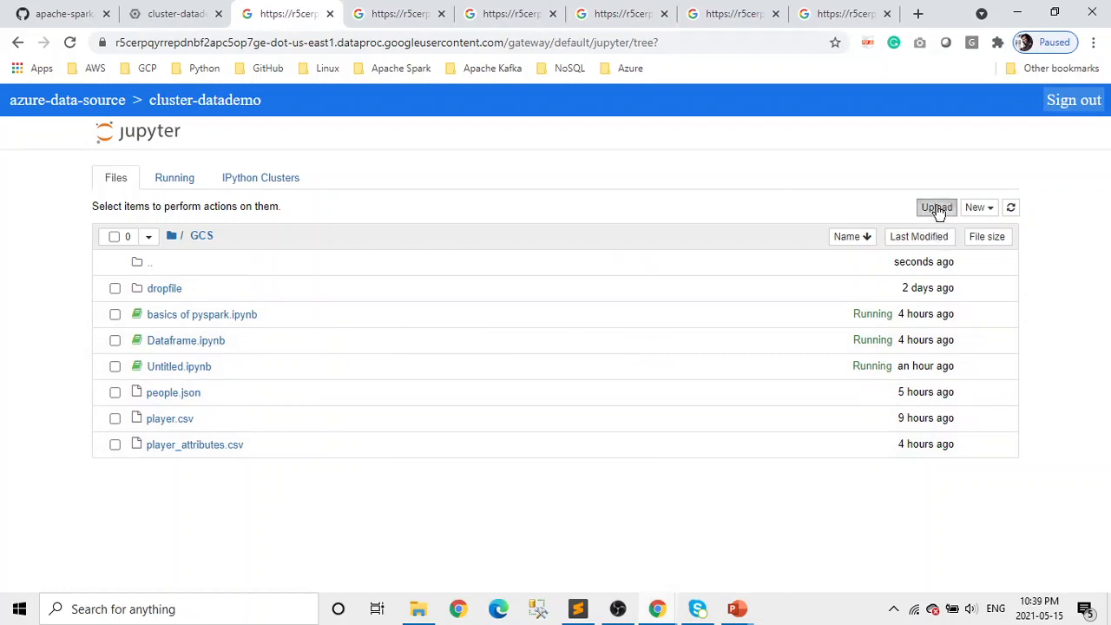
- Return from the cluster details to the Clusters list showing cluster-datademo and cluster-datademo2
{"action": "left_click", "coordinate": [936, 206]}
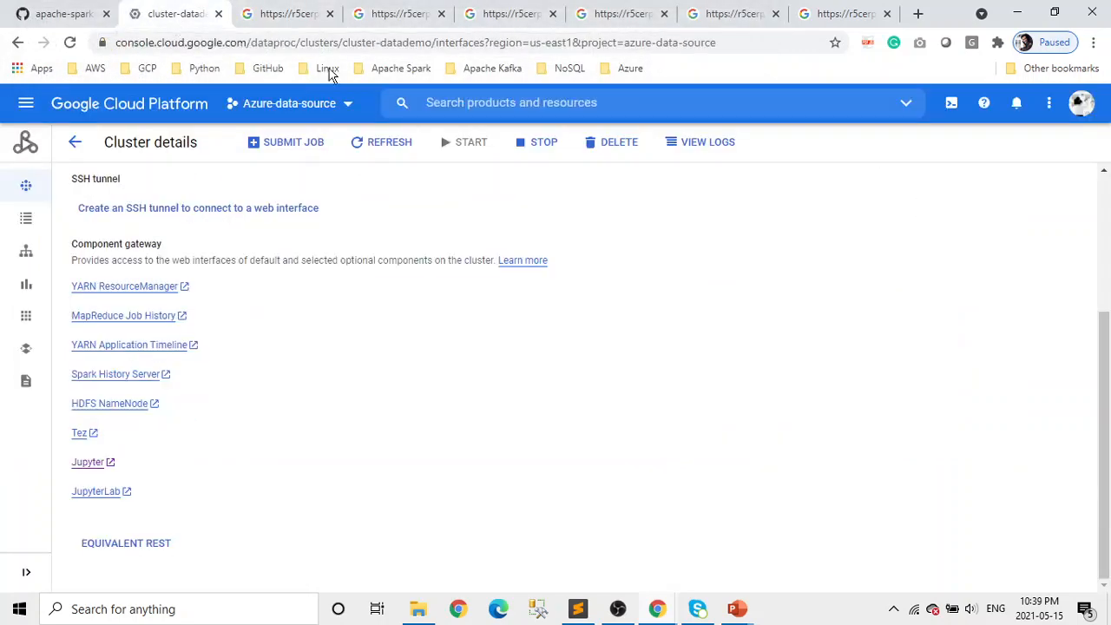
{"action": "mouse_move", "coordinate": [75, 142]}
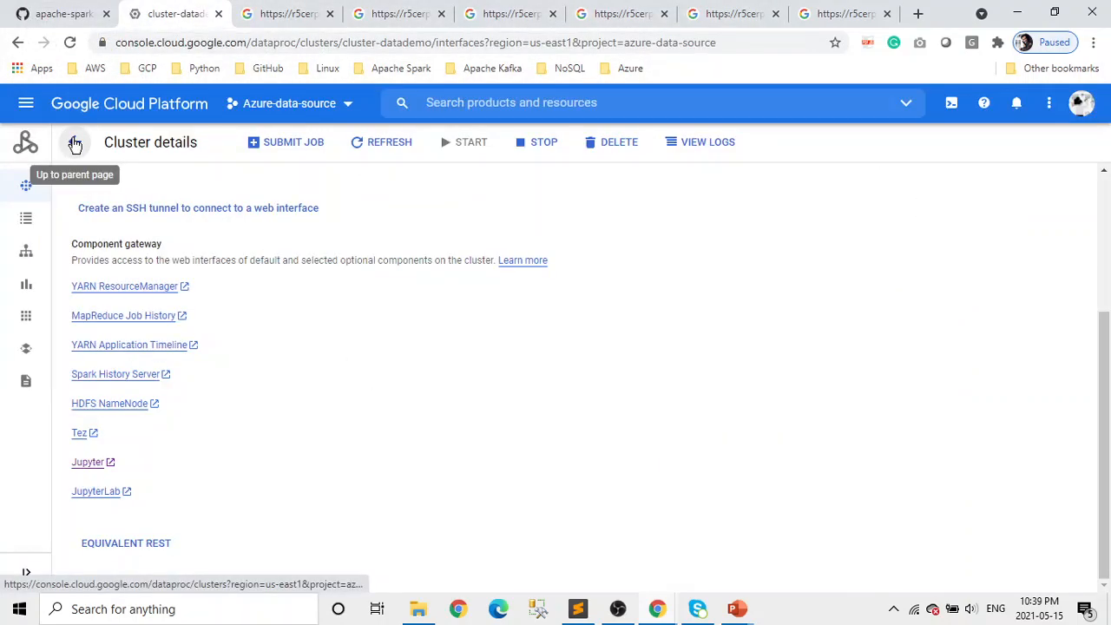
{"action": "left_click", "coordinate": [74, 142]}
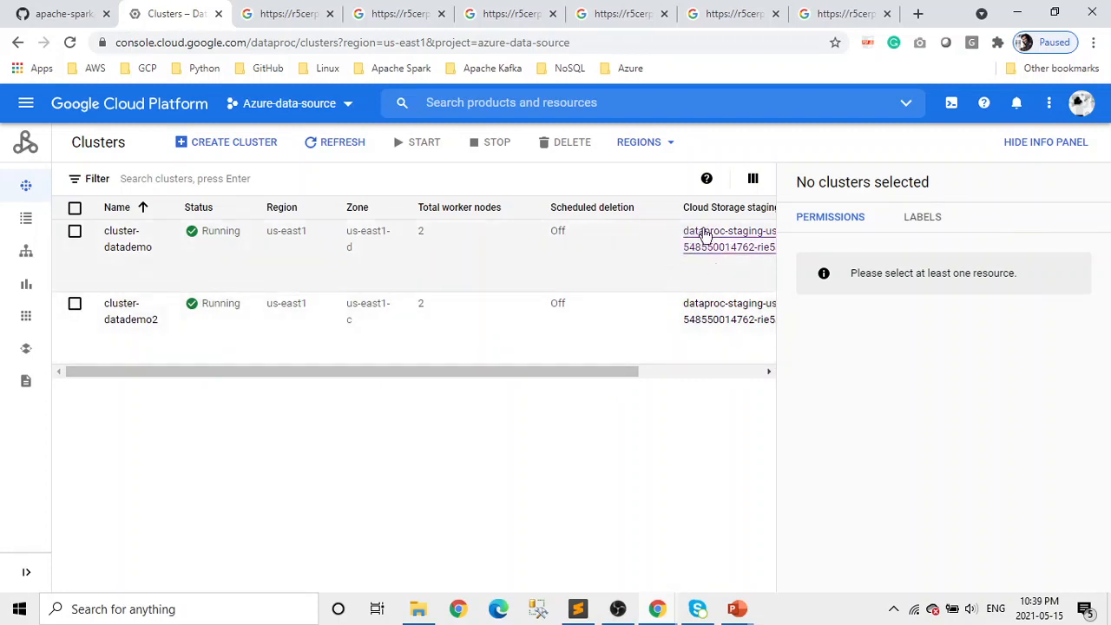
- Open the dataproc-staging bucket's notebooks/jupyter folder and compare its files with Jupyter's listing
{"action": "left_click", "coordinate": [729, 239]}
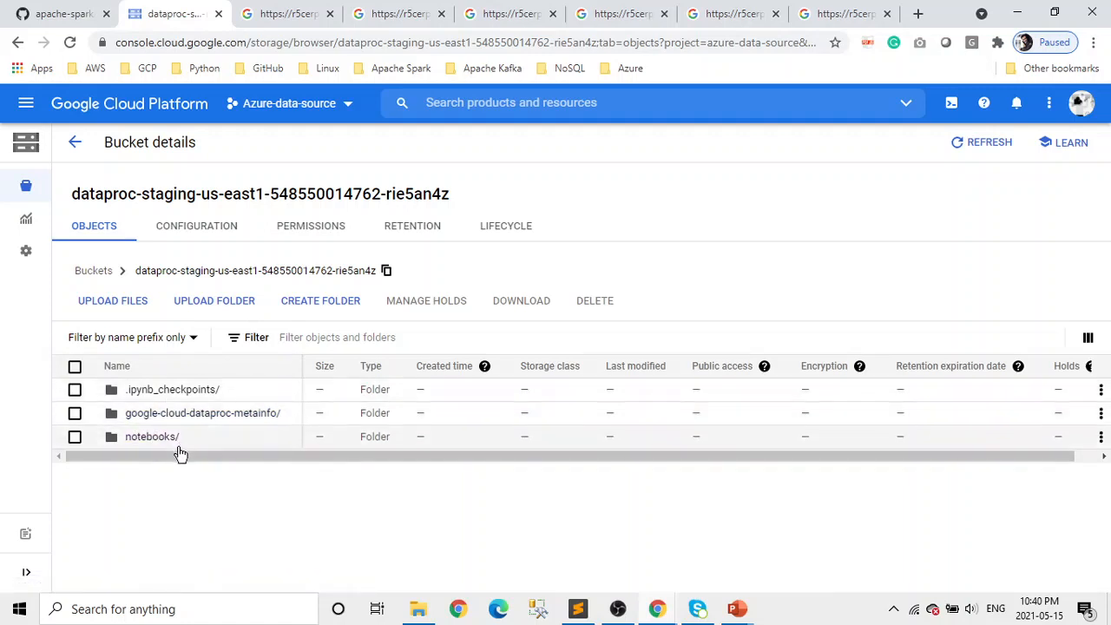
{"action": "left_click", "coordinate": [152, 437]}
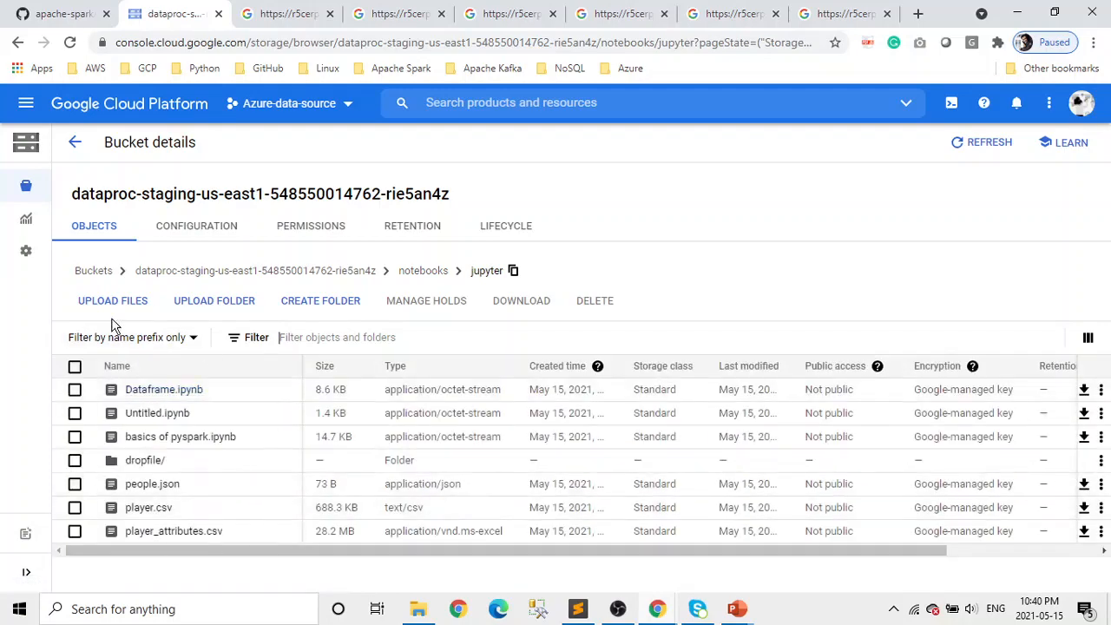
{"action": "left_click", "coordinate": [286, 13]}
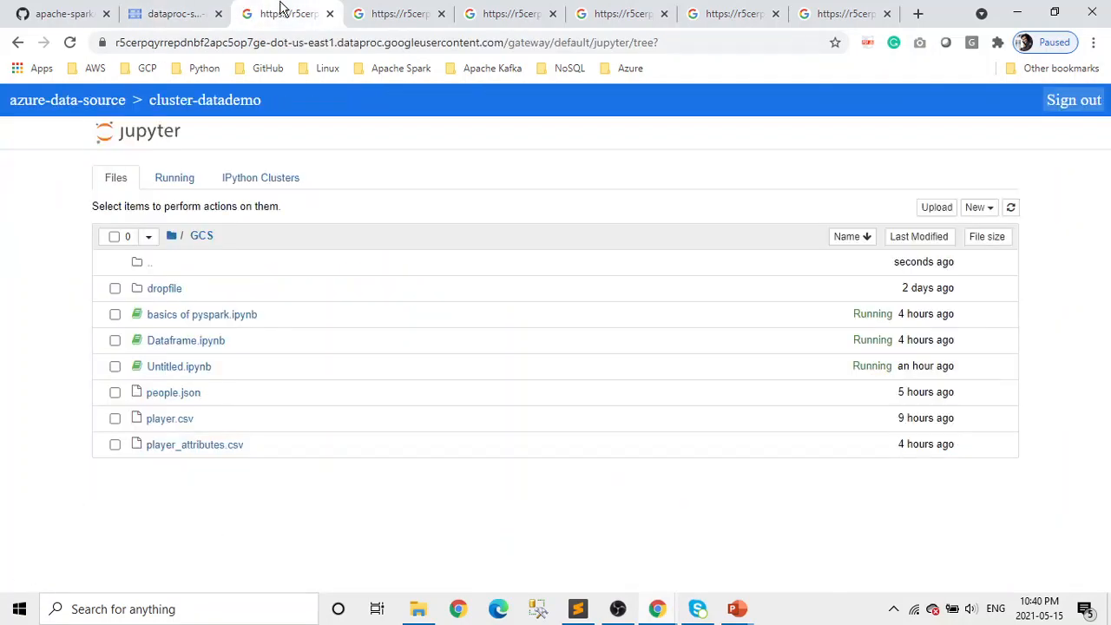
{"action": "left_click", "coordinate": [170, 13]}
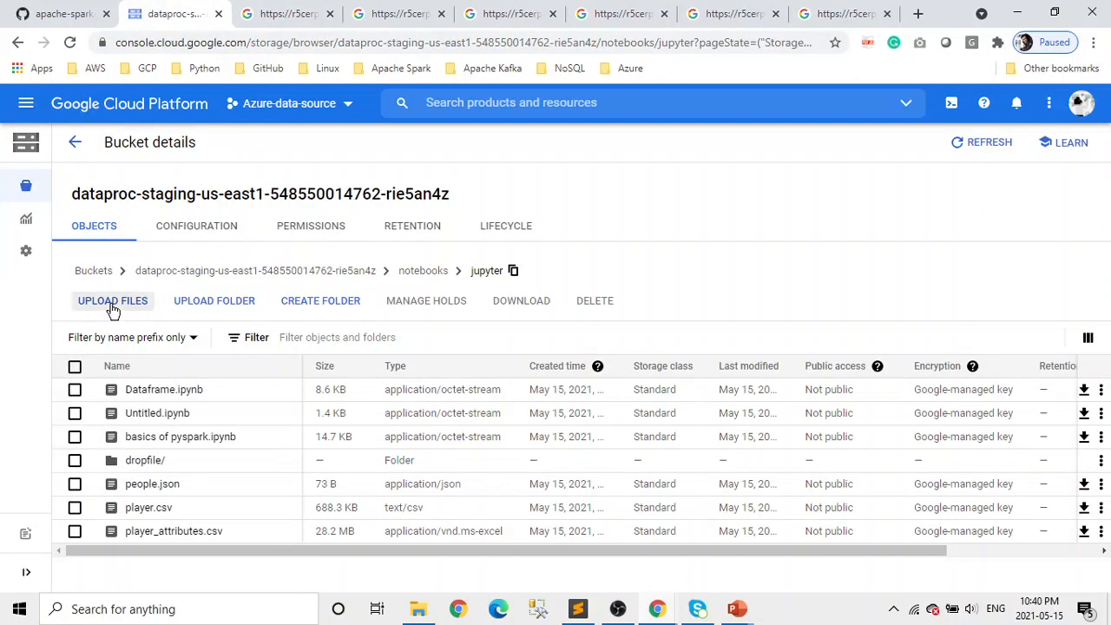
{"action": "left_click", "coordinate": [287, 13]}
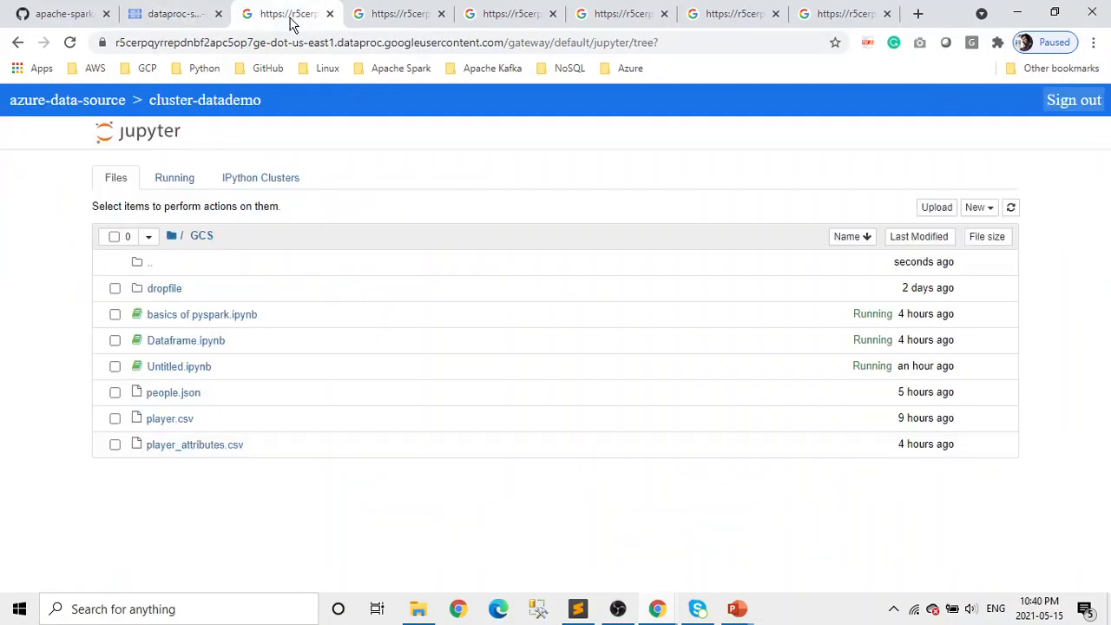
{"action": "left_click", "coordinate": [165, 13]}
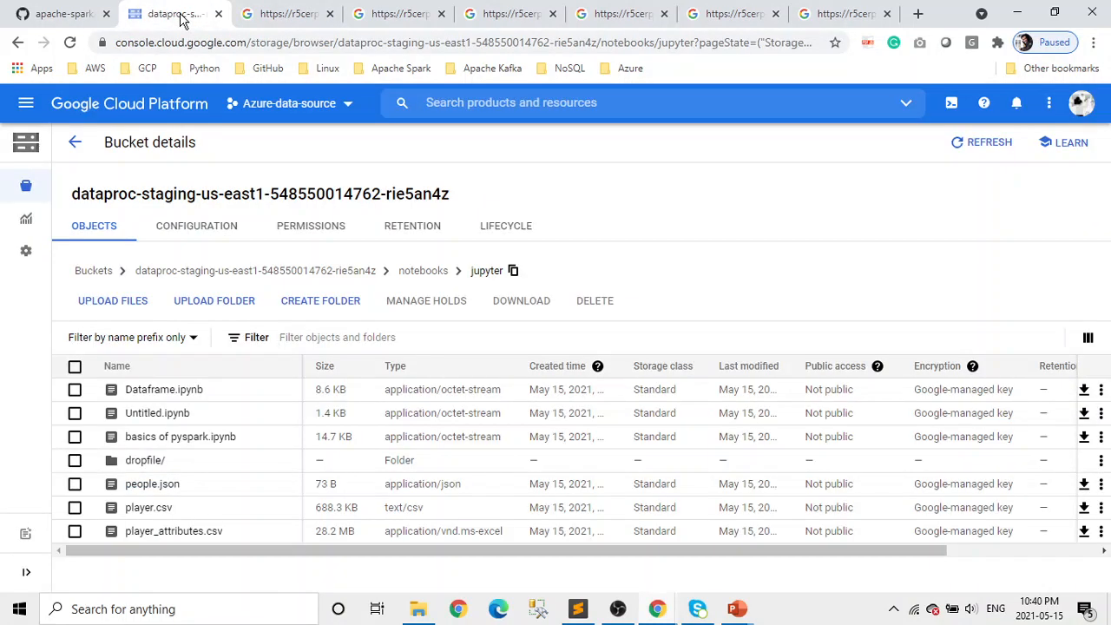
{"action": "left_click", "coordinate": [287, 14]}
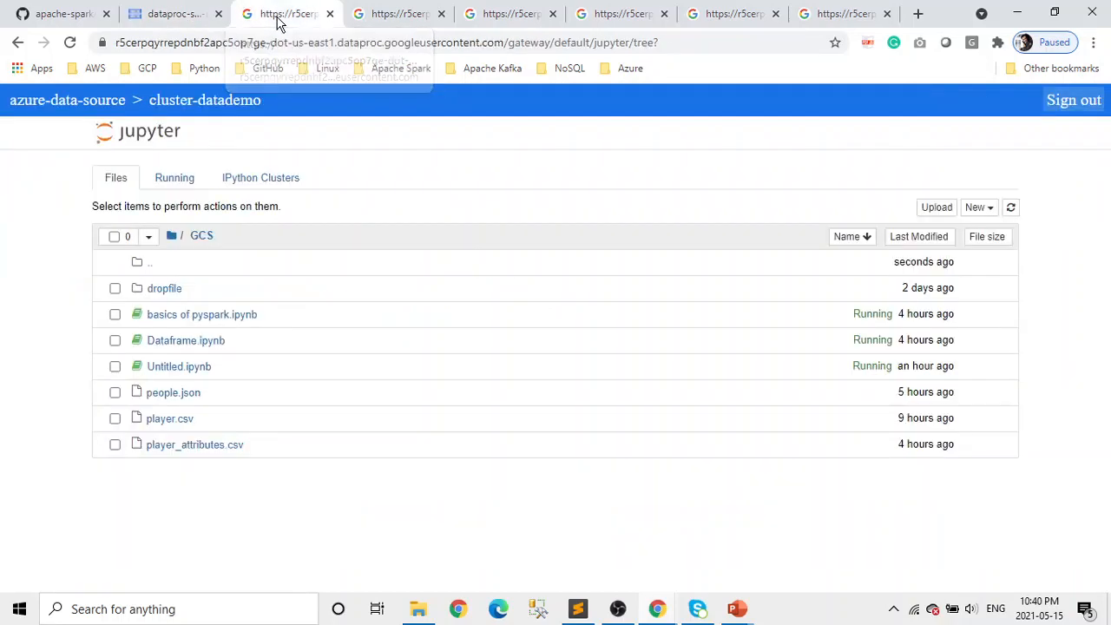
{"action": "mouse_move", "coordinate": [215, 14]}
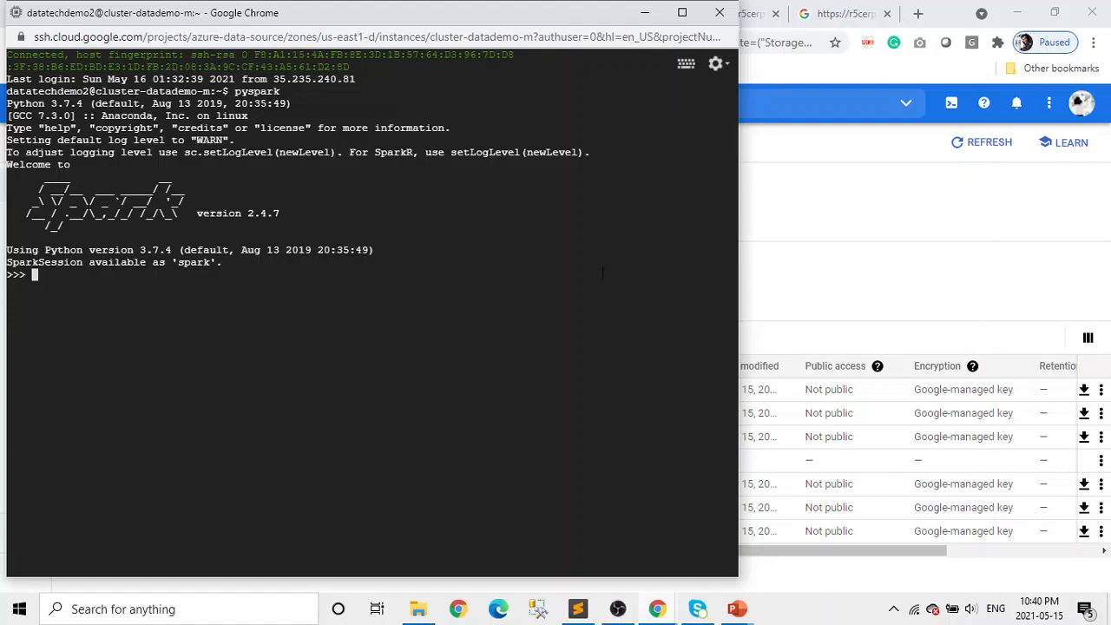
{"action": "left_click", "coordinate": [286, 13]}
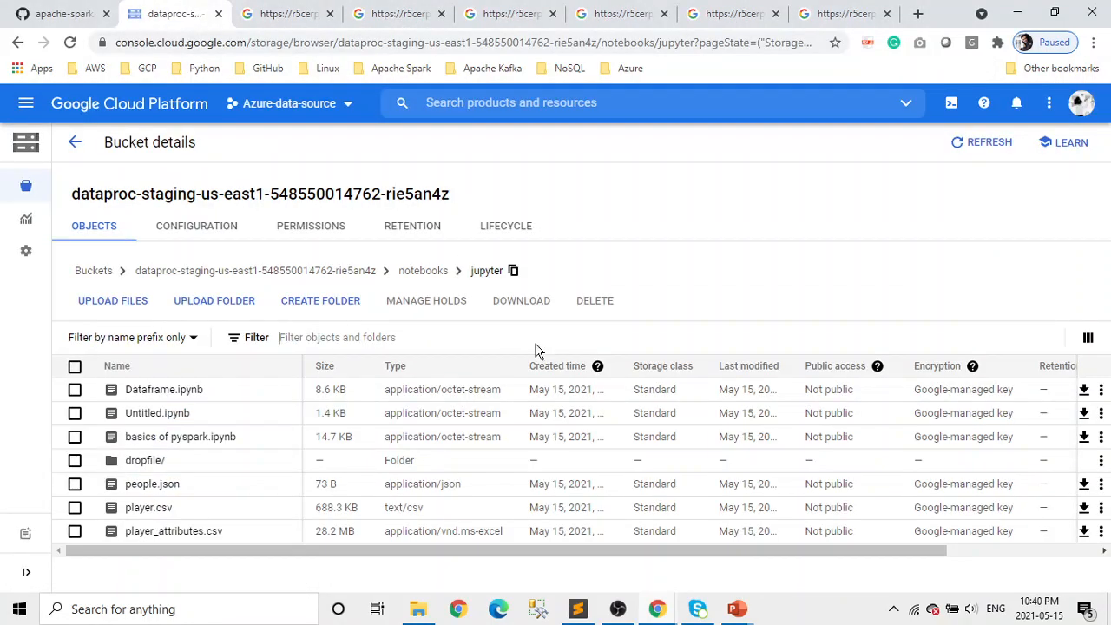
{"action": "mouse_move", "coordinate": [205, 68]}
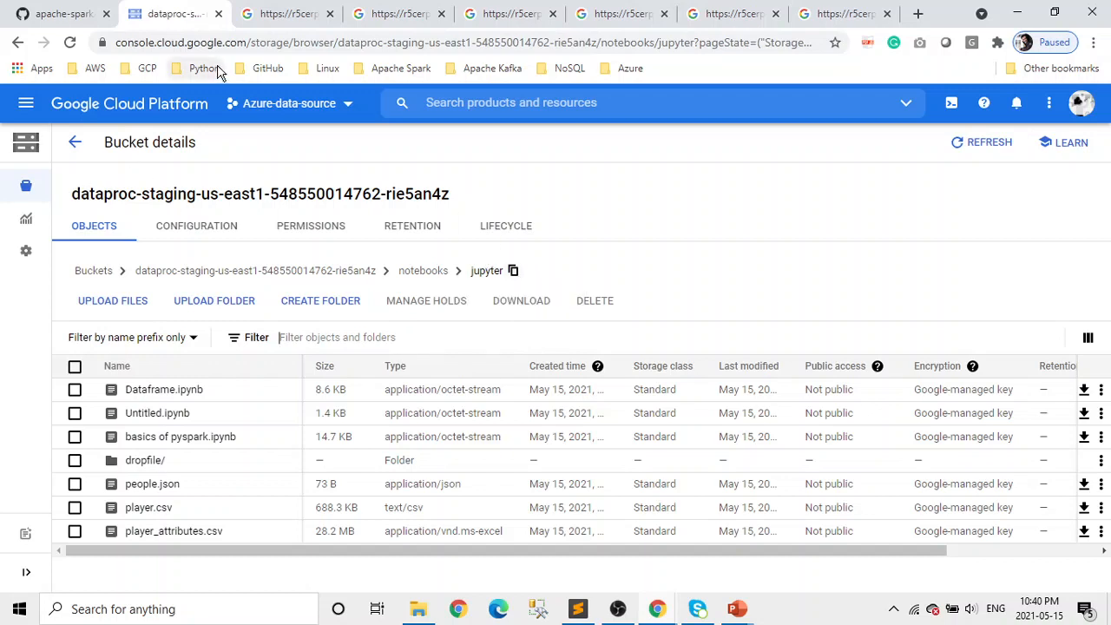
{"action": "mouse_move", "coordinate": [285, 141]}
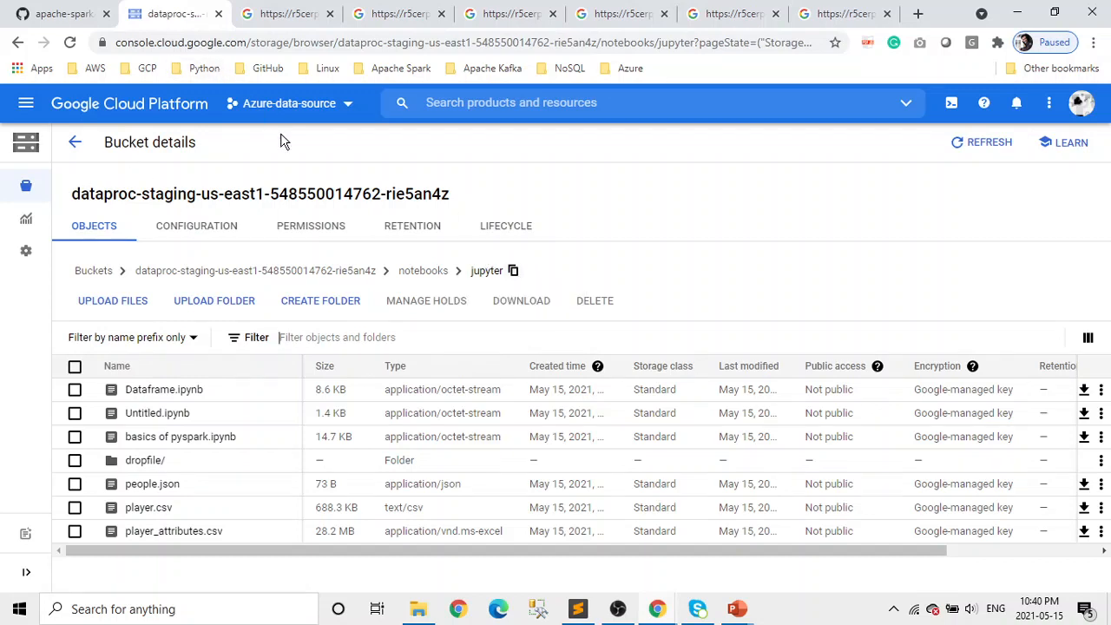
{"action": "left_click", "coordinate": [287, 13]}
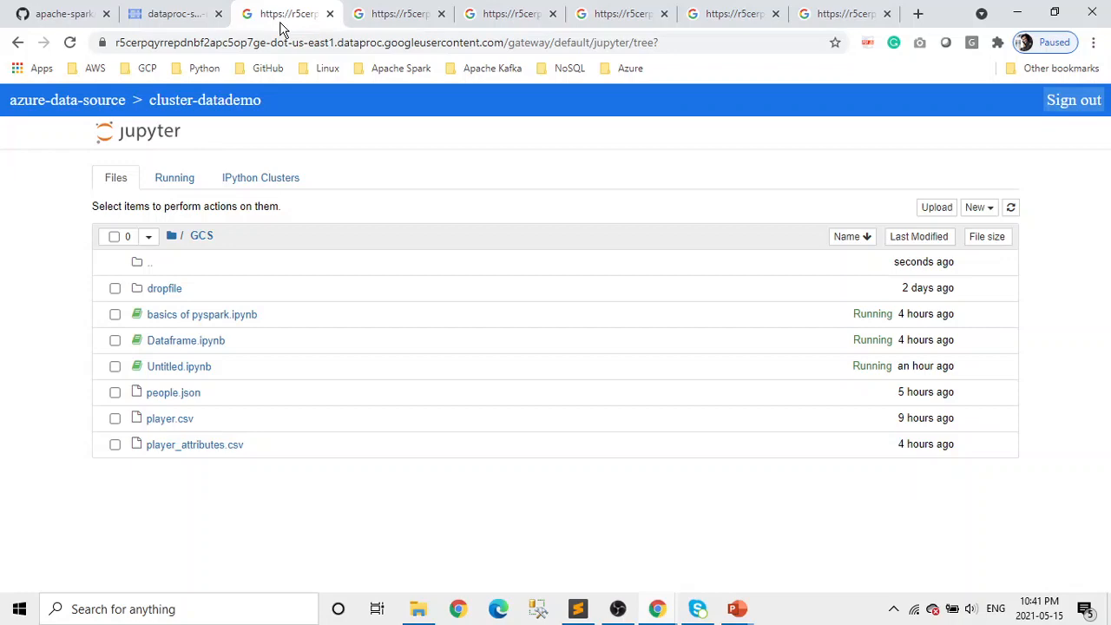
{"action": "mouse_move", "coordinate": [277, 35]}
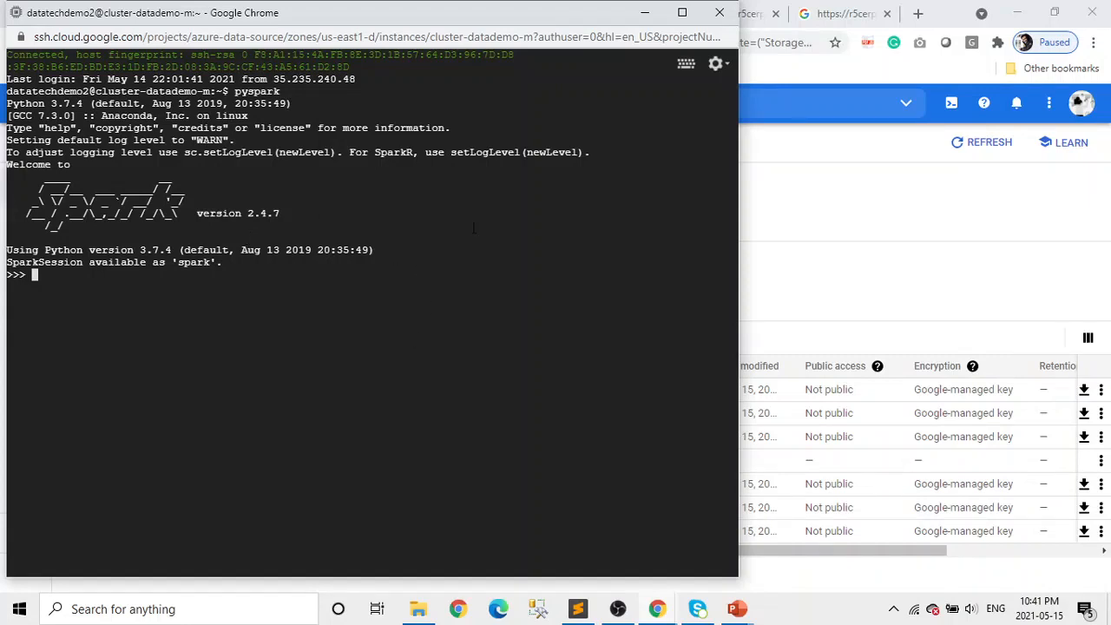
{"action": "mouse_move", "coordinate": [838, 138]}
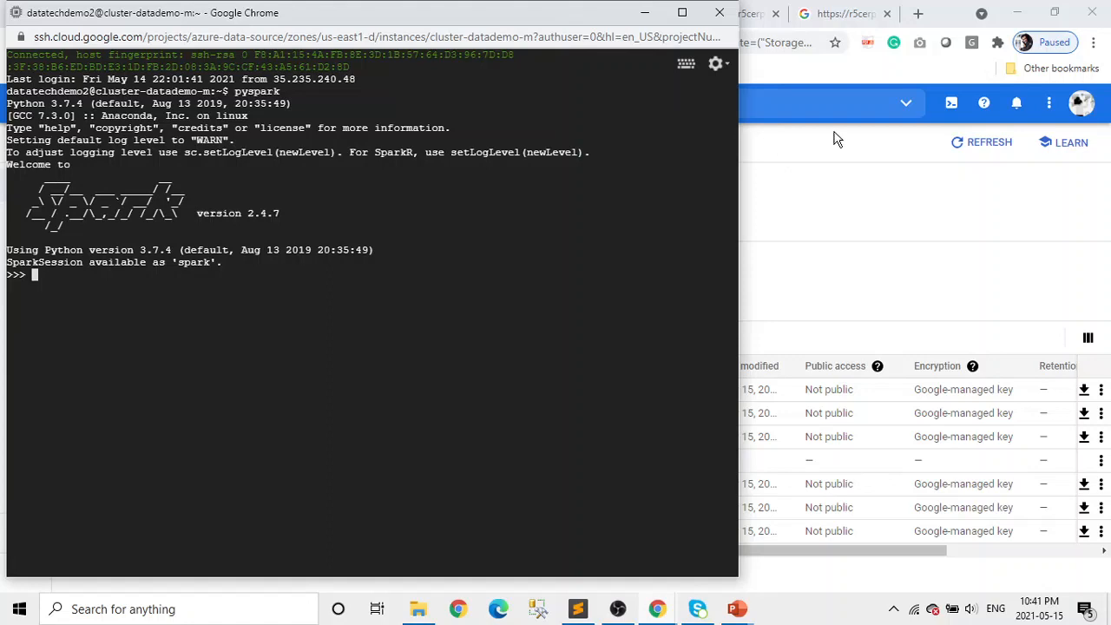
- Glance at the bucket listing, then open the apache-spark repository's Code folder on GitHub
{"action": "left_click", "coordinate": [165, 13]}
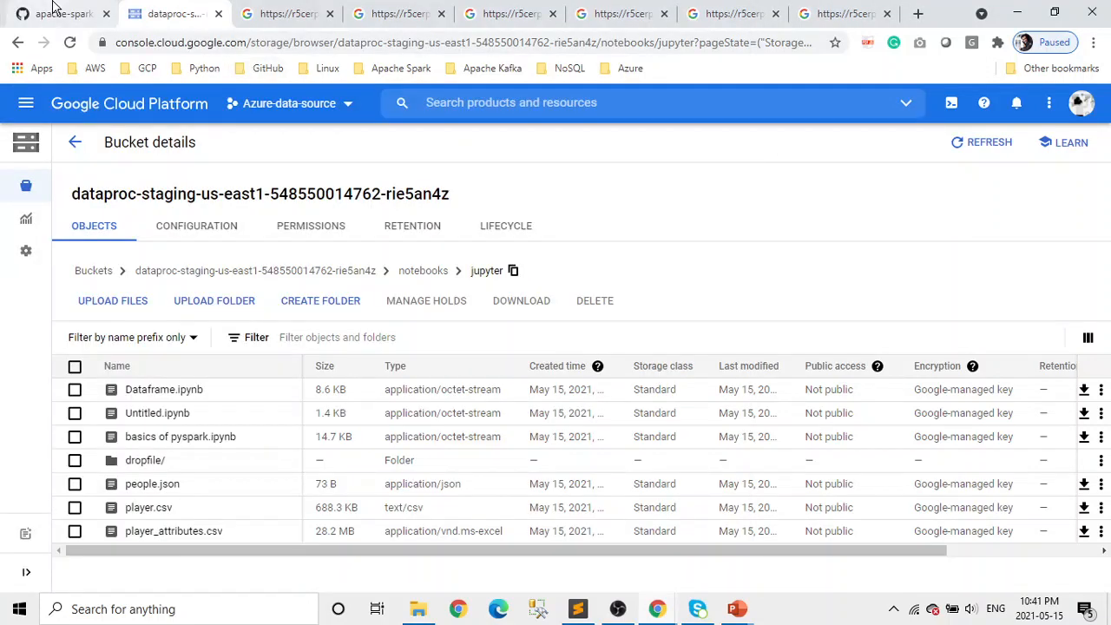
{"action": "left_click", "coordinate": [56, 13]}
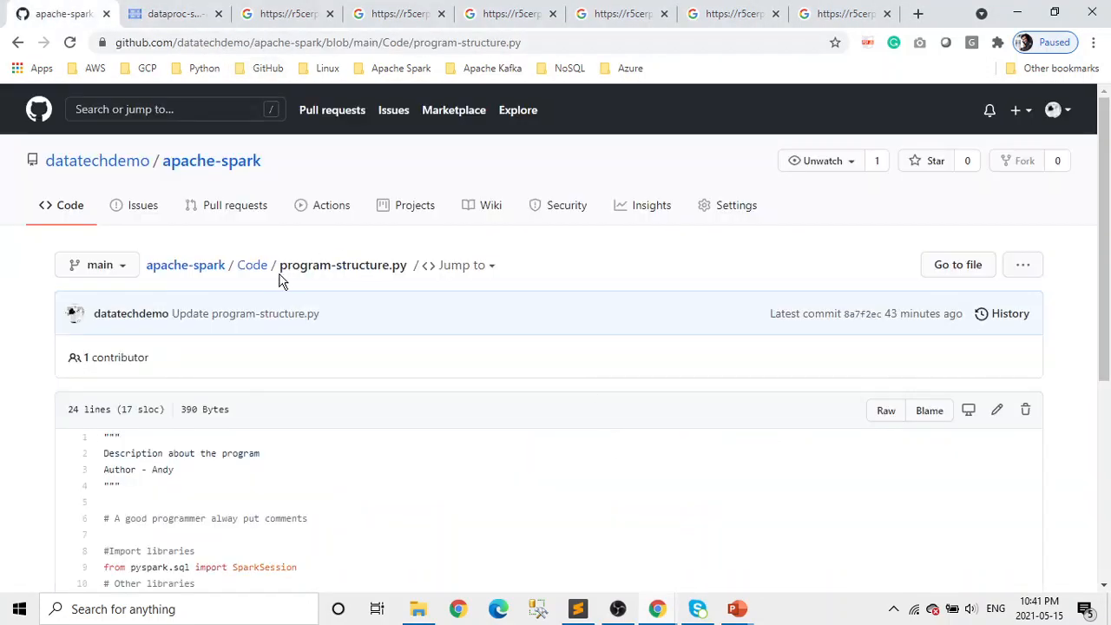
{"action": "left_click", "coordinate": [252, 264]}
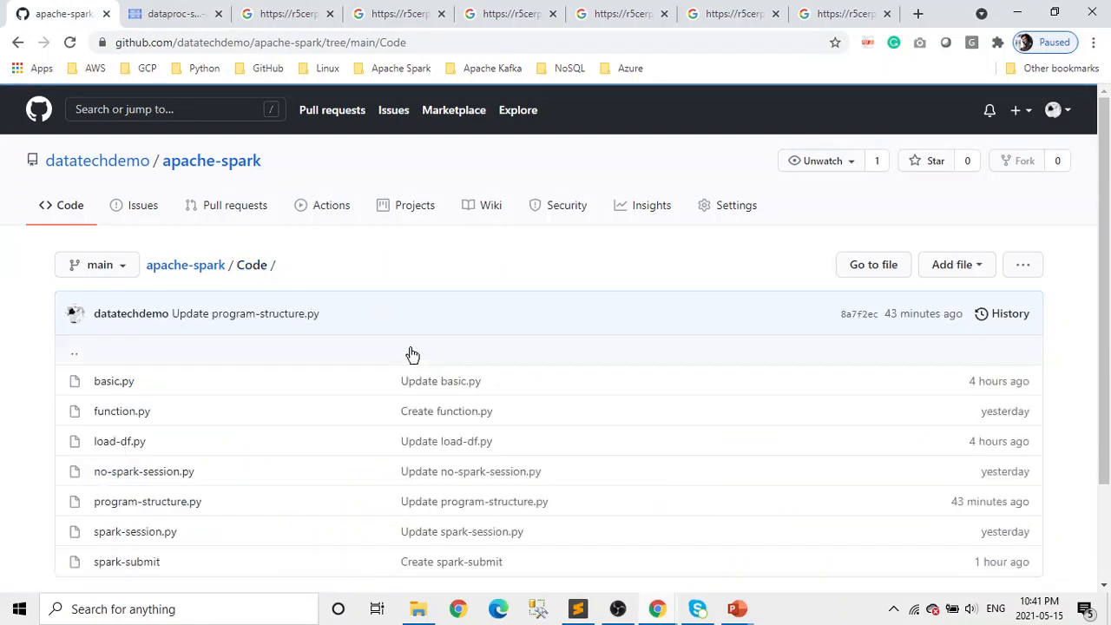
{"action": "scroll", "scroll_direction": "down", "scroll_amount": 3}
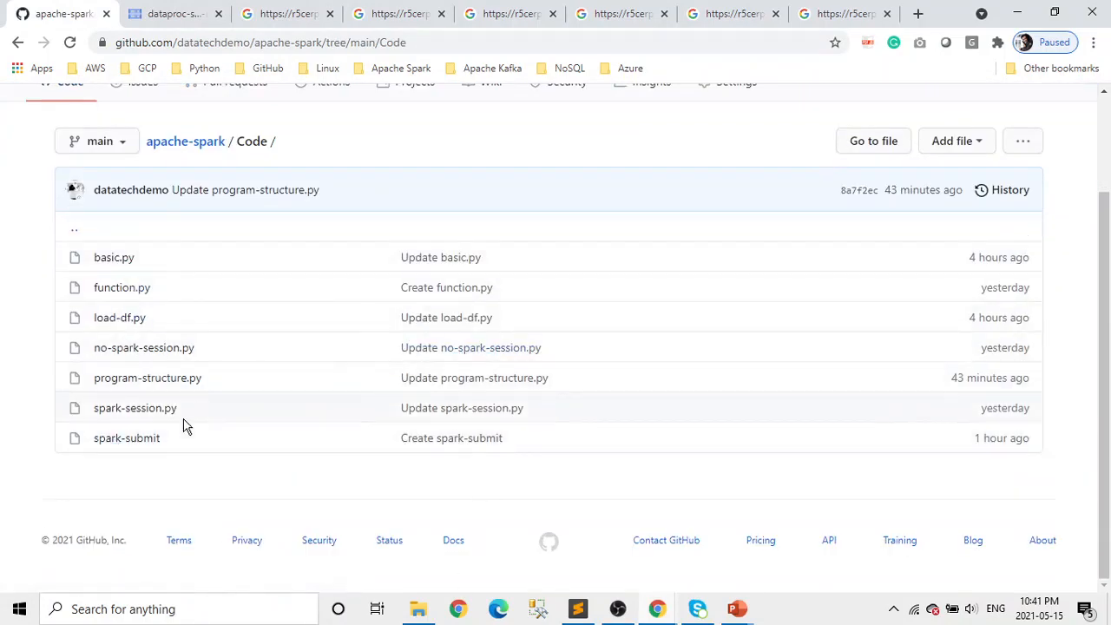
- Open spark-submit and select its gs:// demo-01-console_sink.py script path
{"action": "left_click", "coordinate": [126, 438]}
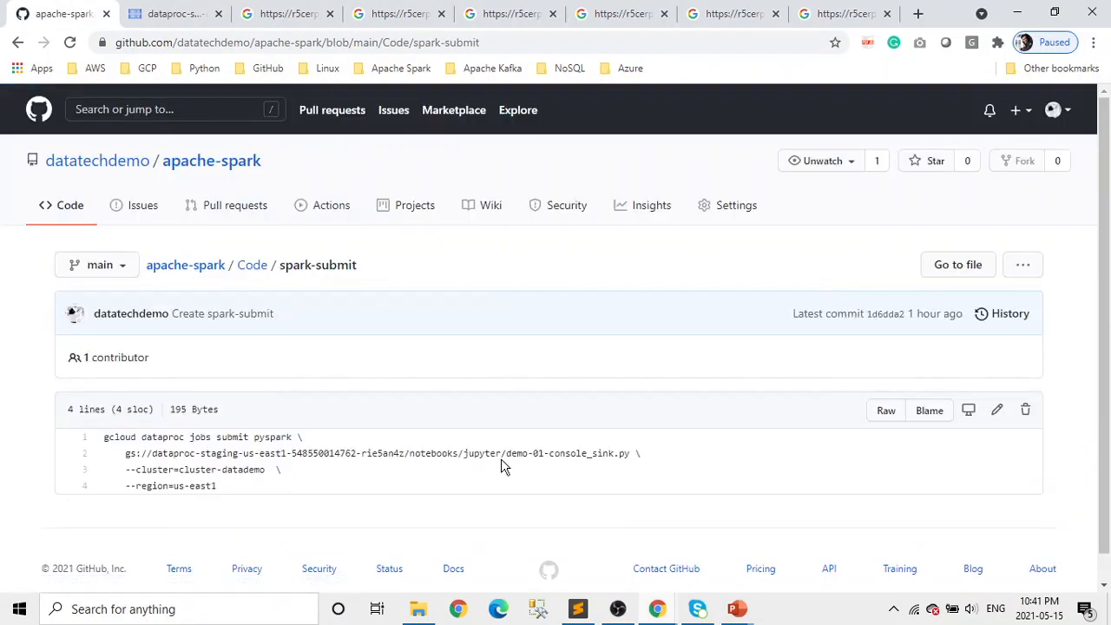
{"action": "scroll", "scroll_direction": "down", "scroll_amount": 3}
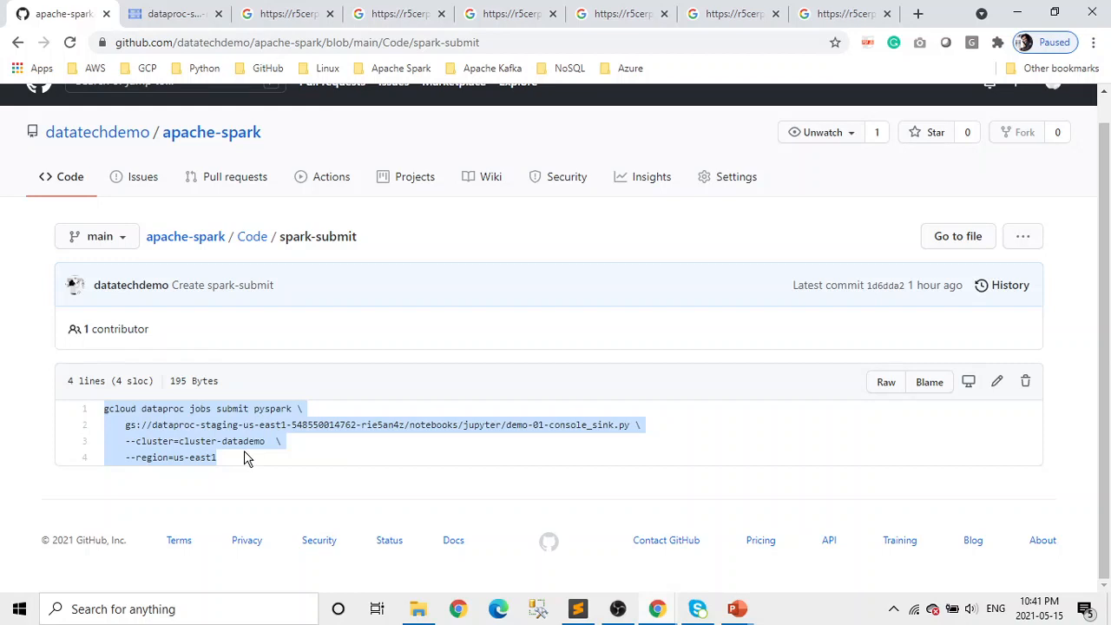
{"action": "left_click", "coordinate": [135, 425]}
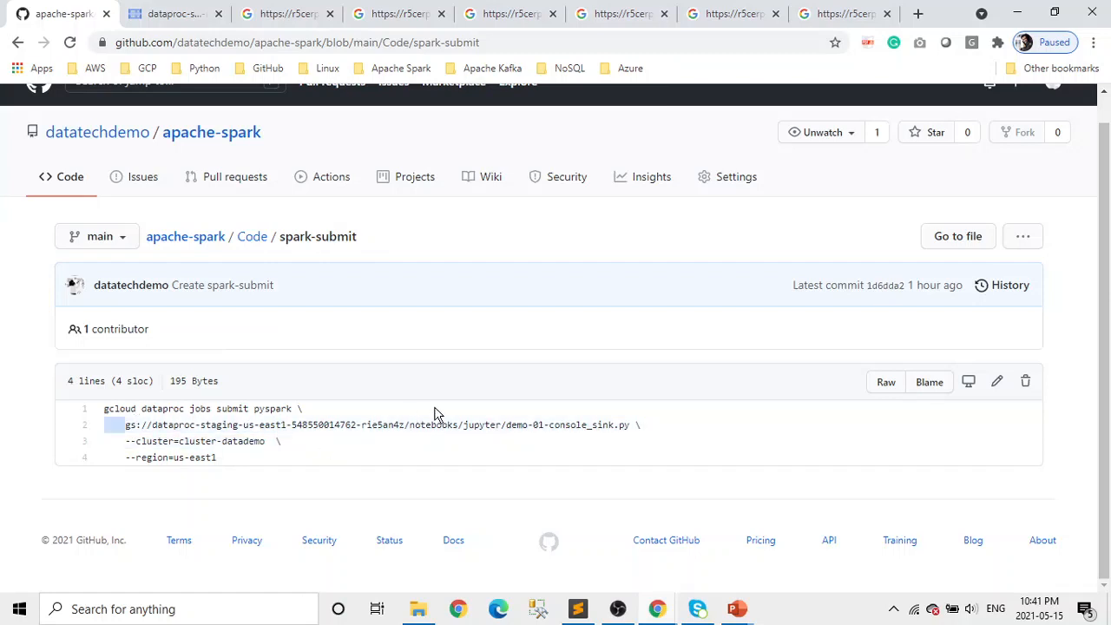
{"action": "left_click_drag", "start_coordinate": [125, 424], "coordinate": [633, 424]}
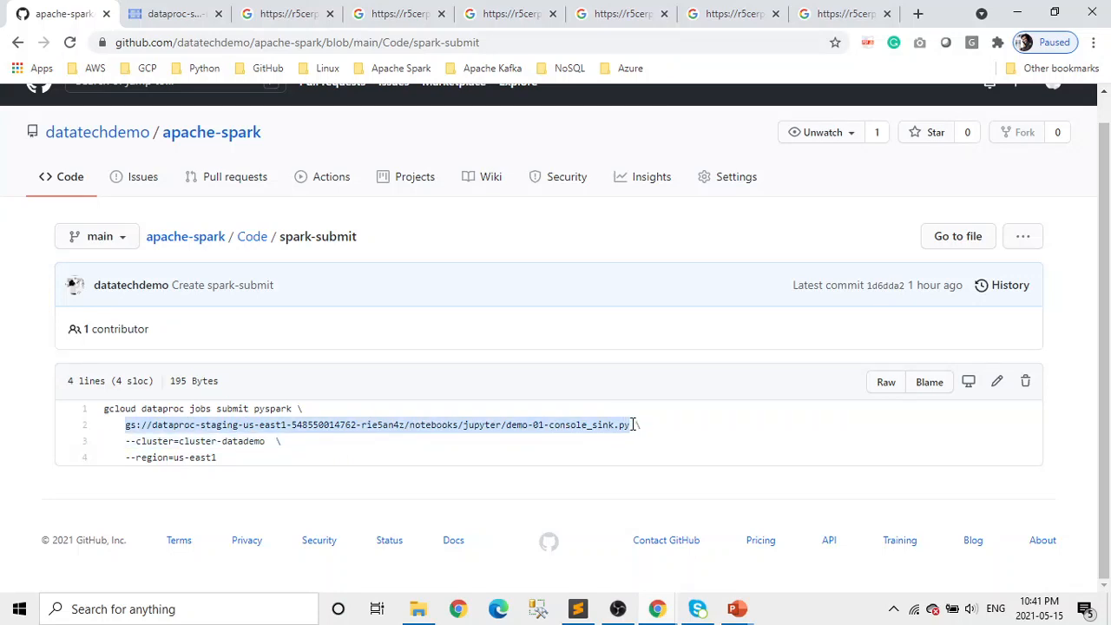
{"action": "mouse_move", "coordinate": [630, 424]}
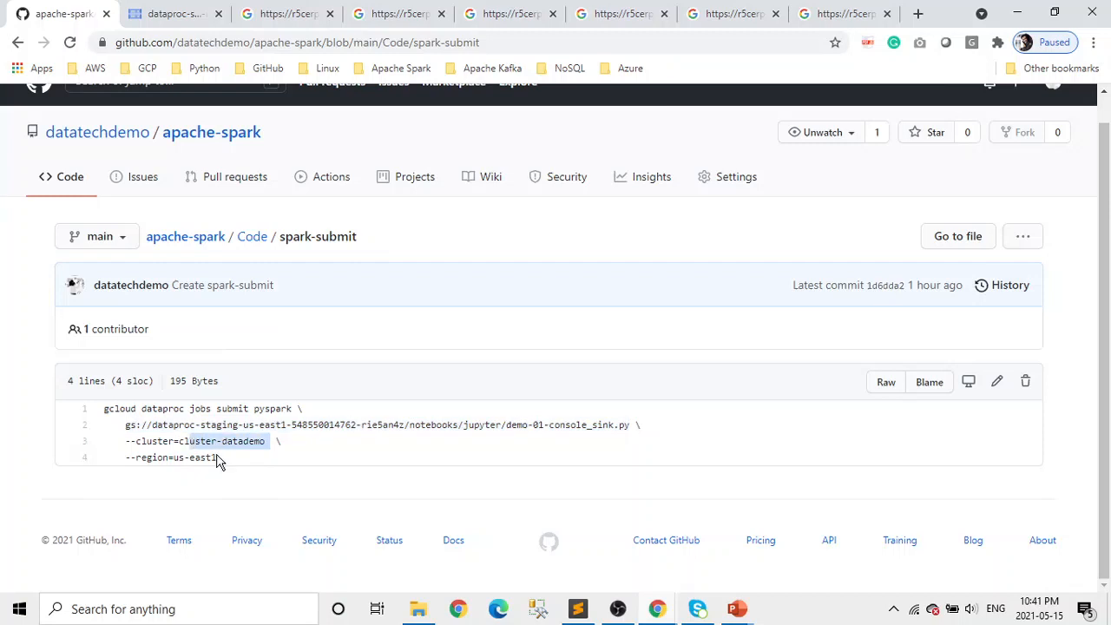
{"action": "mouse_move", "coordinate": [243, 463]}
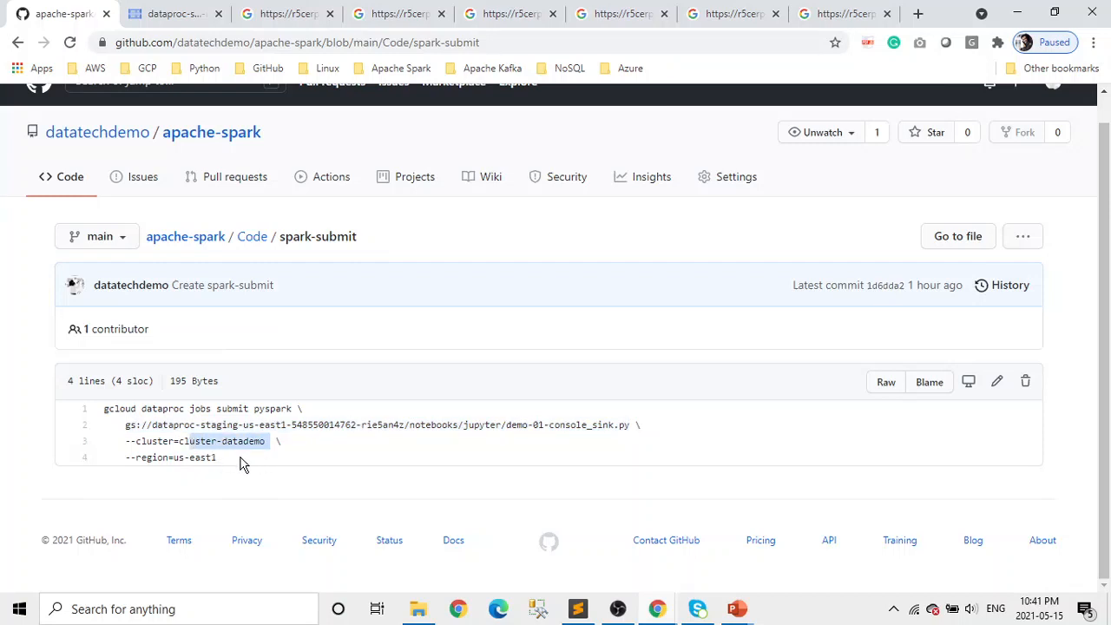
{"action": "mouse_move", "coordinate": [171, 13]}
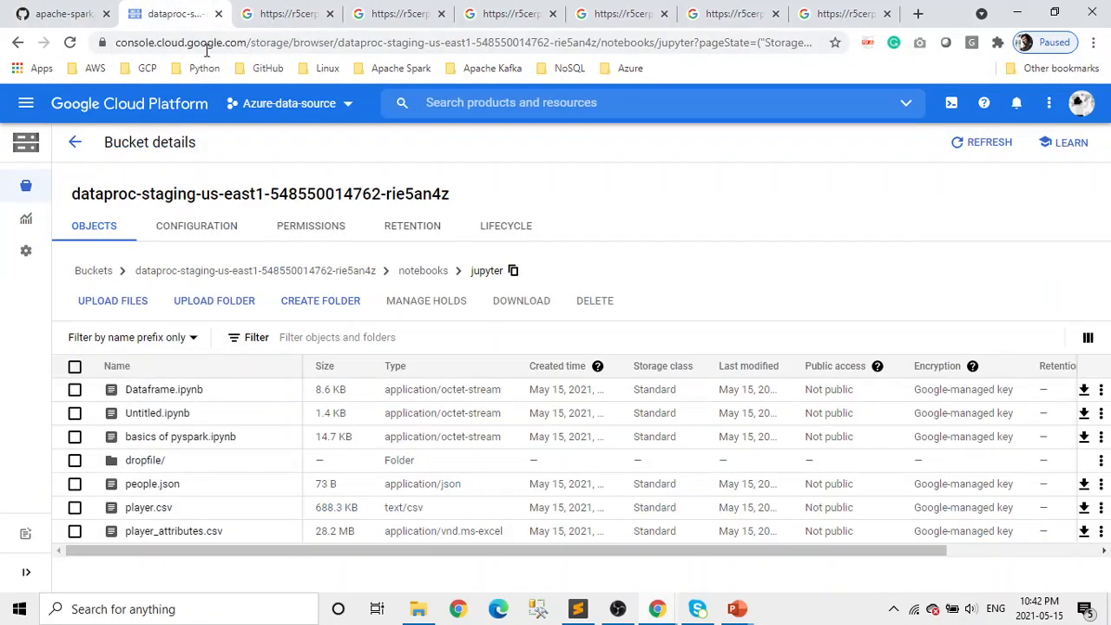
- Launch Cloud Shell for project azure-data-source, then return to the Cloud Storage bucket page
{"action": "left_click", "coordinate": [951, 103]}
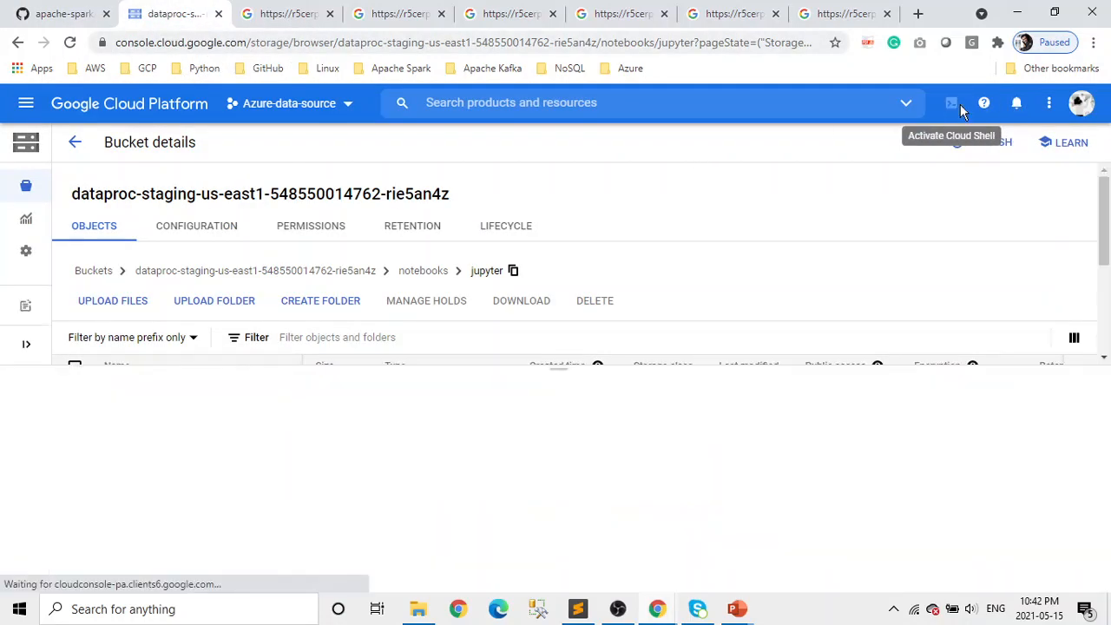
{"action": "left_click", "coordinate": [951, 102]}
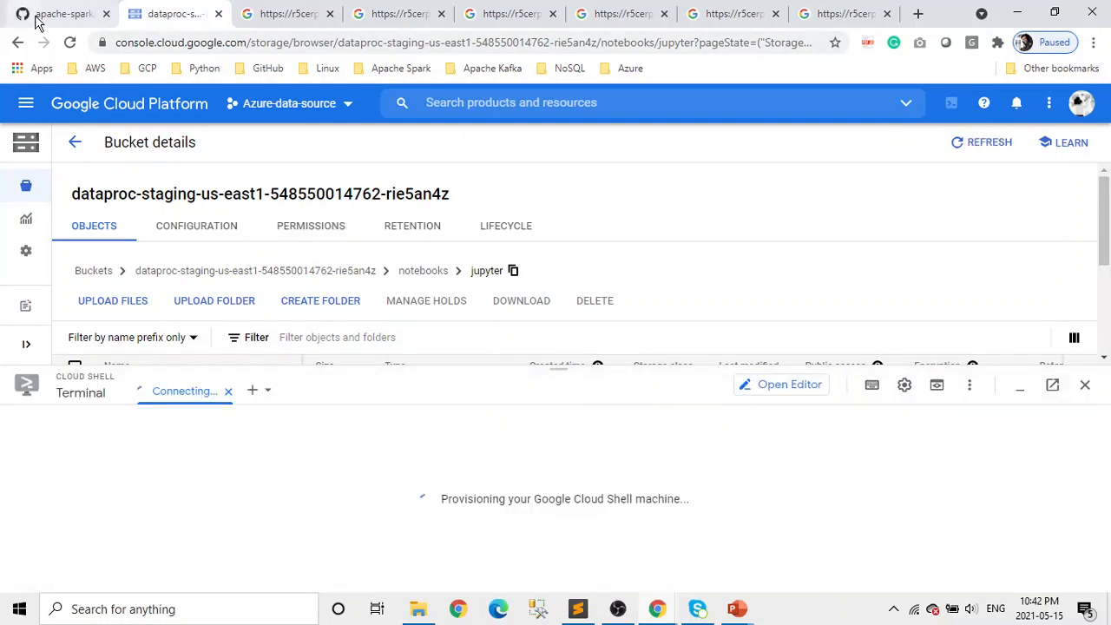
{"action": "left_click", "coordinate": [170, 13]}
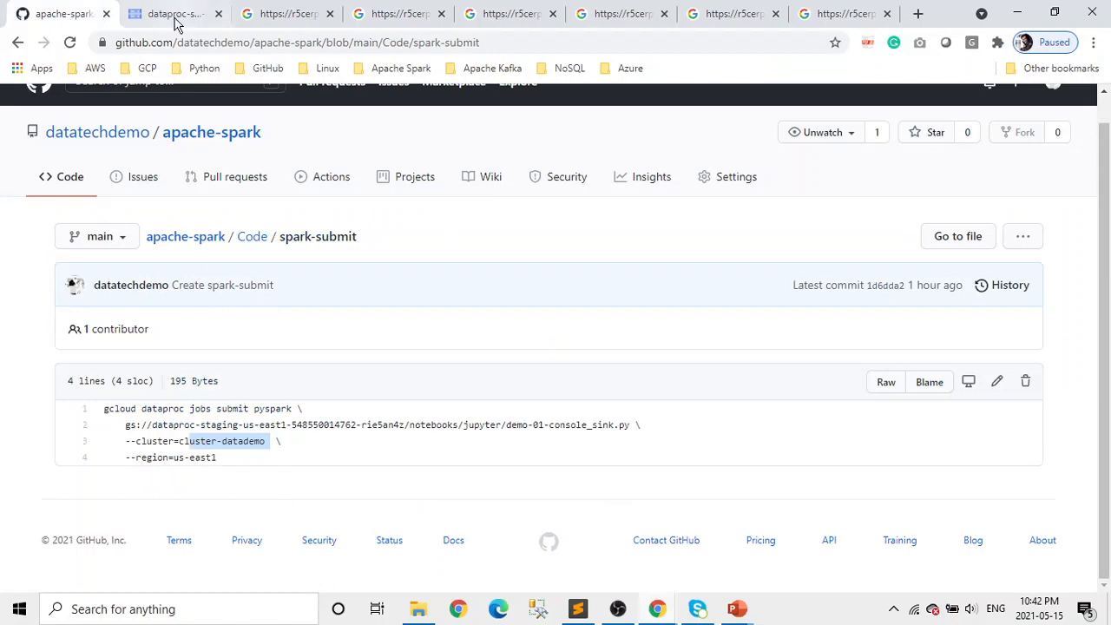
{"action": "left_click", "coordinate": [165, 14]}
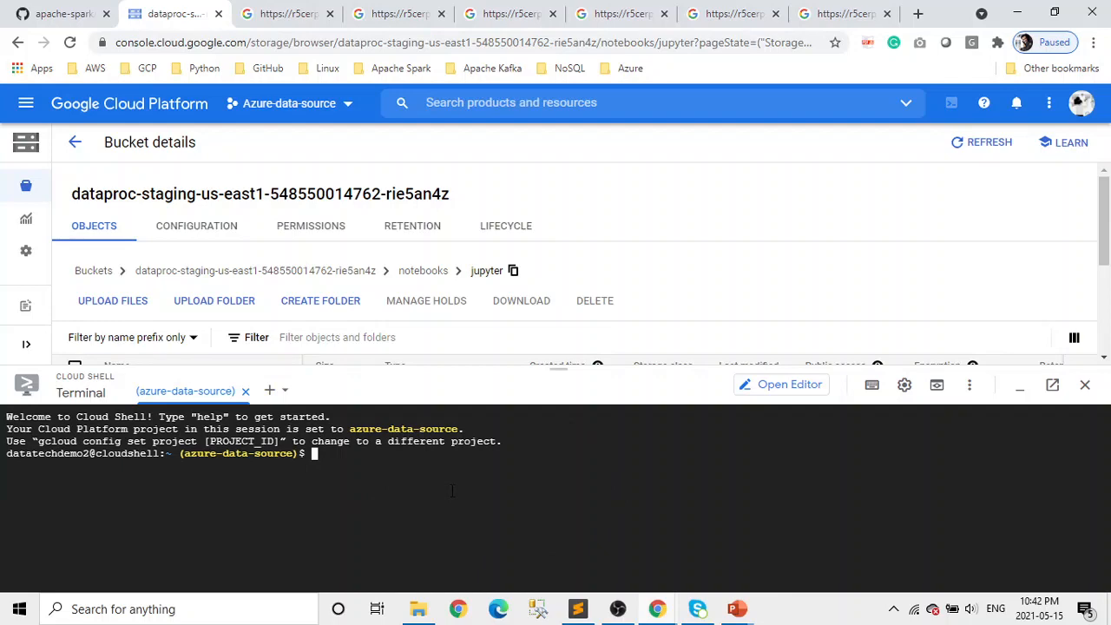
{"action": "mouse_move", "coordinate": [736, 608]}
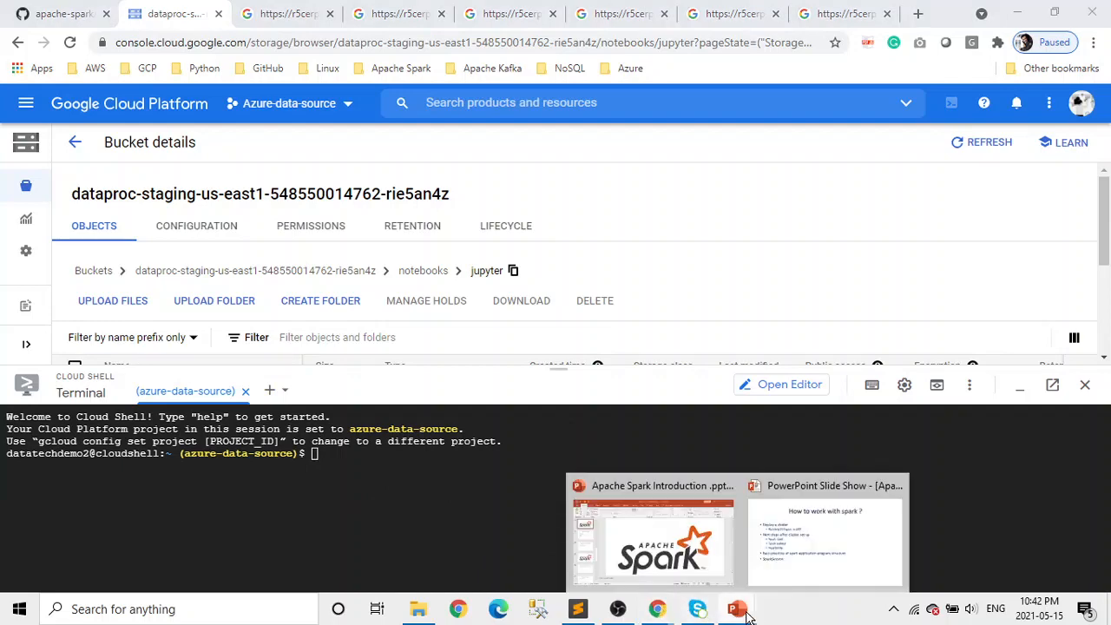
- Bring up the PowerPoint Spark deck and present the 'How to work with spark?' slide
{"action": "left_click", "coordinate": [652, 538]}
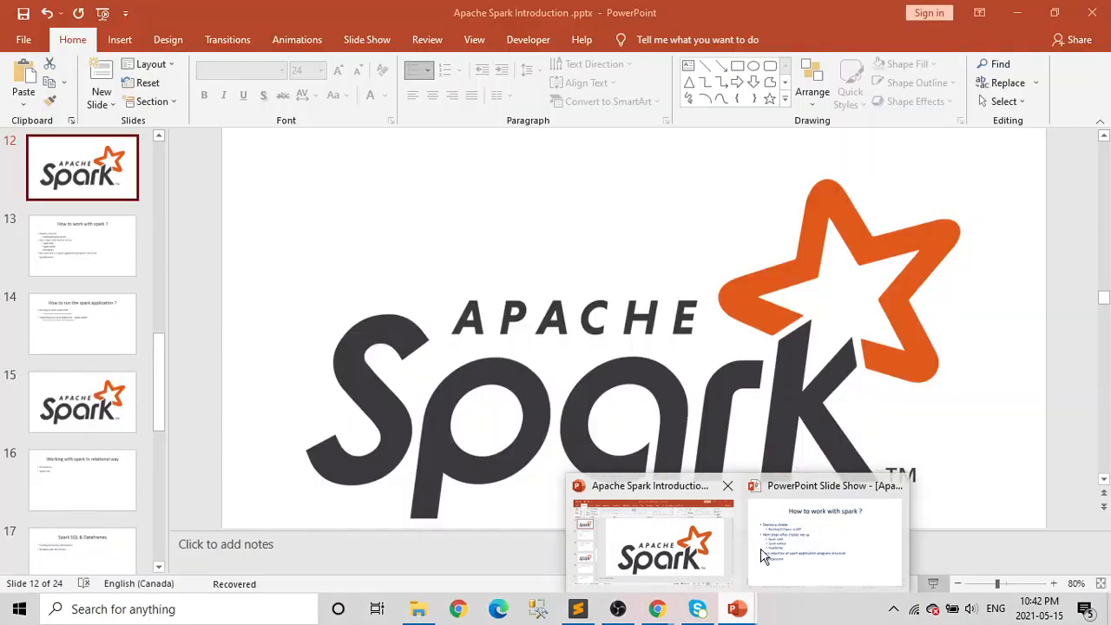
{"action": "left_click", "coordinate": [824, 538]}
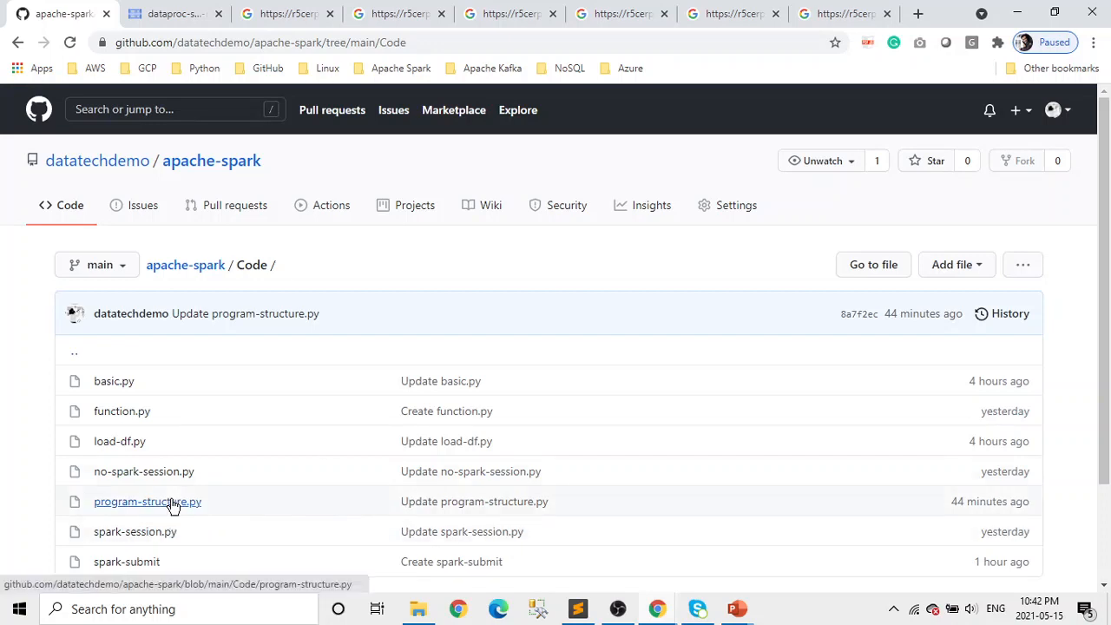
- Open program-structure.py and read through its 24-line SparkSession template
{"action": "left_click", "coordinate": [146, 501]}
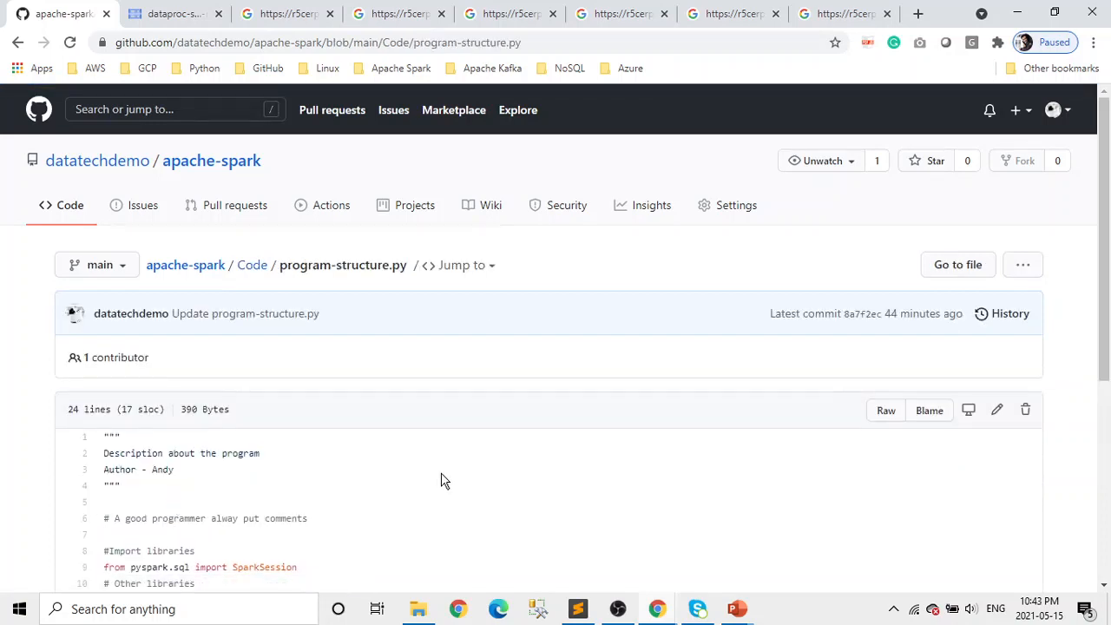
{"action": "scroll", "scroll_direction": "down", "scroll_amount": 3}
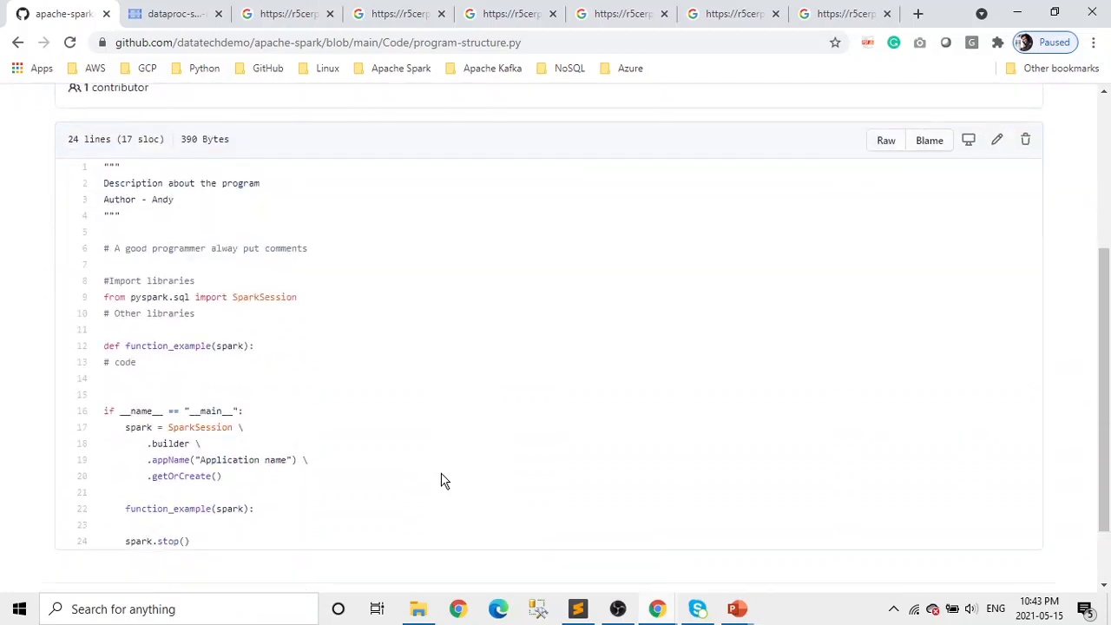
{"action": "scroll", "scroll_direction": "down", "scroll_amount": 3}
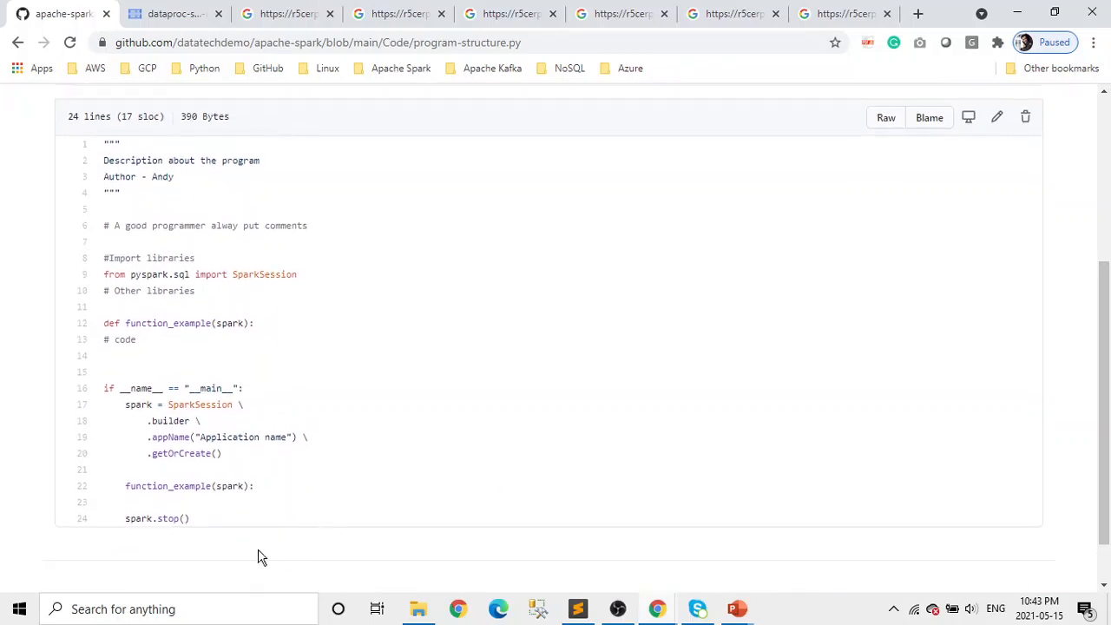
{"action": "mouse_move", "coordinate": [200, 519]}
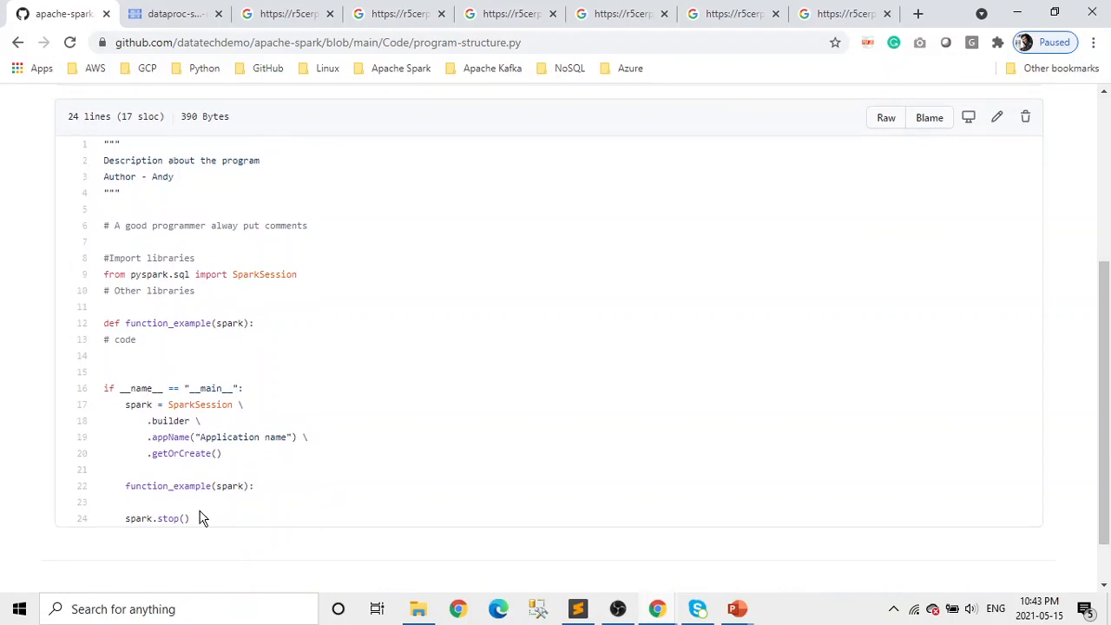
{"action": "mouse_move", "coordinate": [145, 208]}
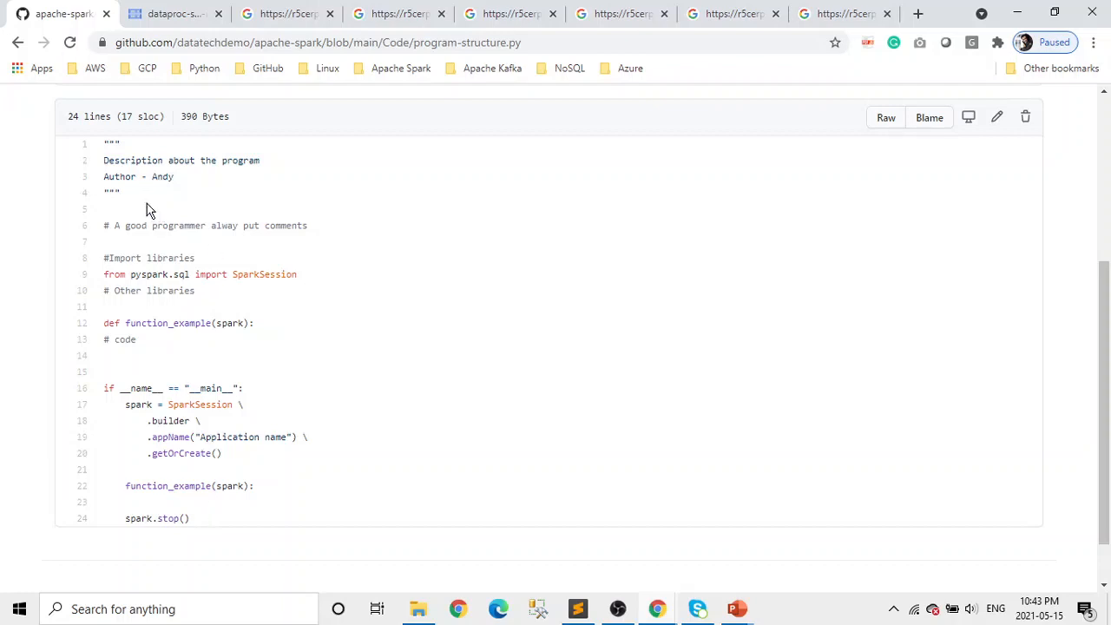
{"action": "mouse_move", "coordinate": [123, 191]}
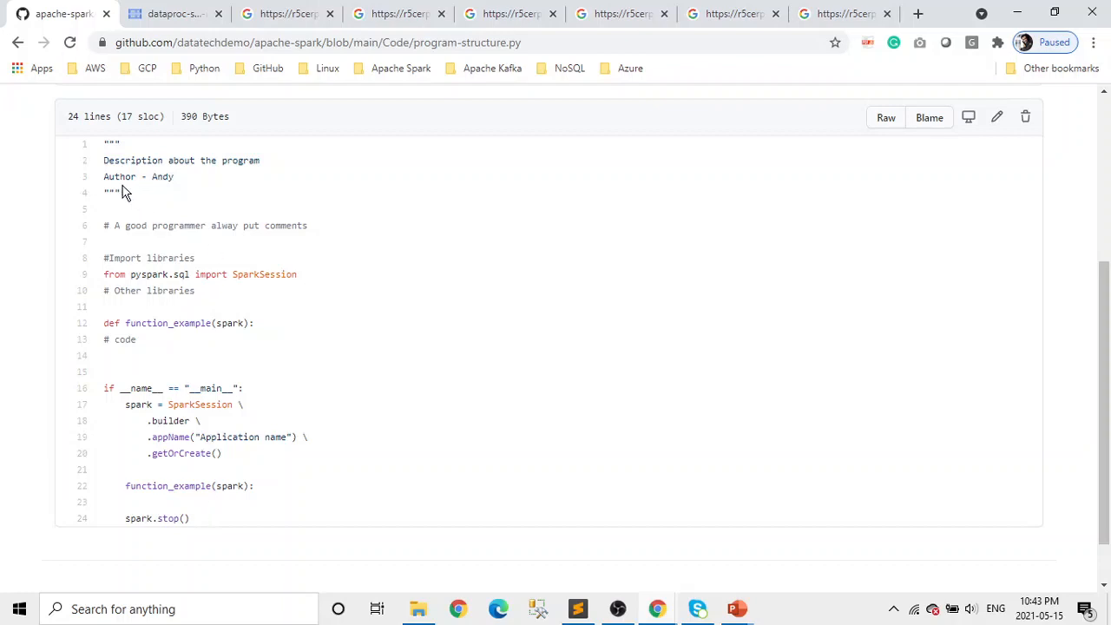
{"action": "mouse_move", "coordinate": [1045, 208]}
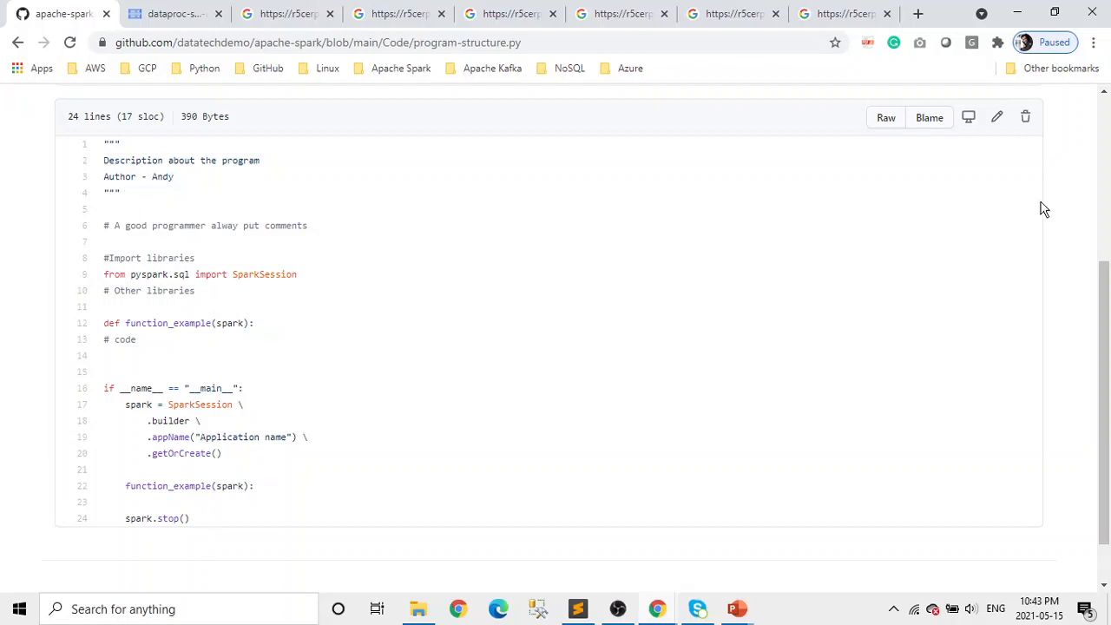
- Open program-structure.py in GitHub's web editor, leaving the template code unchanged
{"action": "left_click", "coordinate": [997, 117]}
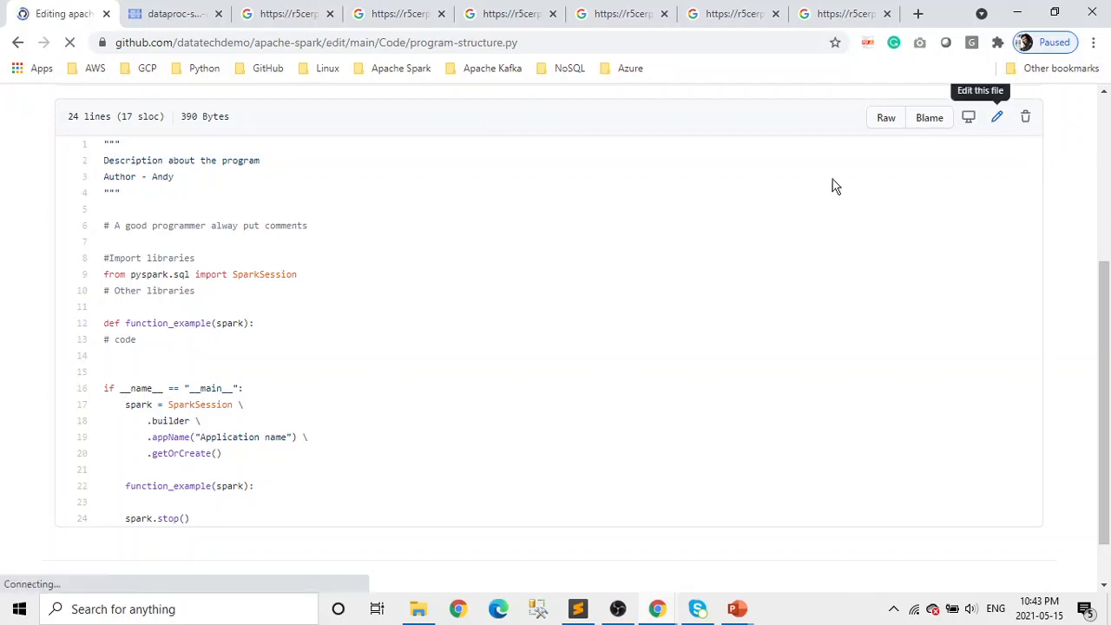
{"action": "left_click", "coordinate": [997, 117]}
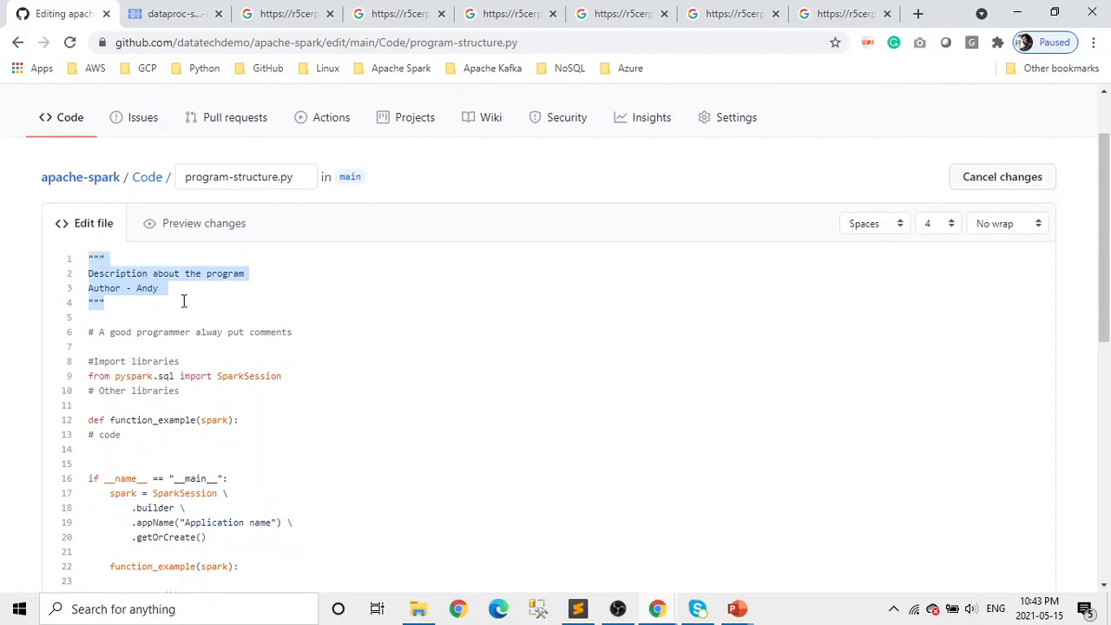
{"action": "left_click", "coordinate": [177, 296]}
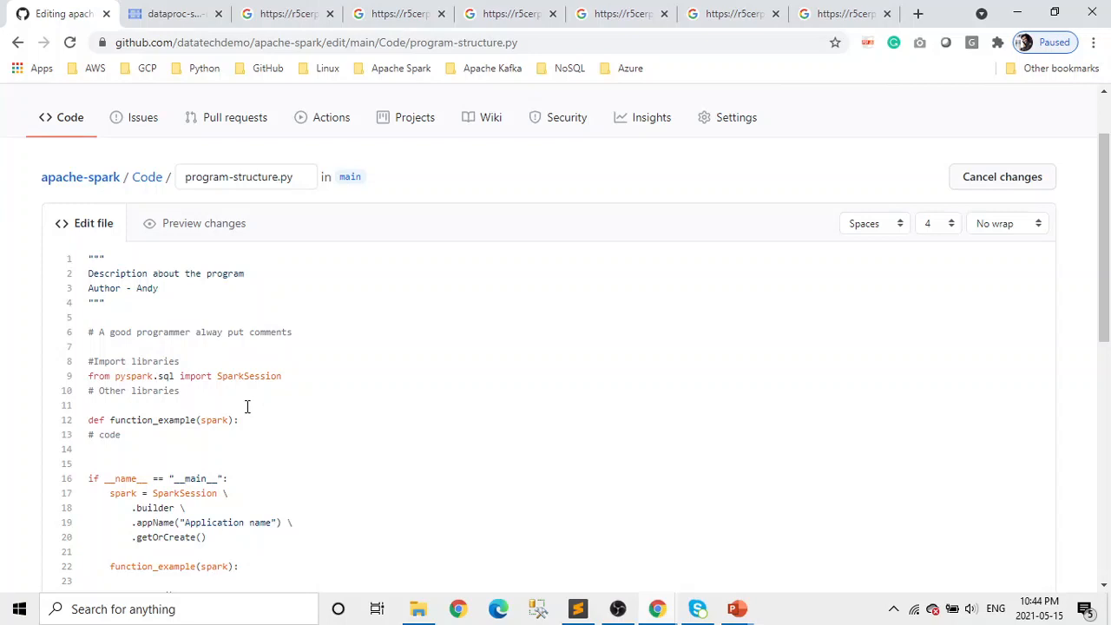
{"action": "mouse_move", "coordinate": [207, 388]}
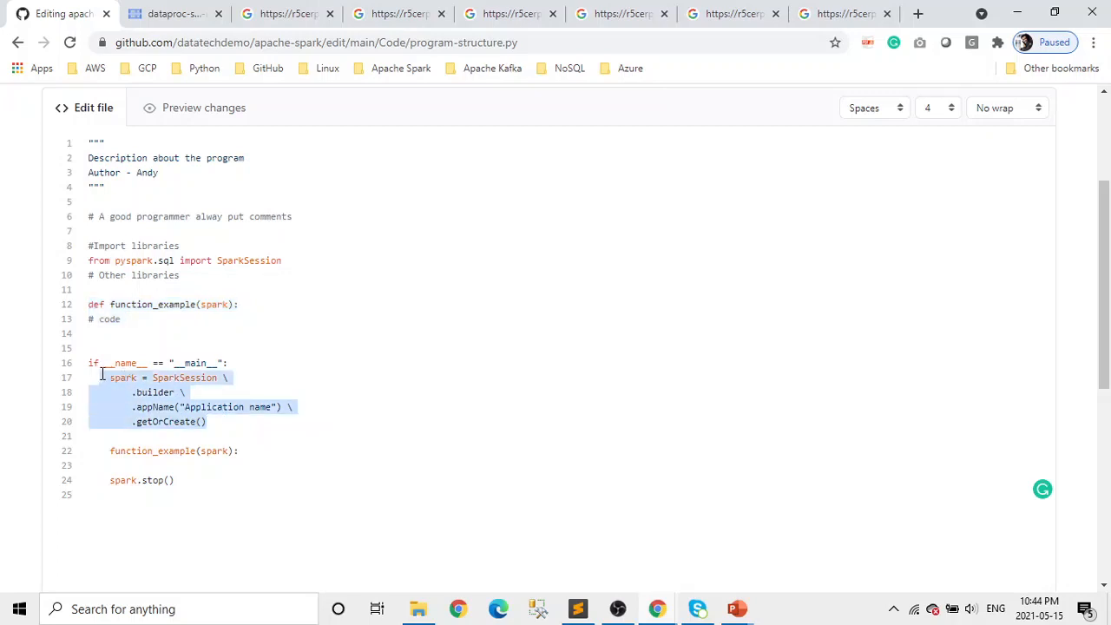
{"action": "left_click", "coordinate": [227, 363]}
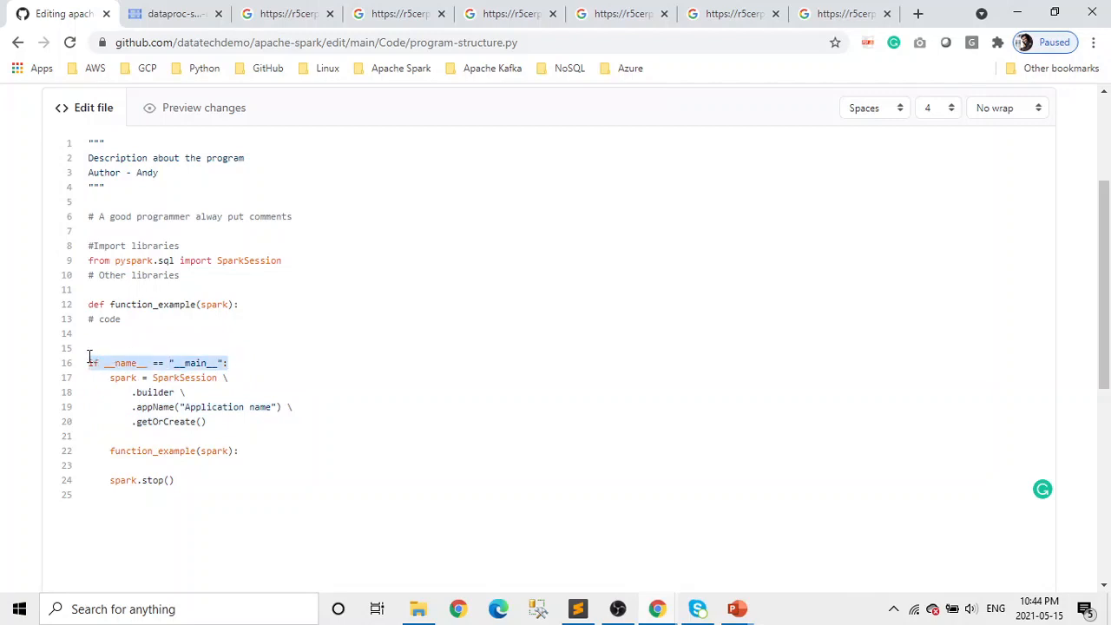
{"action": "left_click", "coordinate": [210, 421]}
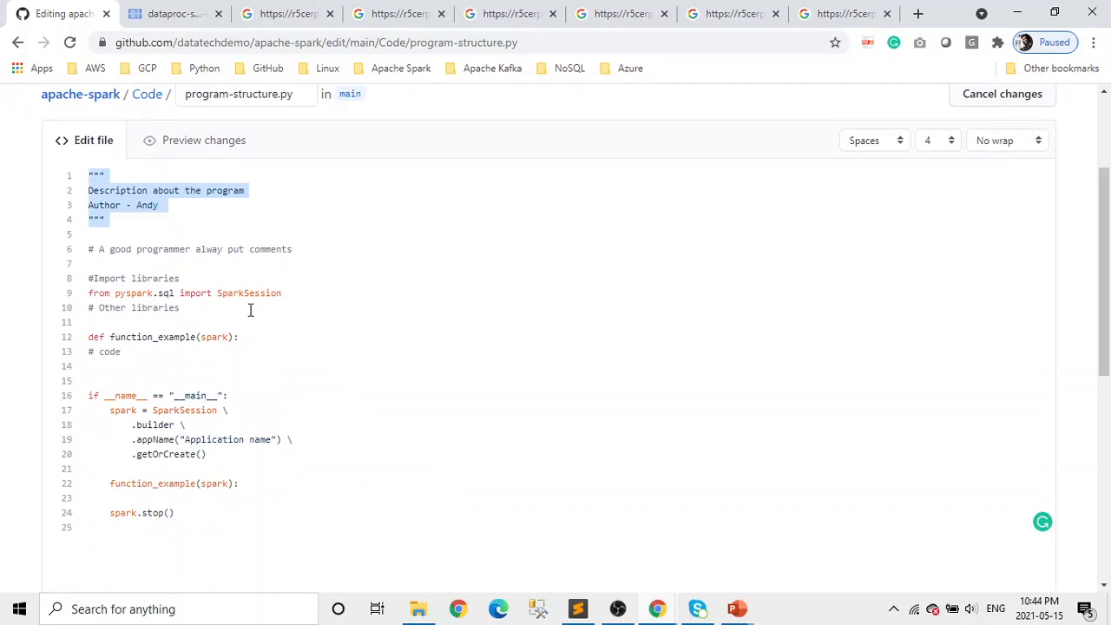
{"action": "mouse_move", "coordinate": [186, 299]}
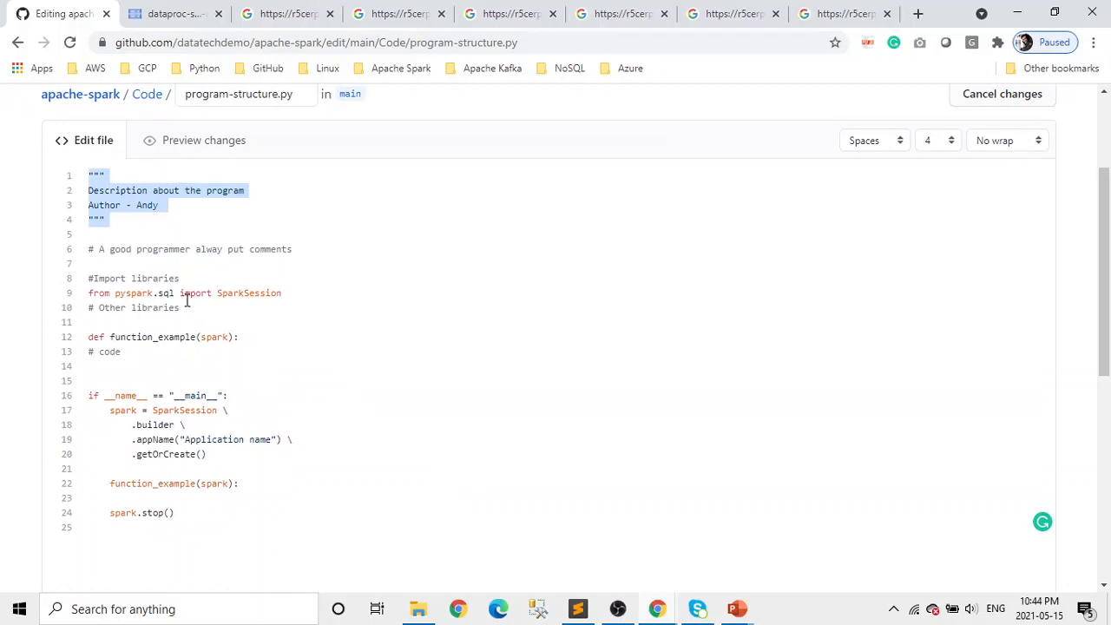
{"action": "mouse_move", "coordinate": [178, 319]}
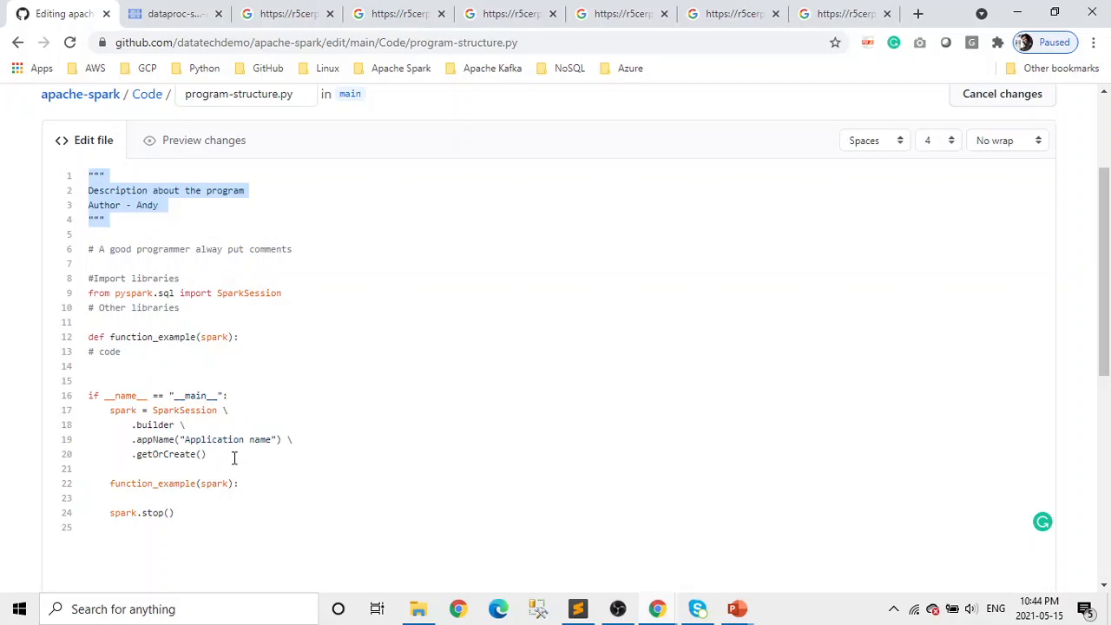
{"action": "mouse_move", "coordinate": [203, 446]}
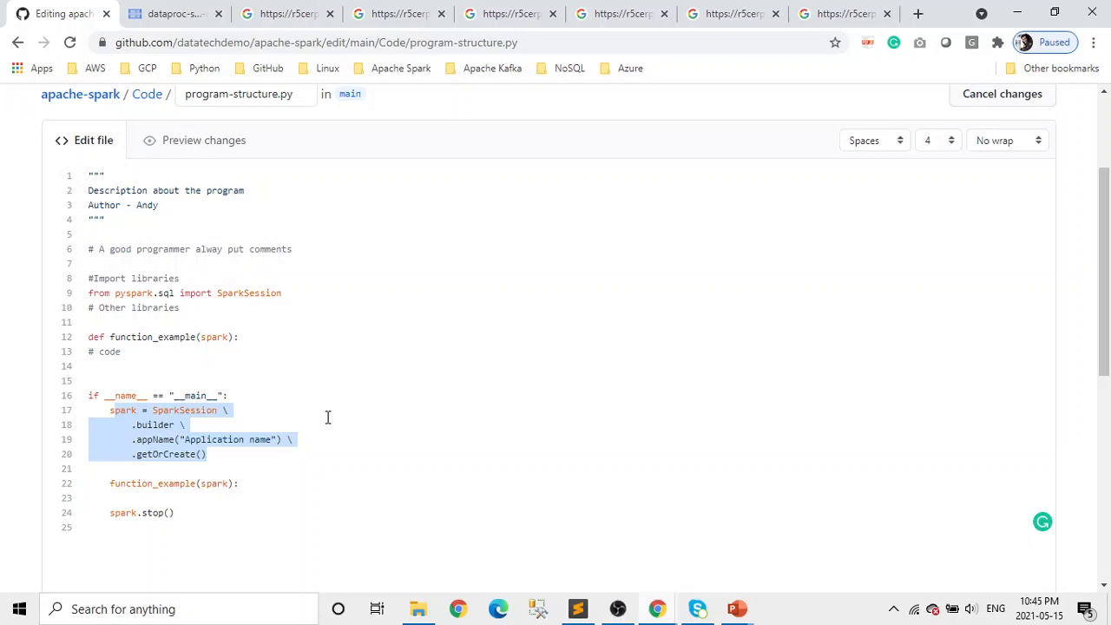
{"action": "mouse_move", "coordinate": [524, 437]}
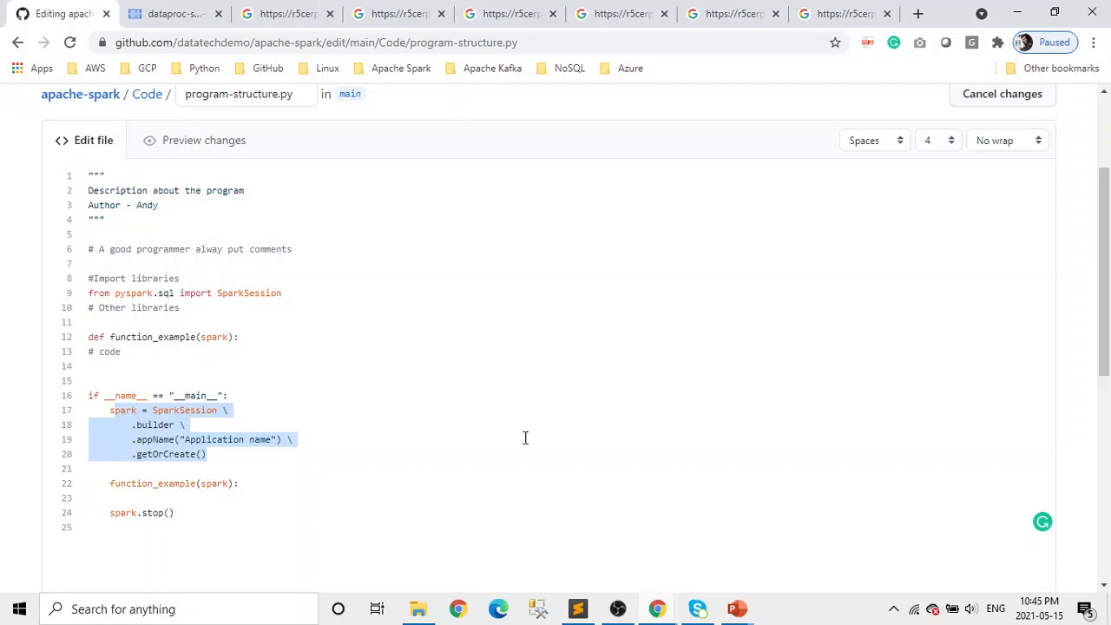
{"action": "left_click", "coordinate": [524, 439]}
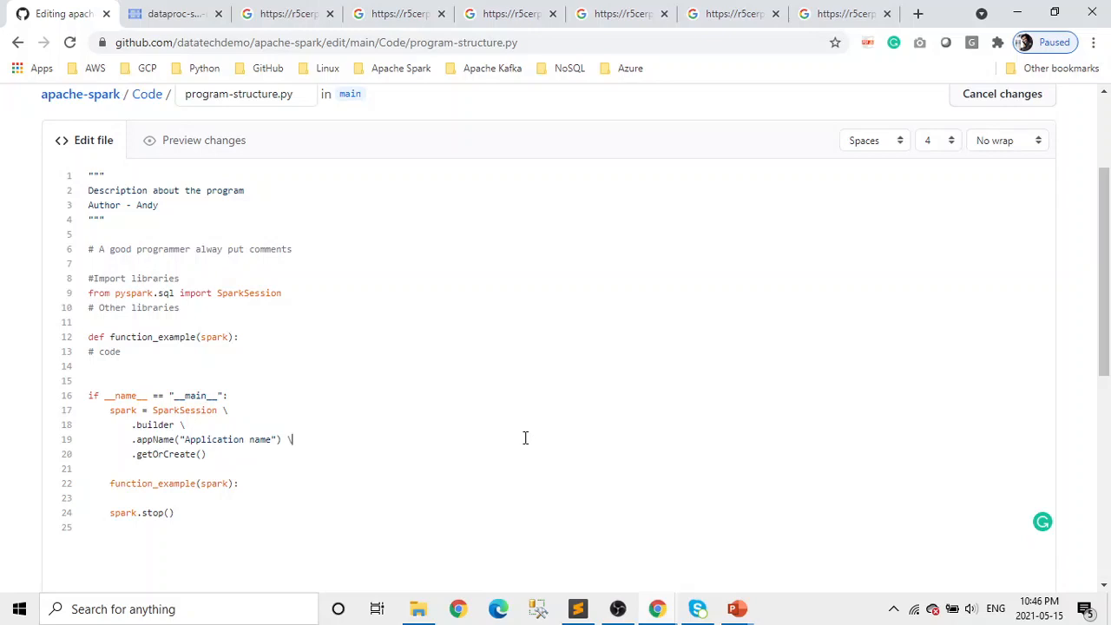
{"action": "mouse_move", "coordinate": [700, 549]}
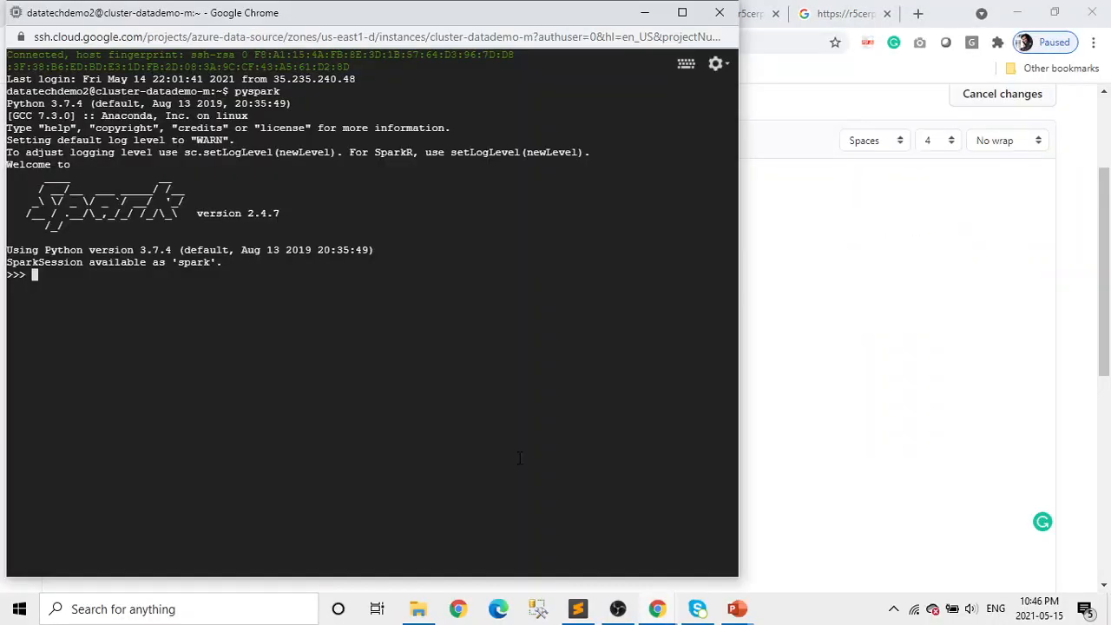
{"action": "mouse_move", "coordinate": [318, 349]}
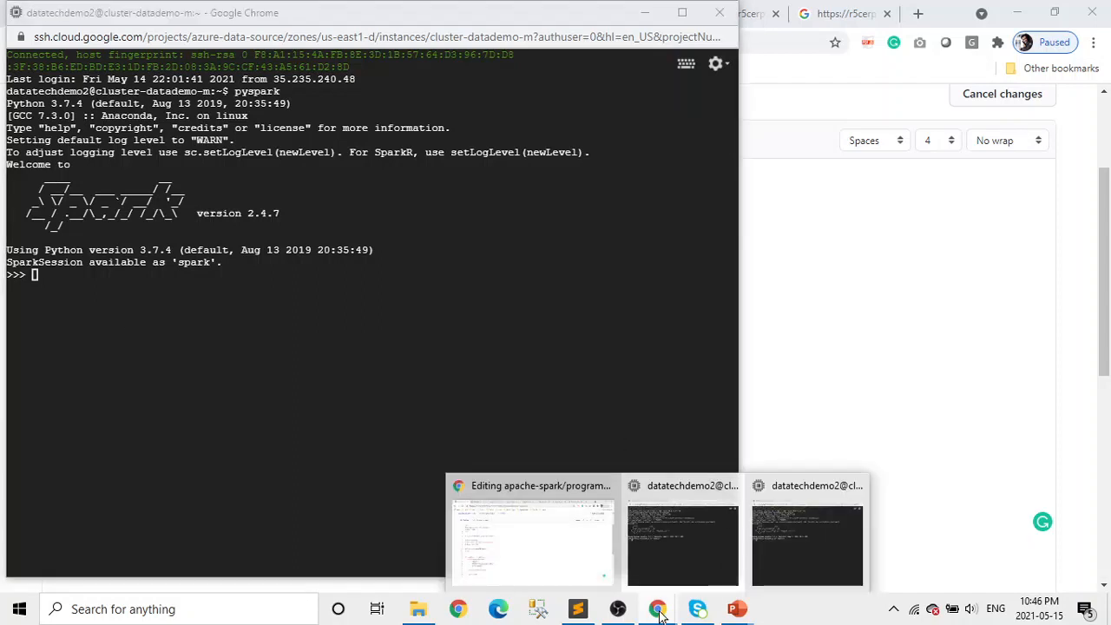
- Switch from the pyspark shell to the Apache Spark Introduction PowerPoint deck
{"action": "left_click", "coordinate": [531, 538]}
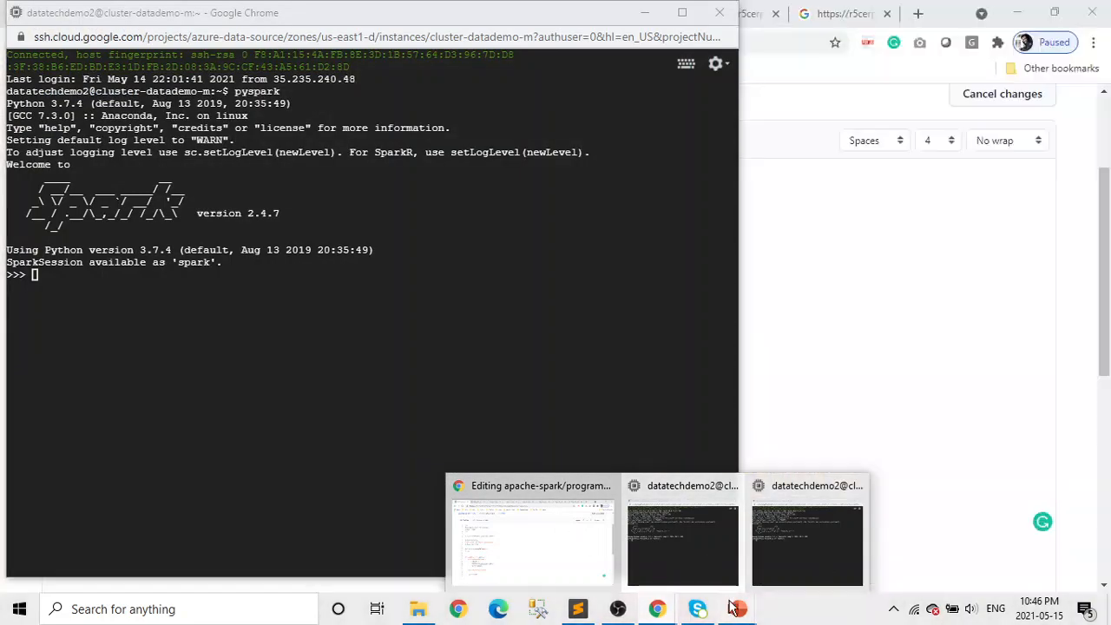
{"action": "left_click", "coordinate": [737, 609]}
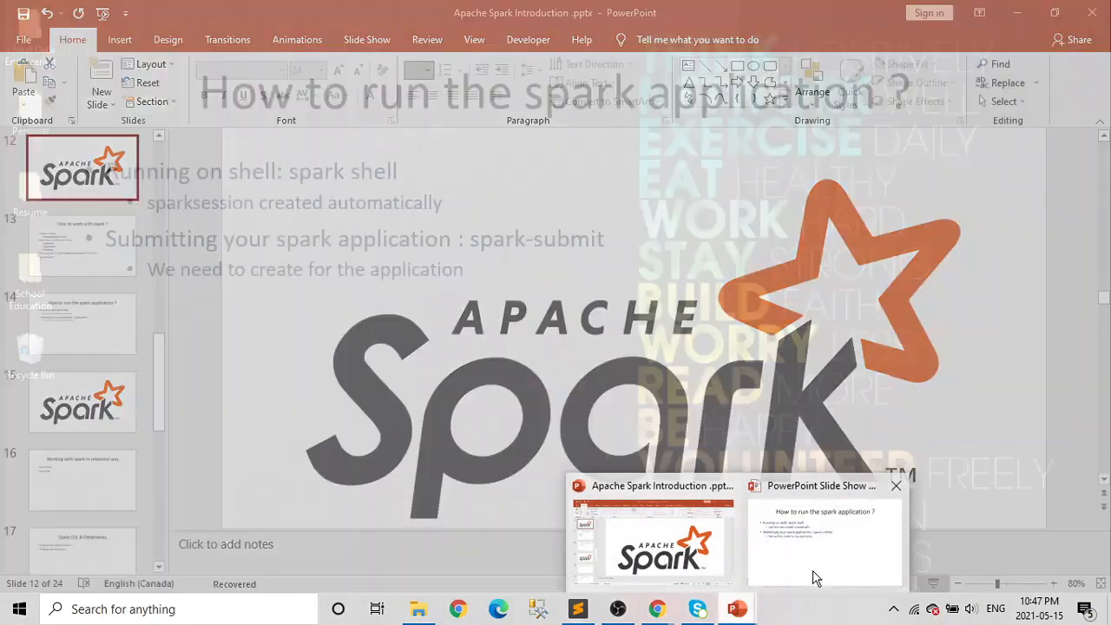
- Show the 'How to run the spark application?' slide, then return to the pyspark SSH shell
{"action": "left_click", "coordinate": [824, 541]}
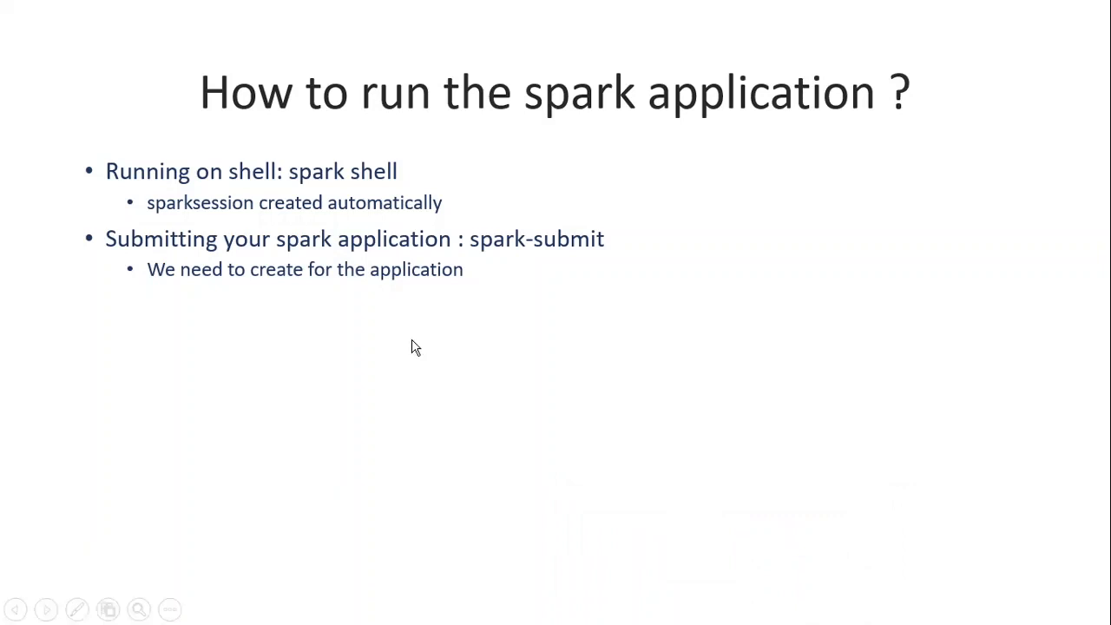
{"action": "key", "text": "alt+tab"}
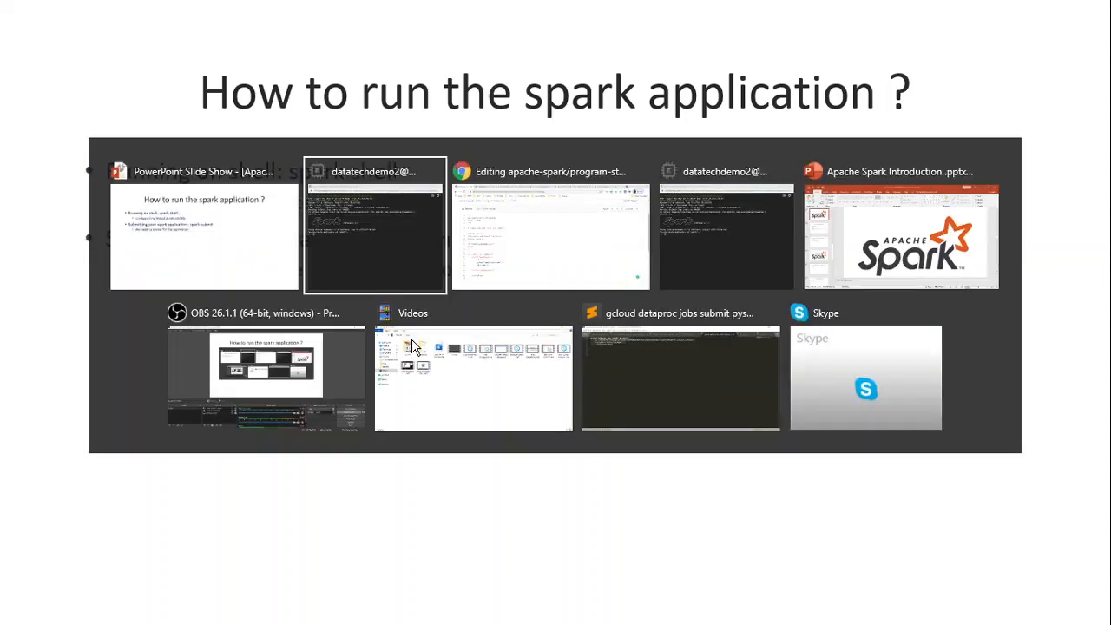
{"action": "left_click", "coordinate": [375, 226]}
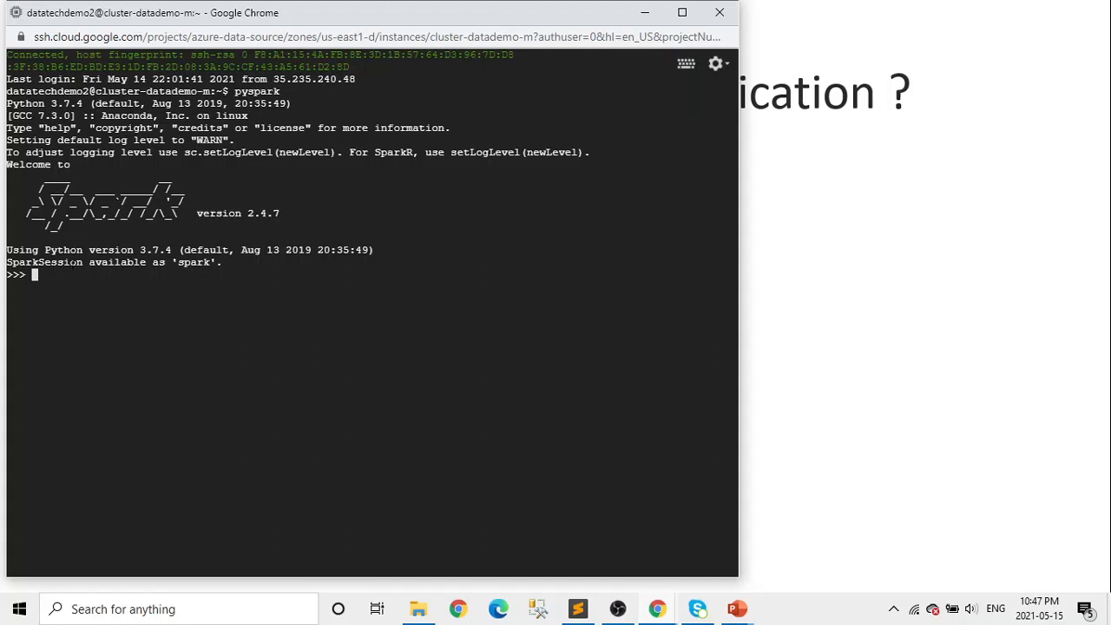
- Type 'spark' at the pyspark shell prompt
{"action": "type", "text": "spa"}
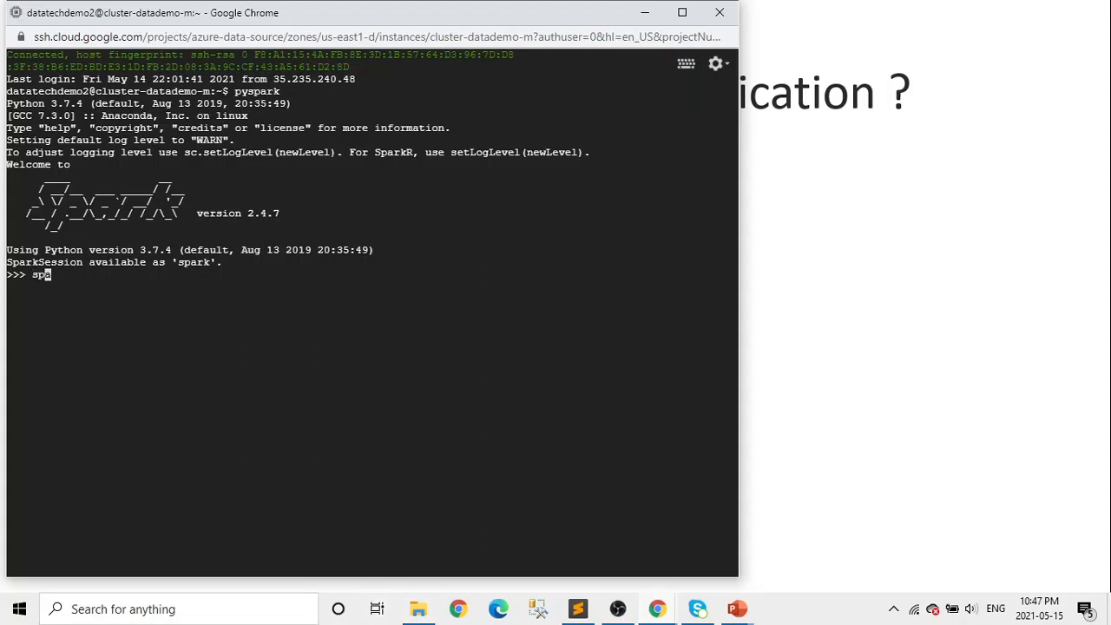
{"action": "type", "text": "rk"}
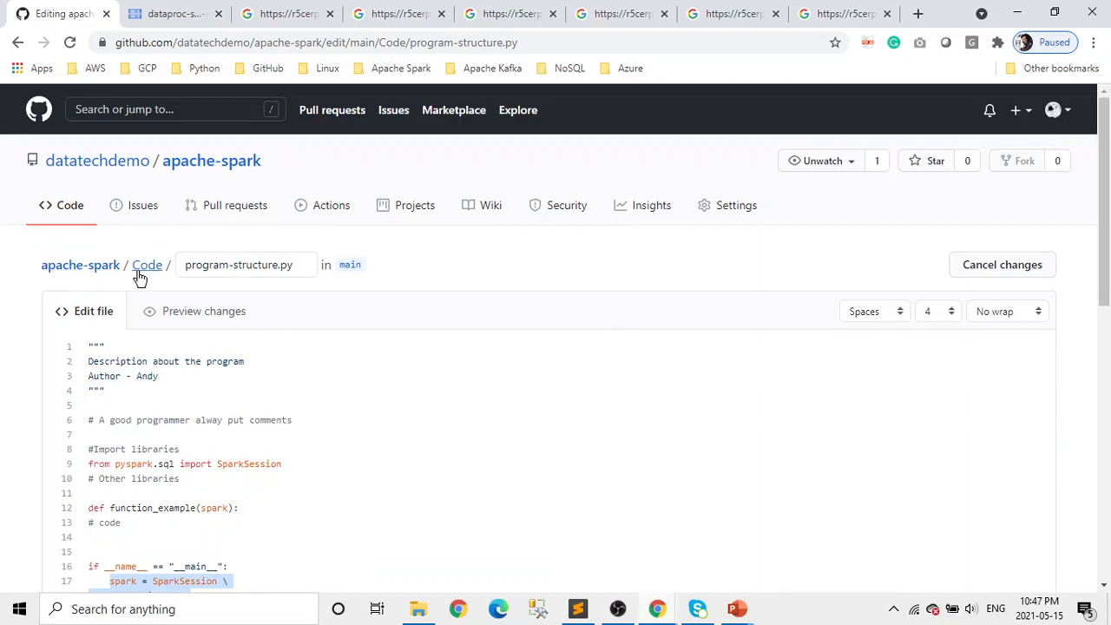
- Browse spark-session.py from the Code folder on GitHub
{"action": "left_click", "coordinate": [147, 264]}
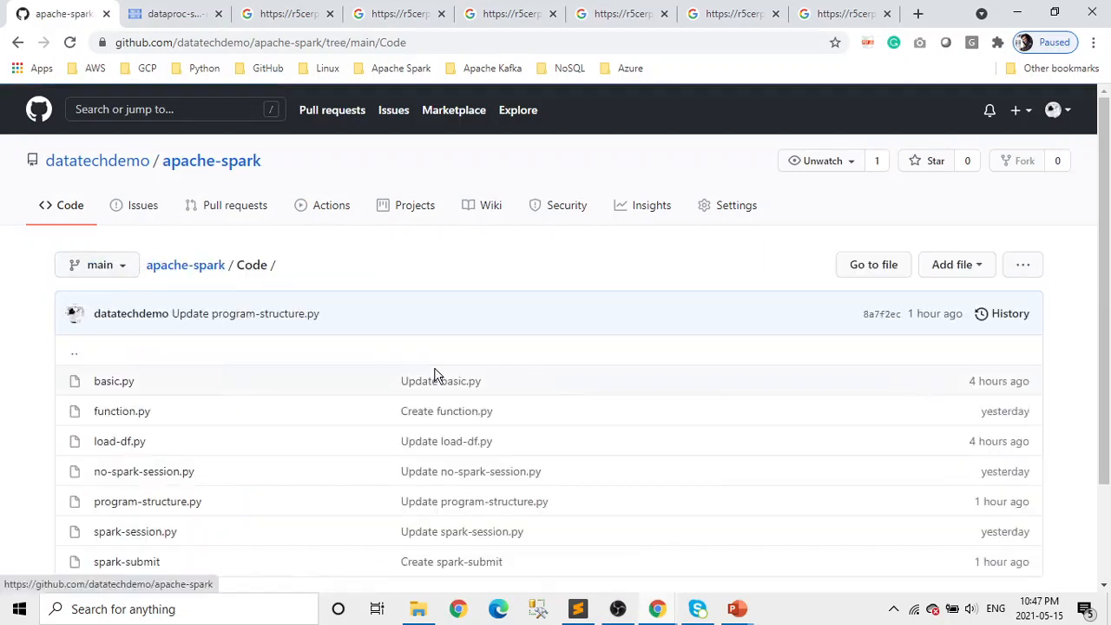
{"action": "left_click", "coordinate": [135, 532]}
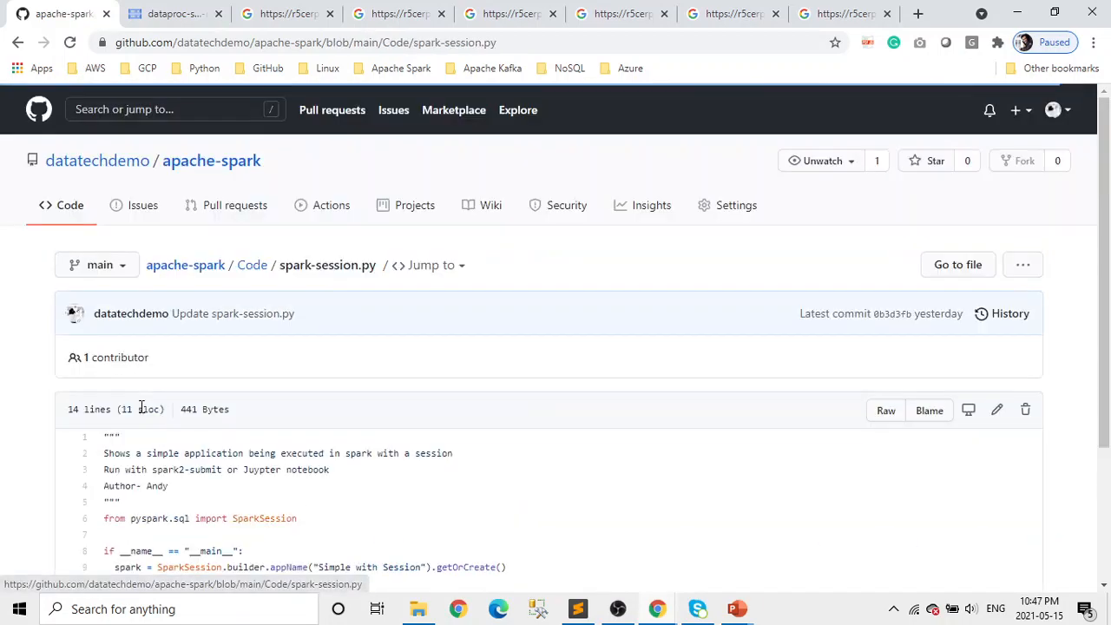
{"action": "scroll", "scroll_direction": "down", "scroll_amount": 3}
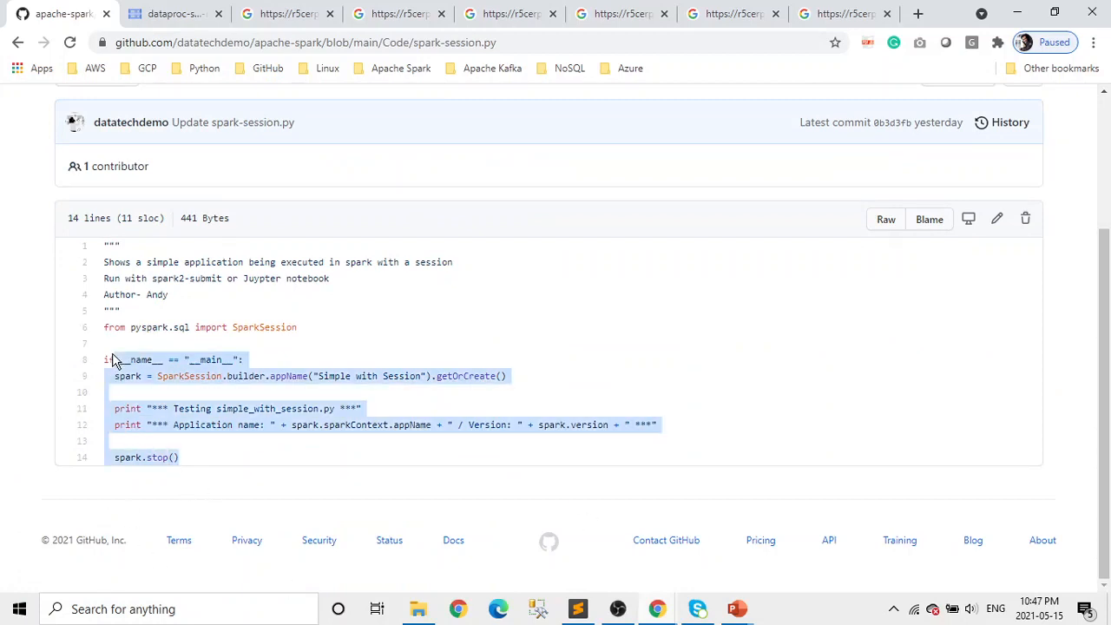
{"action": "left_click", "coordinate": [230, 451]}
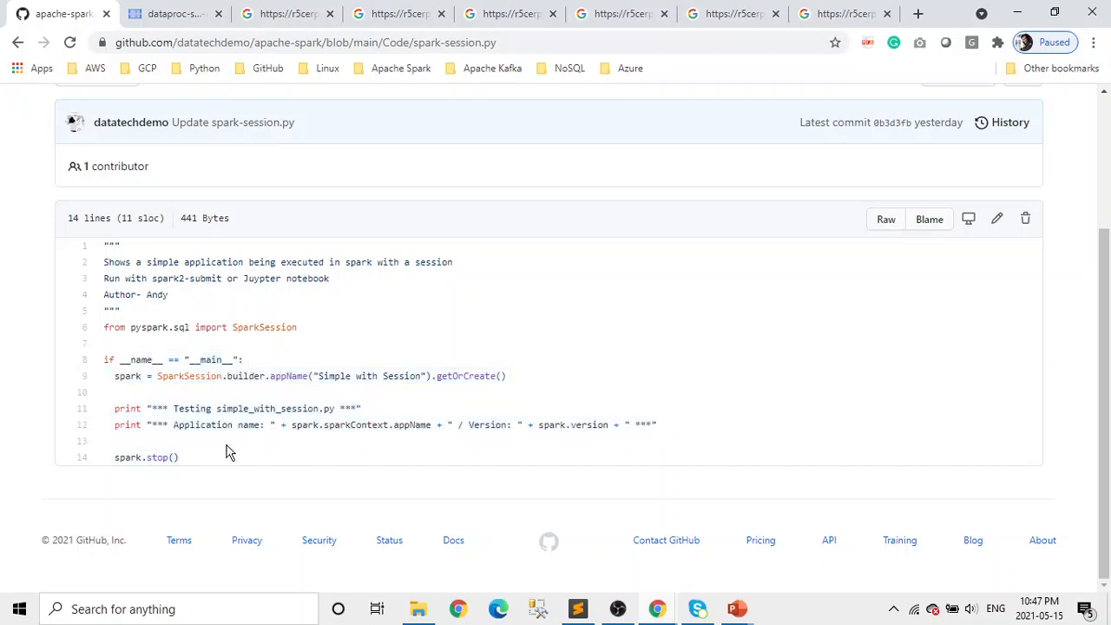
{"action": "mouse_move", "coordinate": [250, 460]}
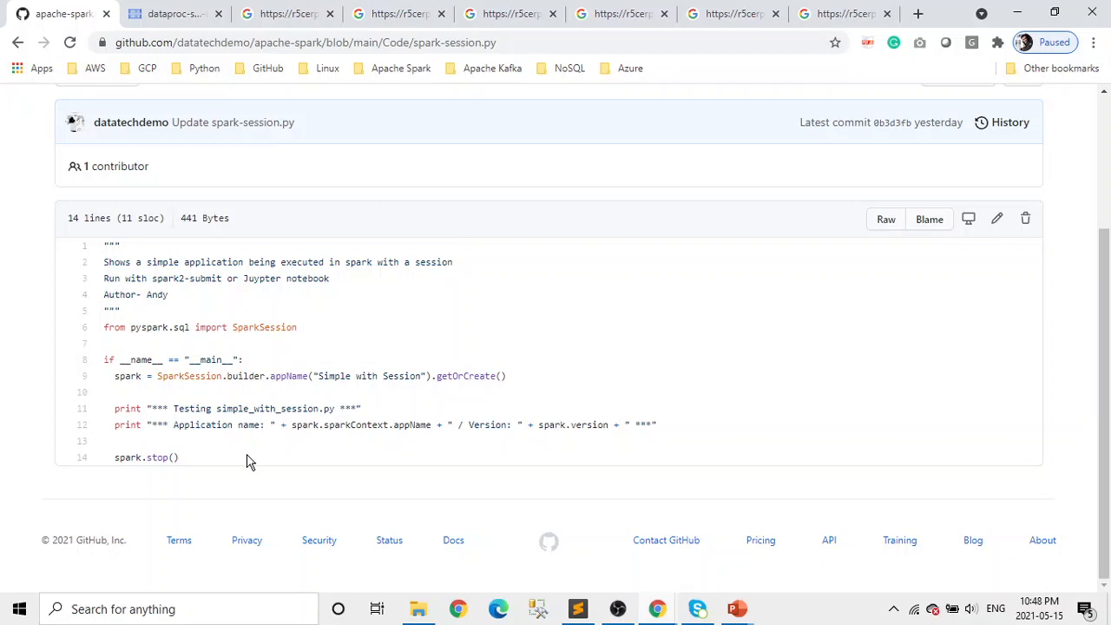
{"action": "mouse_move", "coordinate": [184, 458]}
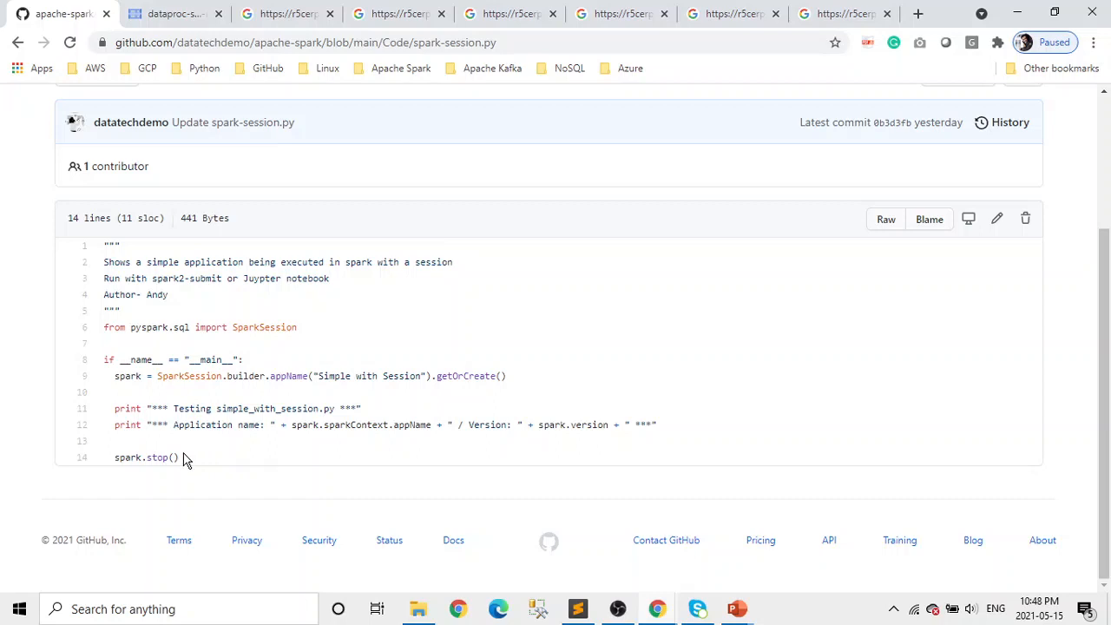
{"action": "mouse_move", "coordinate": [330, 307]}
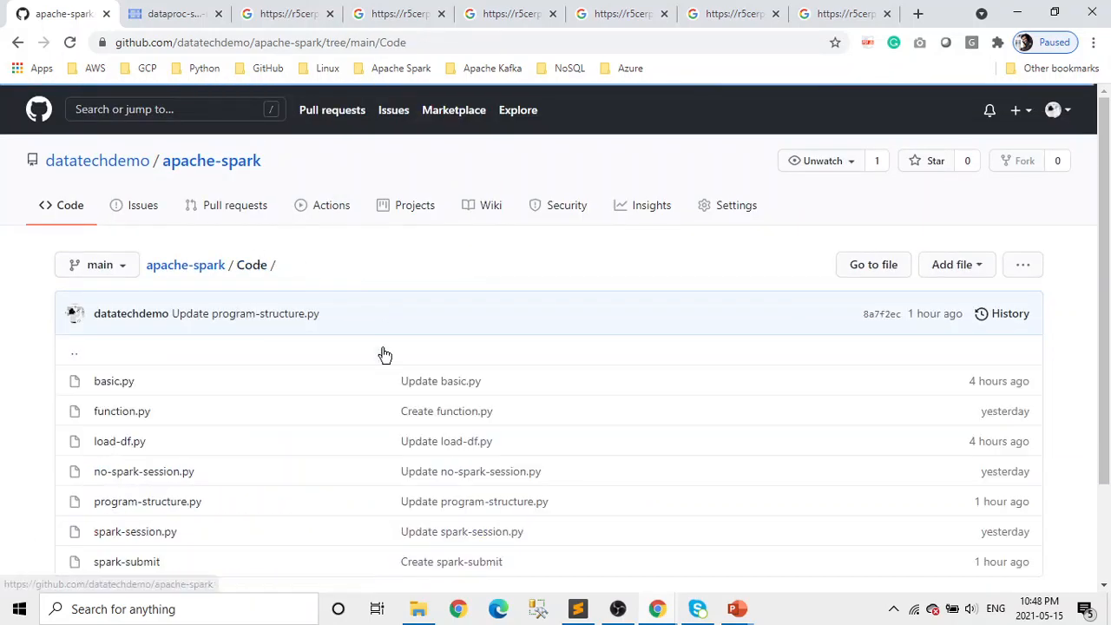
- Open load-df.py and scroll to its readdata CSV and JSON loading code
{"action": "left_click", "coordinate": [119, 441]}
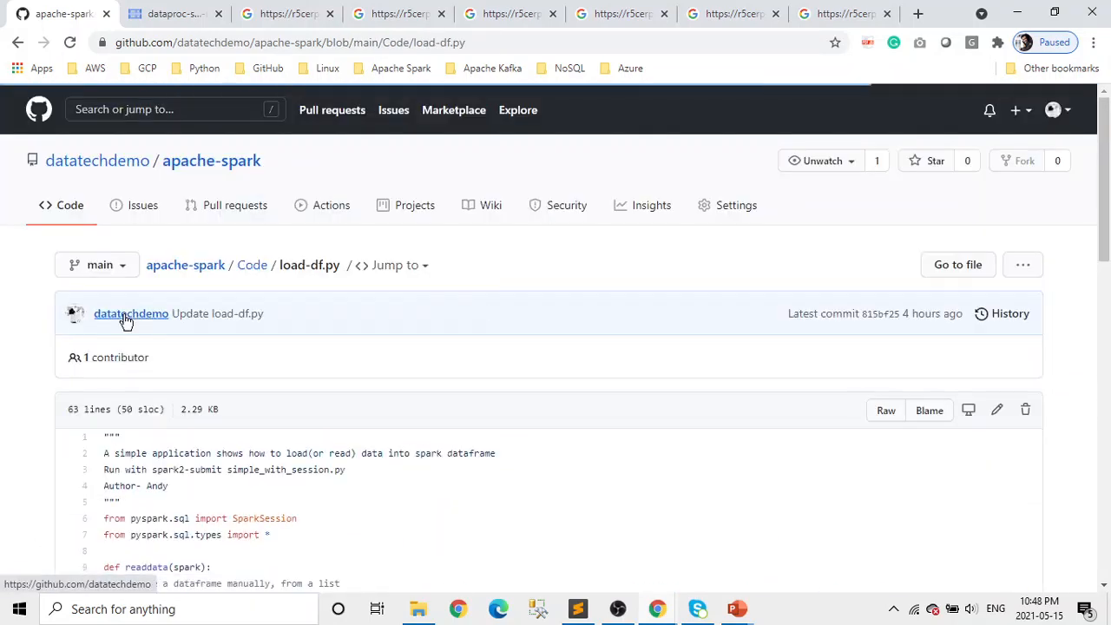
{"action": "scroll", "scroll_direction": "down", "scroll_amount": 3}
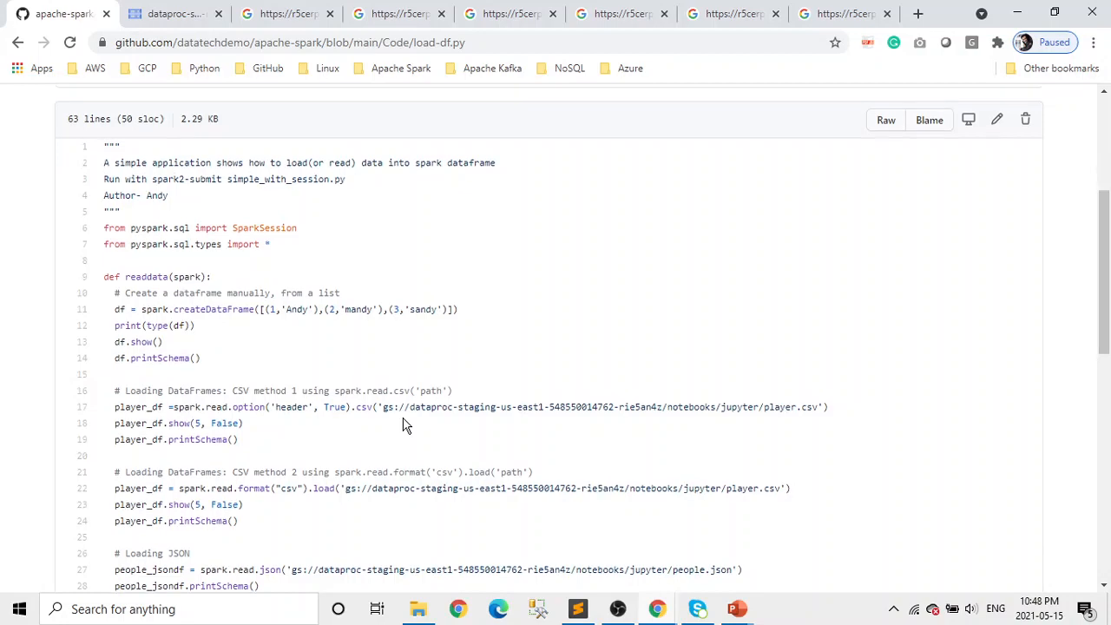
{"action": "scroll", "scroll_direction": "down", "scroll_amount": 3}
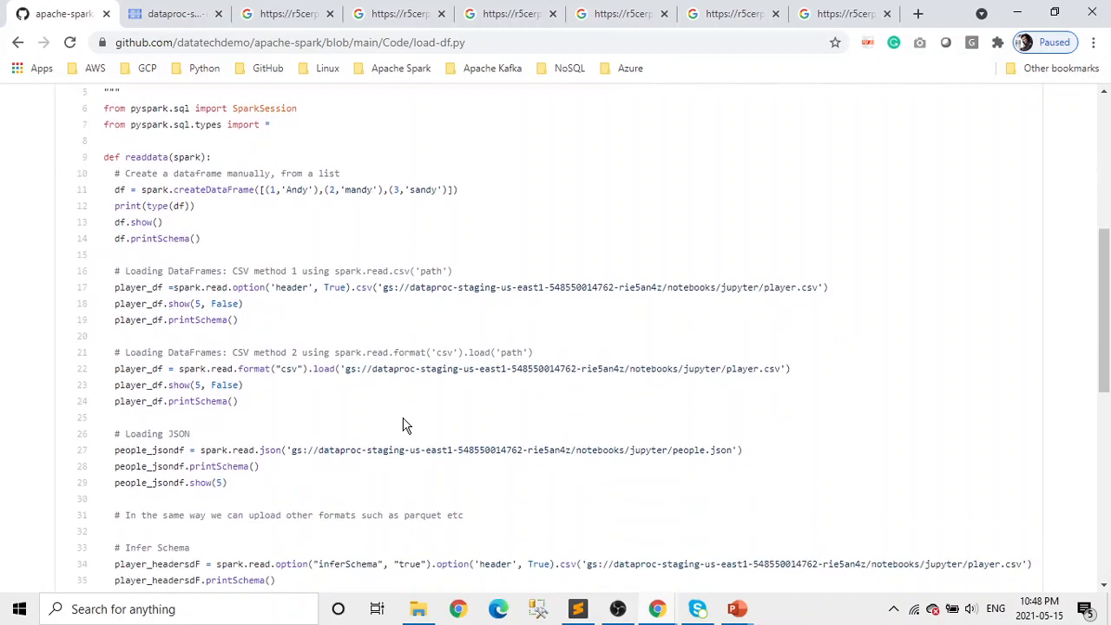
{"action": "mouse_move", "coordinate": [388, 385]}
{"action": "type", "text": "s"}
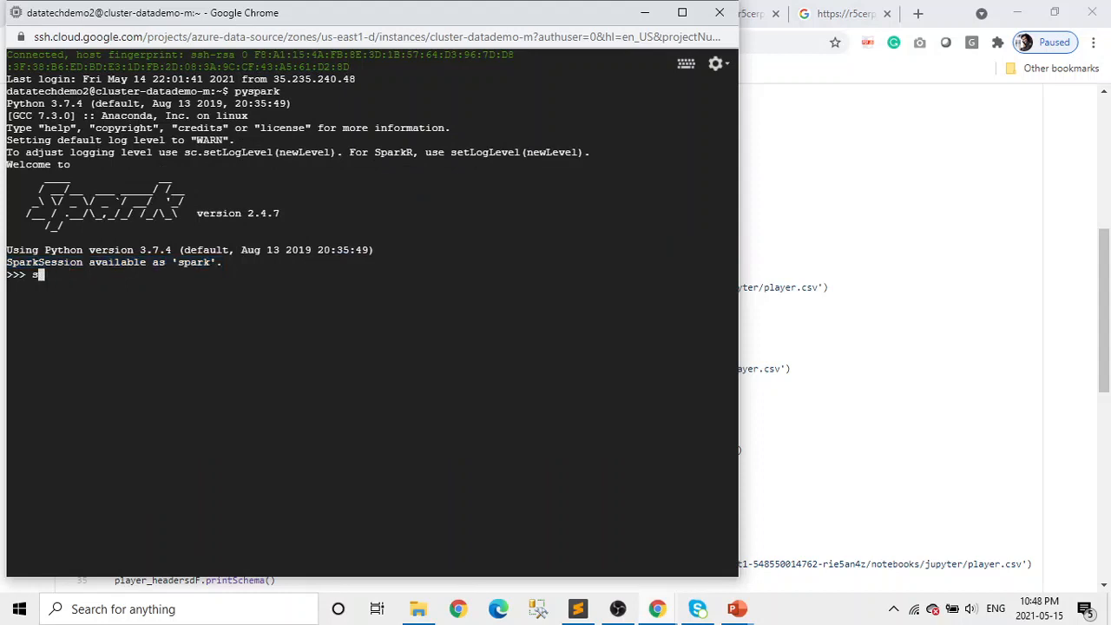
- Run df = spark.createDataFrame with rows (1,'Andy'), (2,'mandy'), (3,'sandy') in pyspark
{"action": "type", "text": "df = spark.createDataFrame([(1,'Andy'),(2,'mandy'),(3,'sandy')])"}
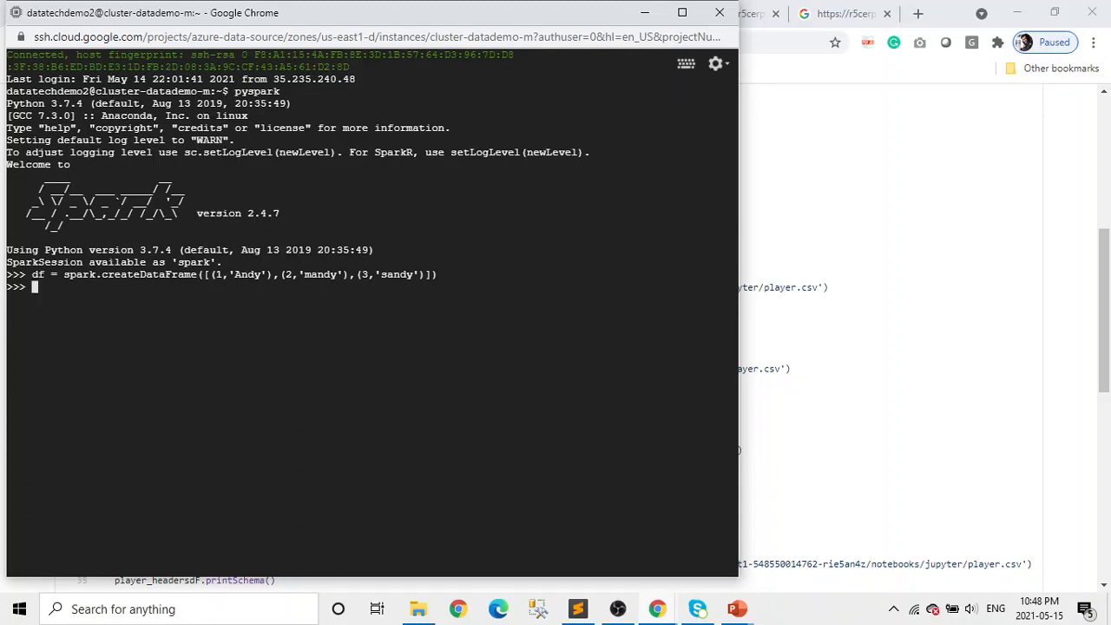
{"action": "mouse_move", "coordinate": [319, 328]}
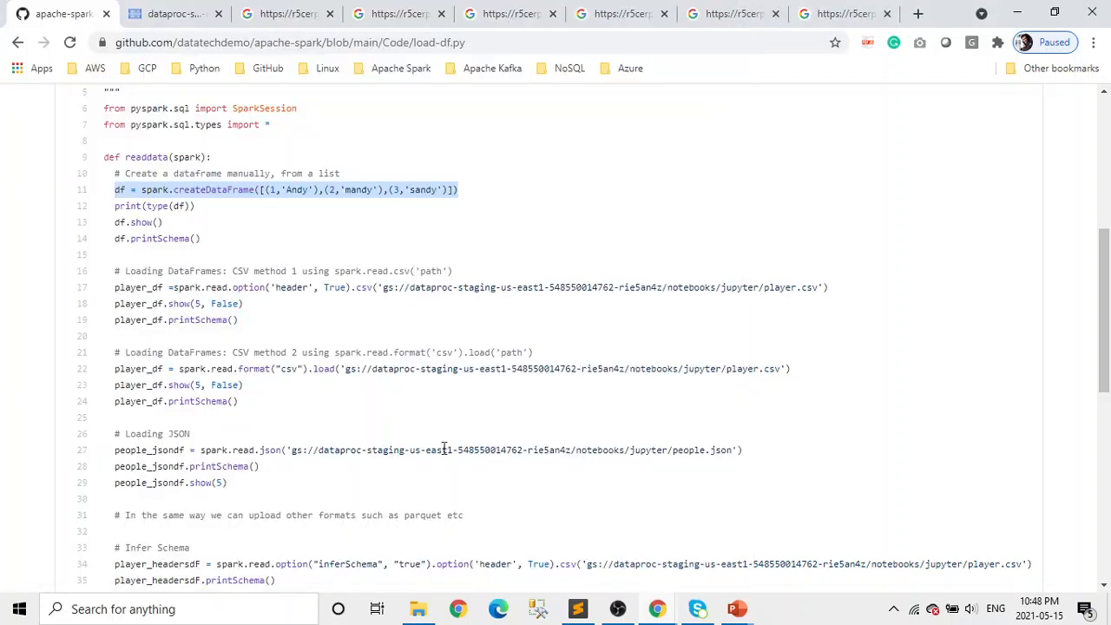
{"action": "left_click", "coordinate": [398, 13]}
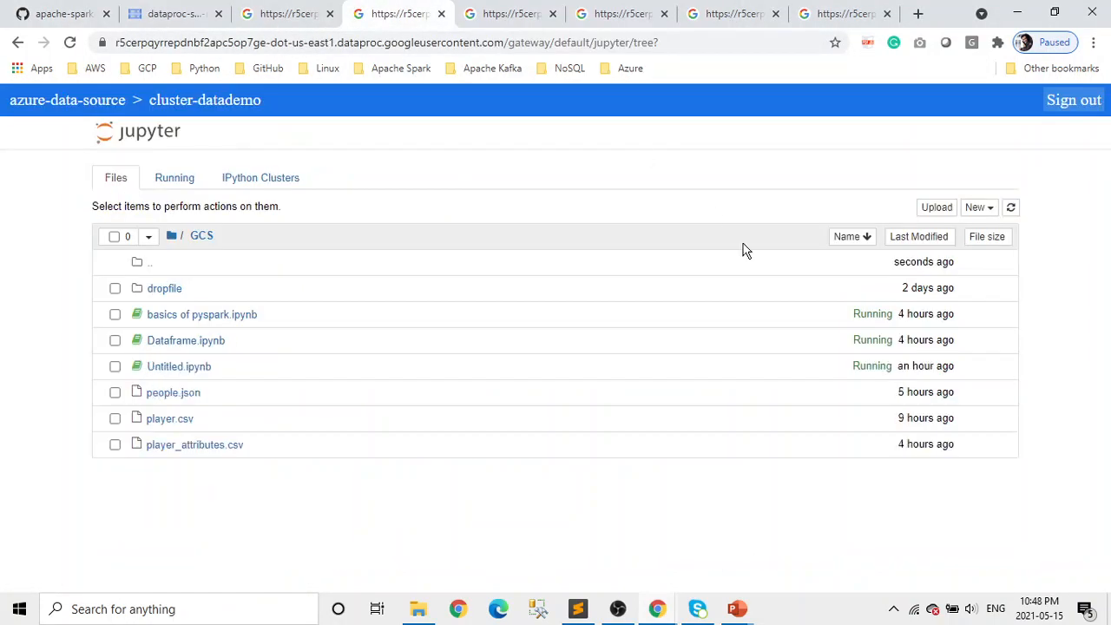
- Run the same createDataFrame line in a new PySpark notebook, getting NameError for 'spark'
{"action": "left_click", "coordinate": [979, 207]}
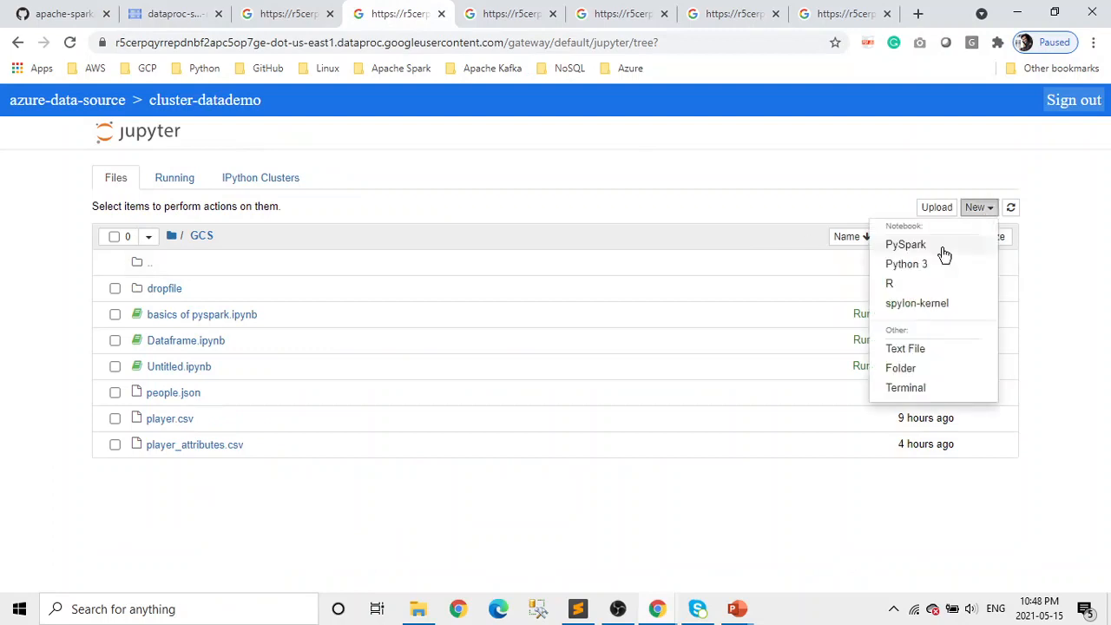
{"action": "left_click", "coordinate": [907, 263]}
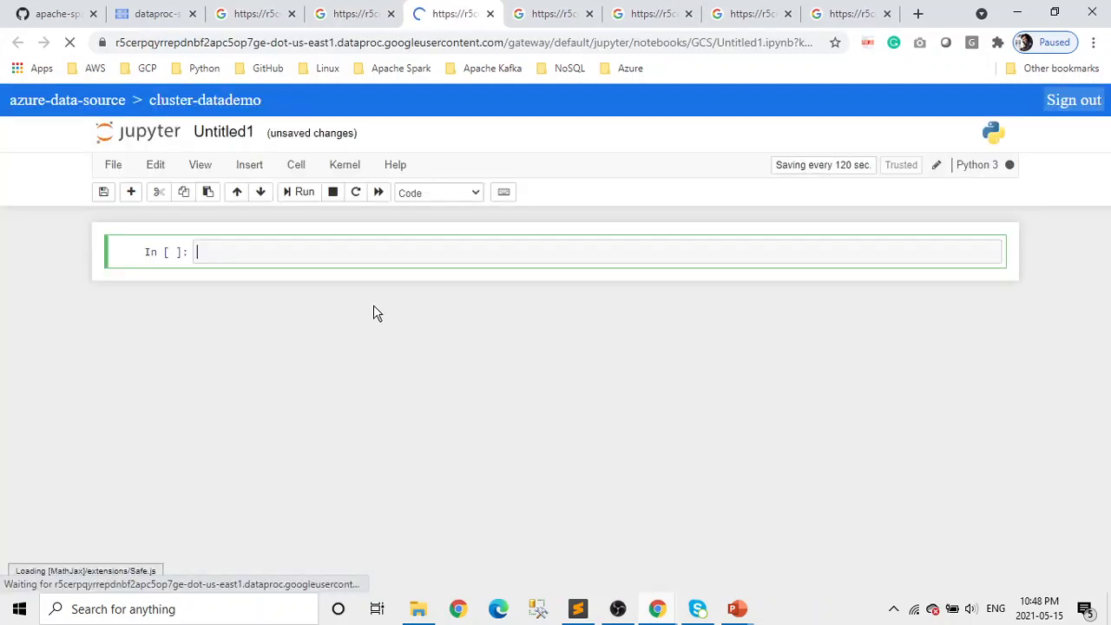
{"action": "type", "text": "df = spark.createDataFrame([(1,'Andy'),(2,'mandy'),(3,'sandy')])"}
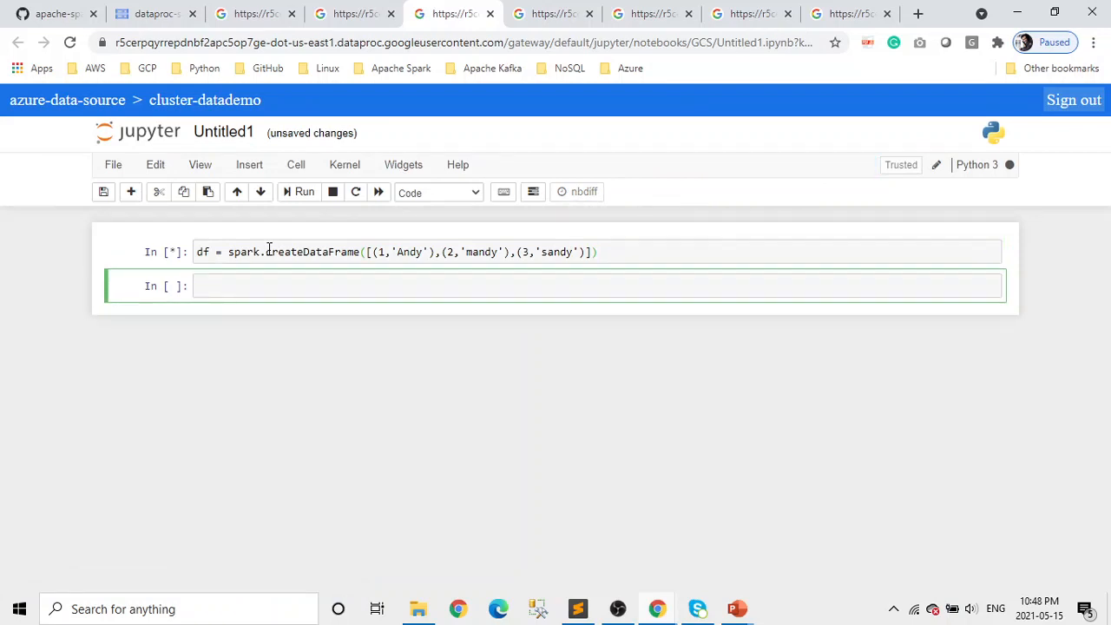
{"action": "left_click", "coordinate": [304, 192]}
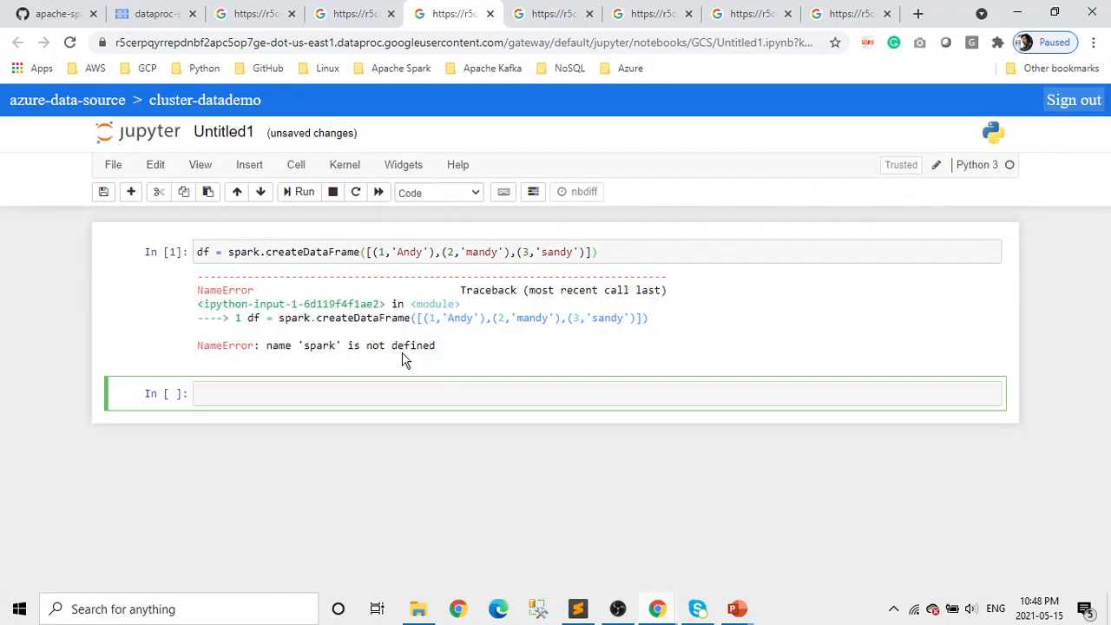
{"action": "mouse_move", "coordinate": [498, 349]}
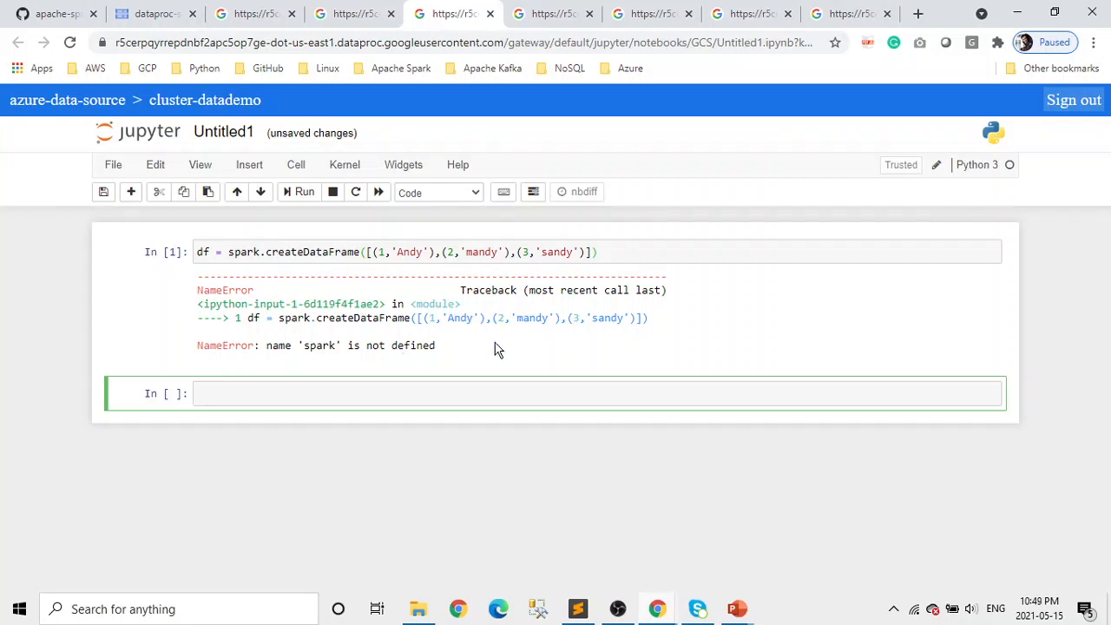